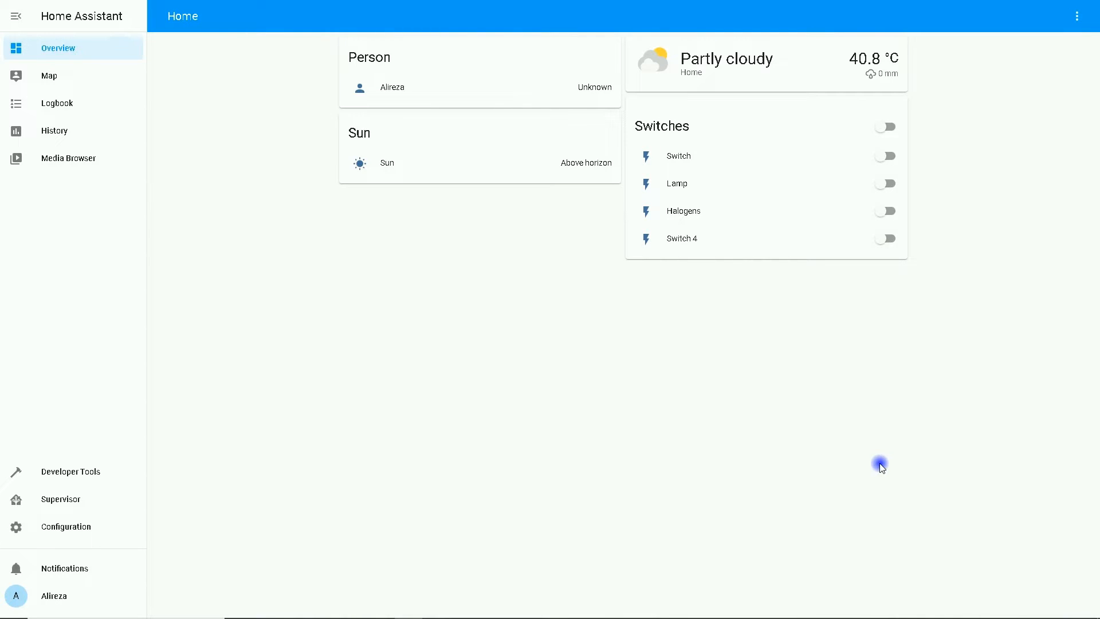
mouse_move(834, 486)
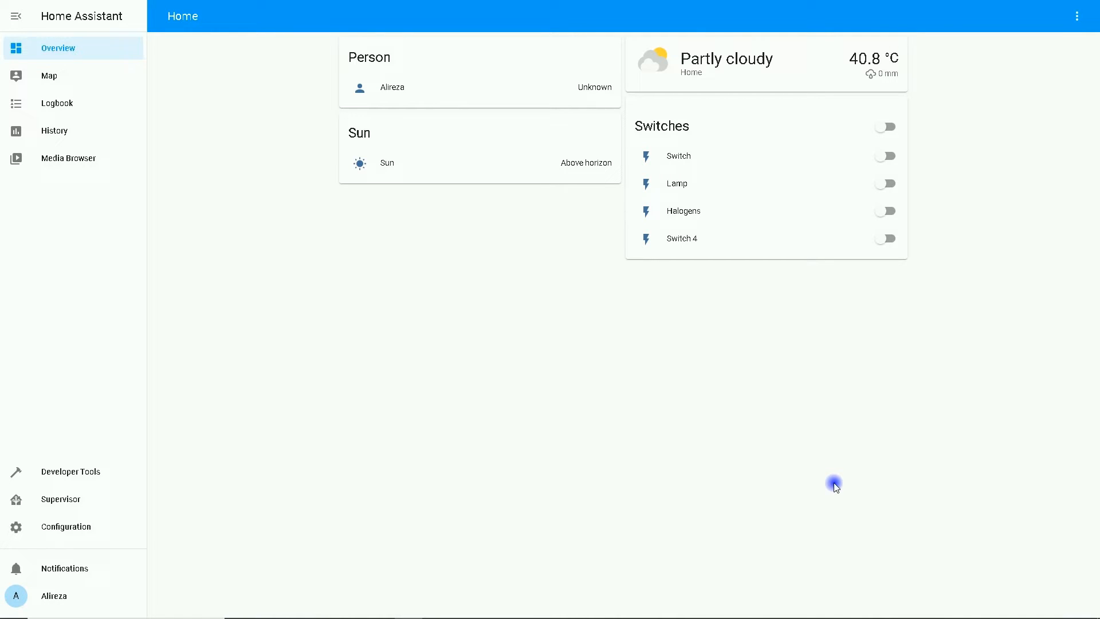
mouse_move(650, 449)
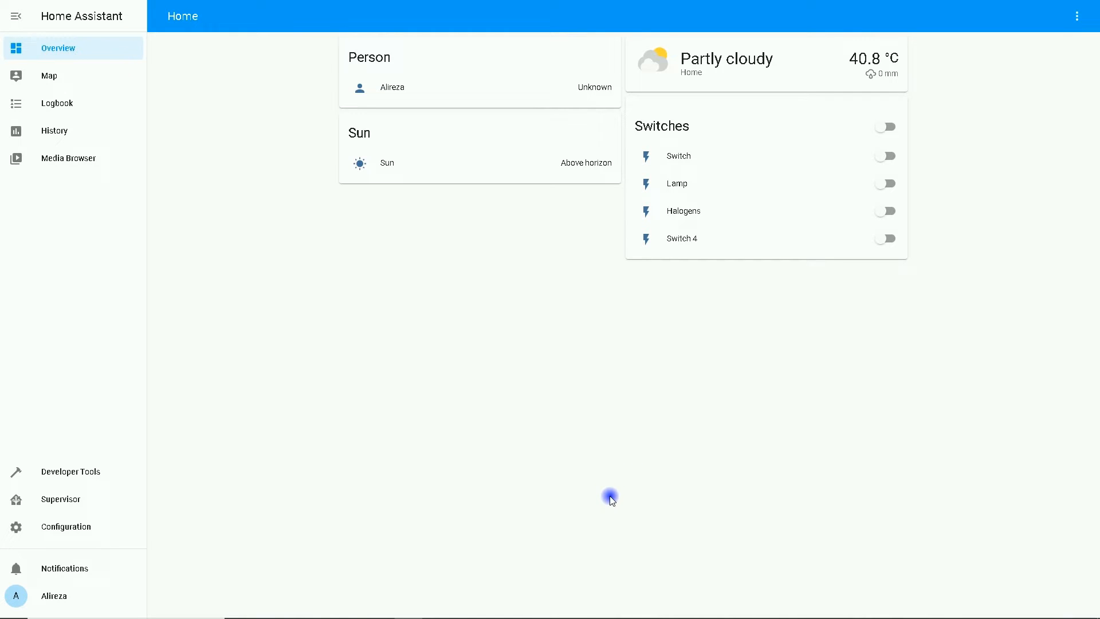
mouse_move(79, 532)
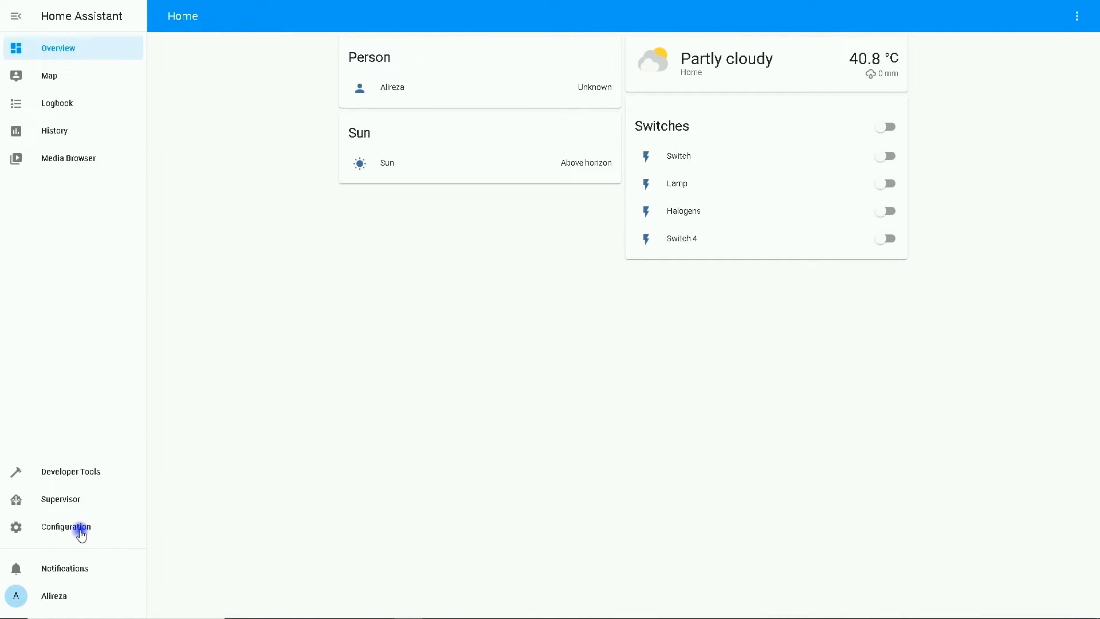
- Add a Timer helper named Timer with a 00:00:30 duration from Configuration > Helpers
left_click(65, 527)
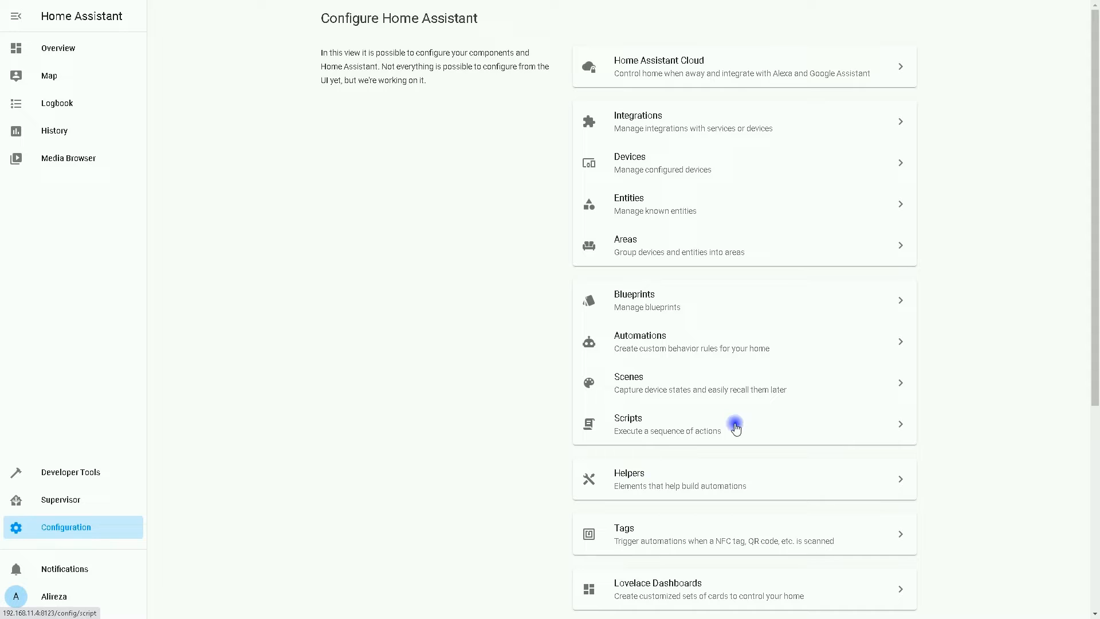
scroll("down", 3)
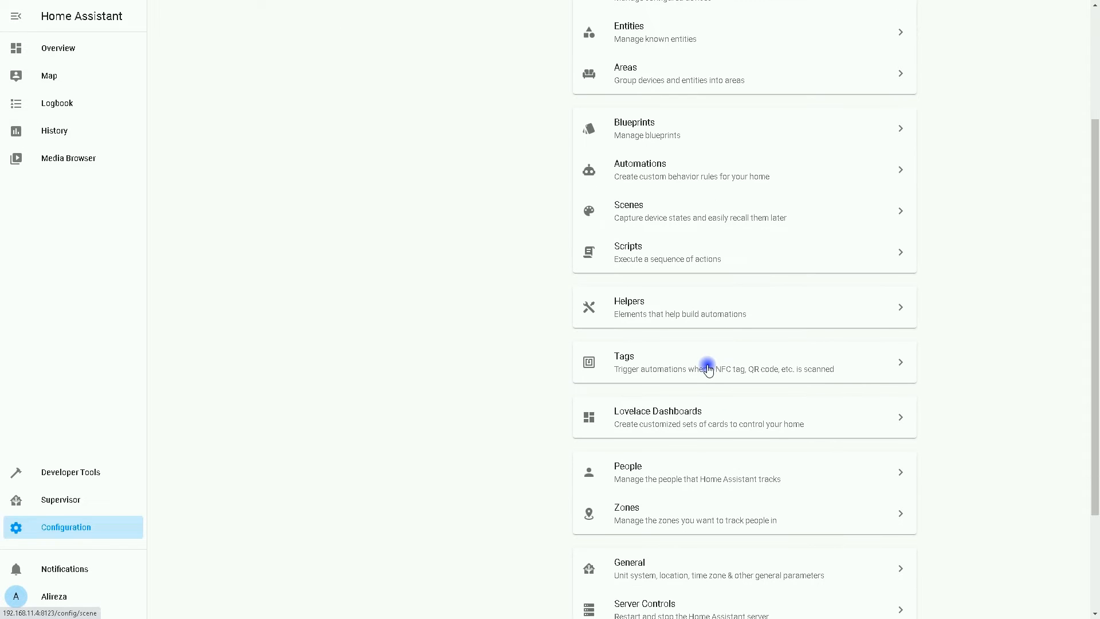
left_click(648, 307)
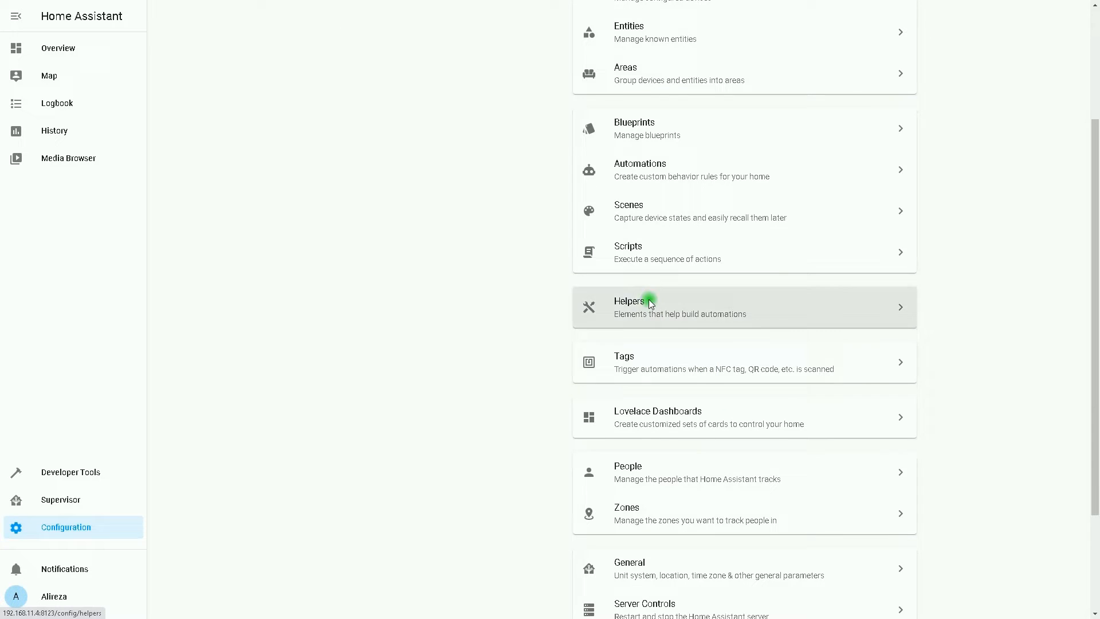
left_click(649, 307)
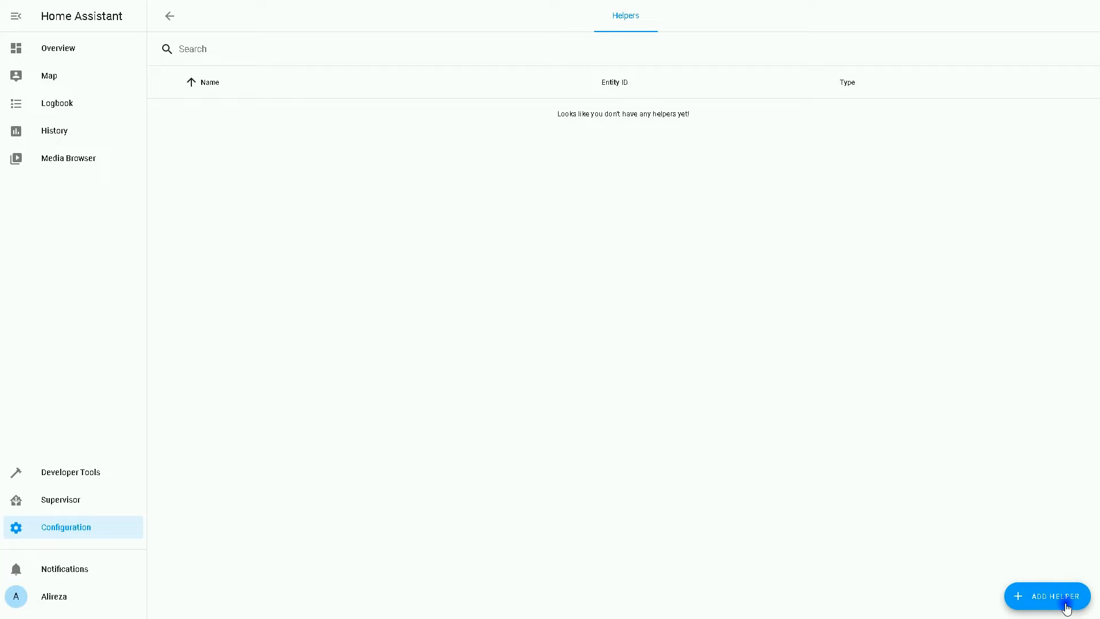
left_click(1050, 595)
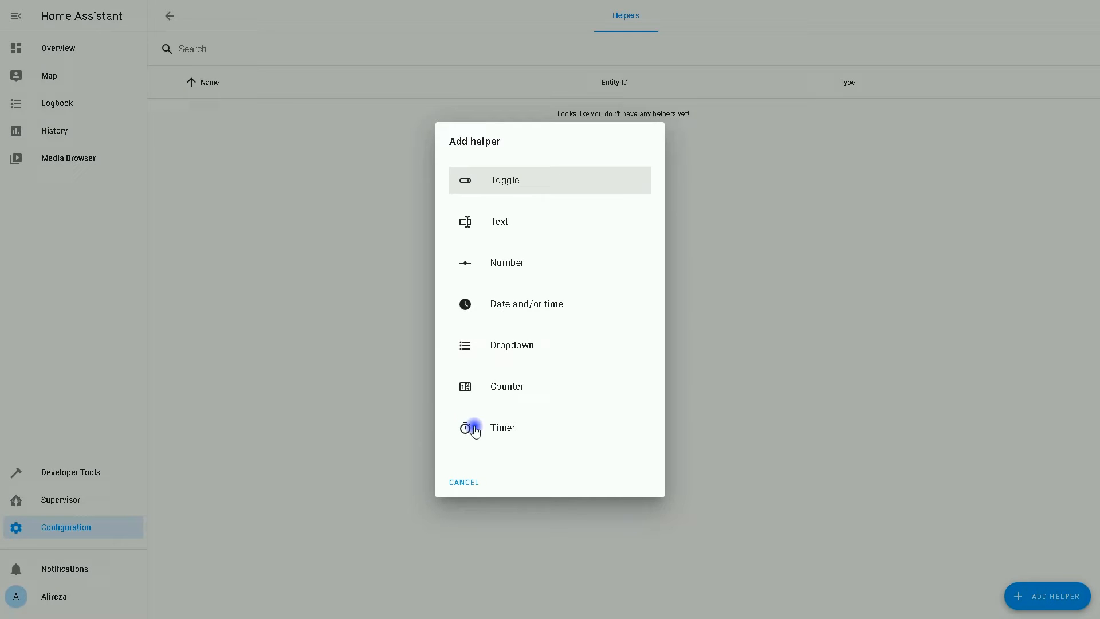
left_click(502, 427)
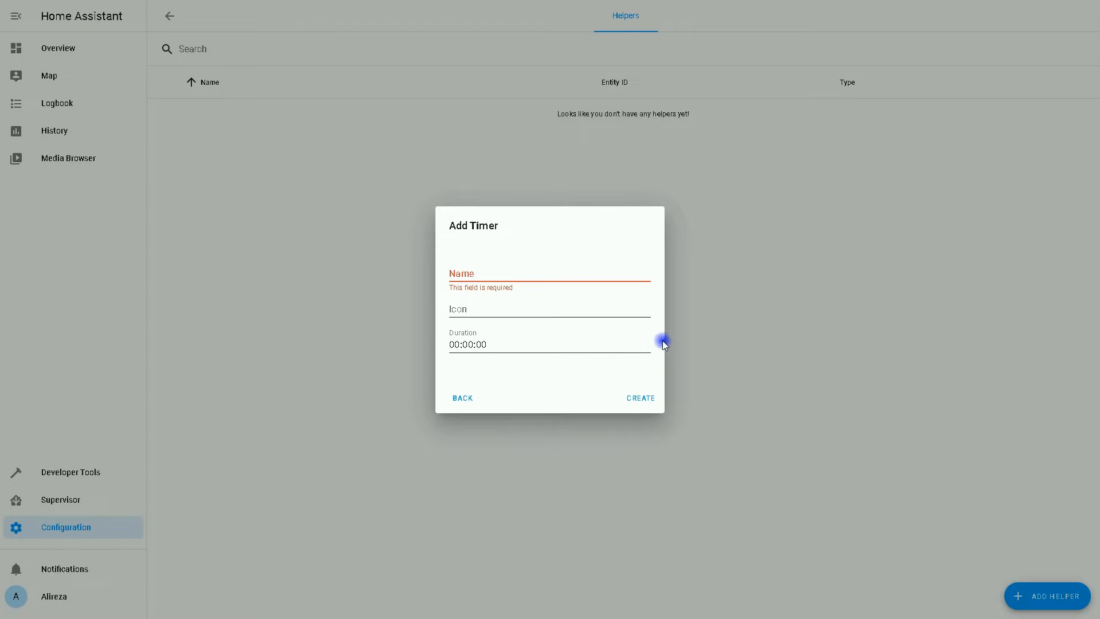
mouse_move(424, 435)
type("Timer")
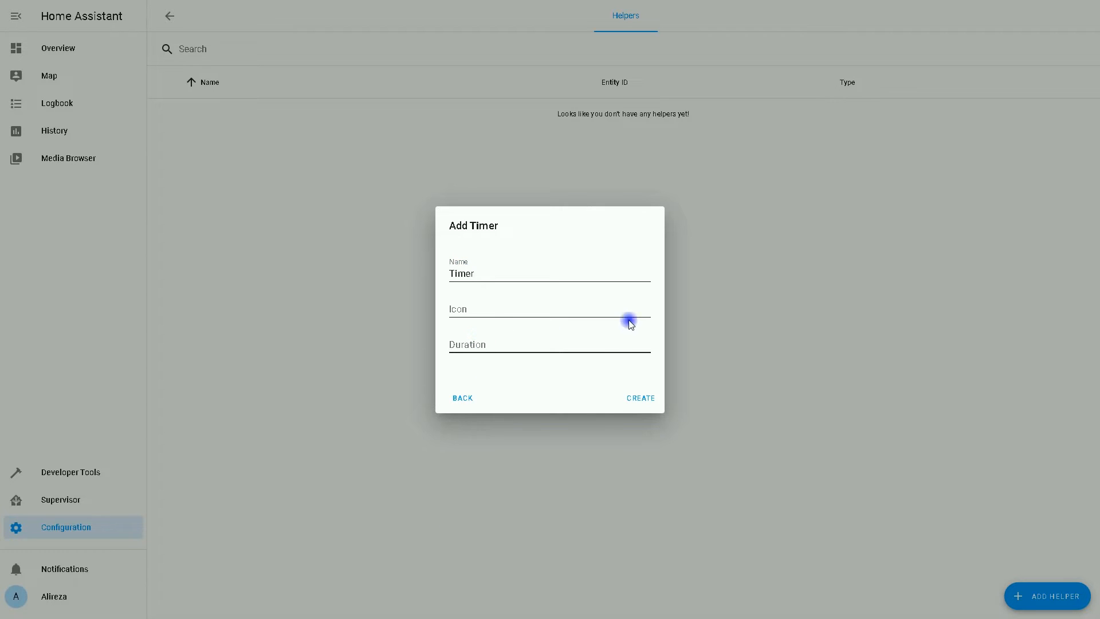
mouse_move(600, 334)
type("00:00:30")
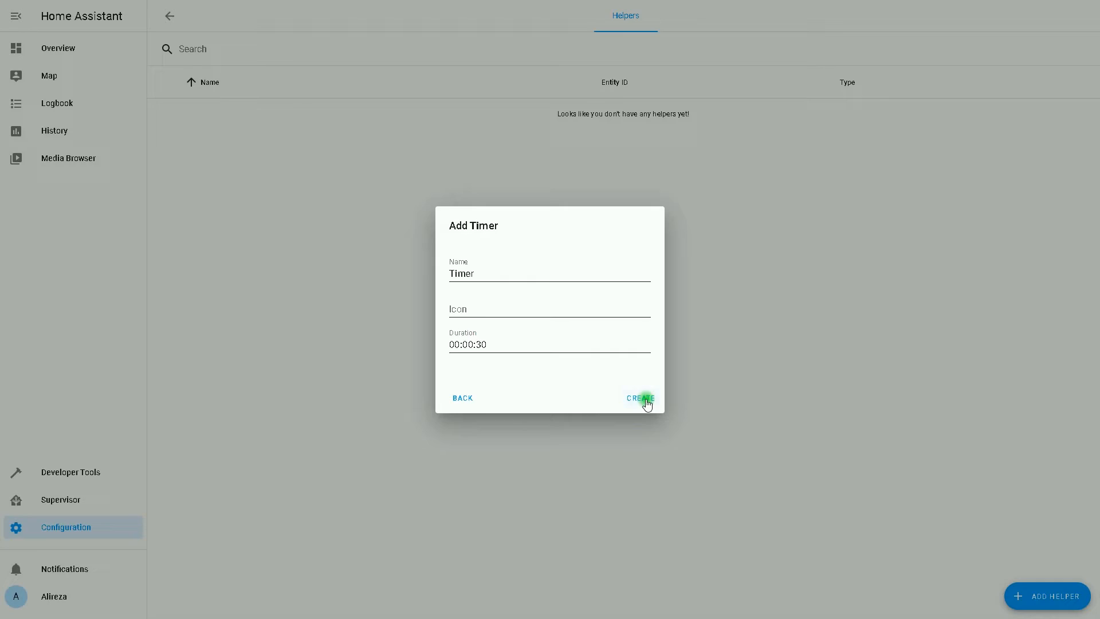
left_click(639, 397)
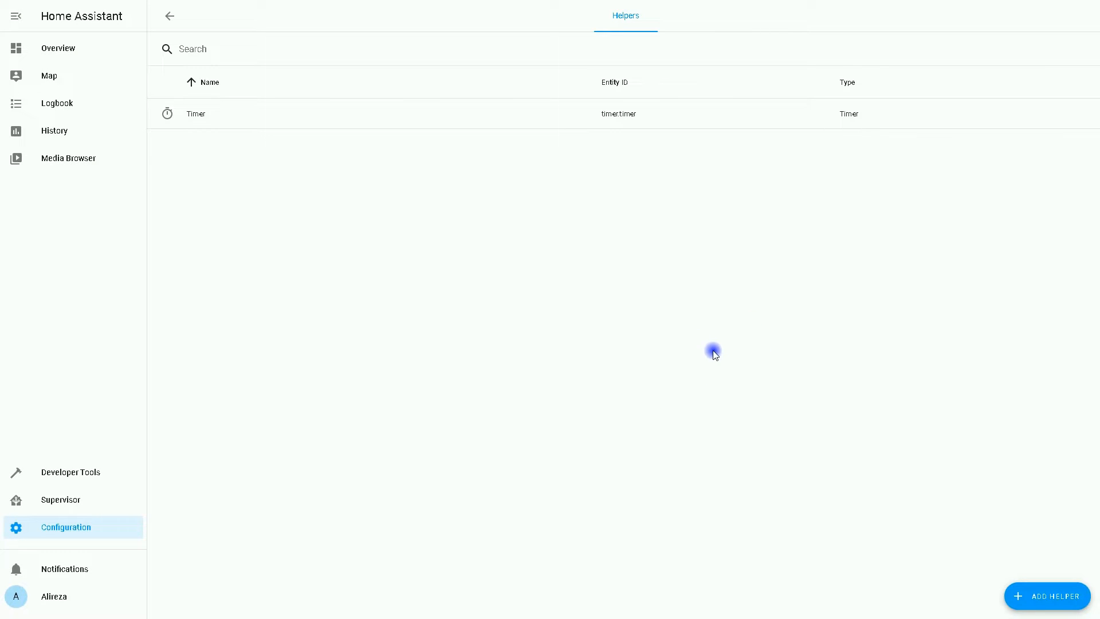
mouse_move(57, 49)
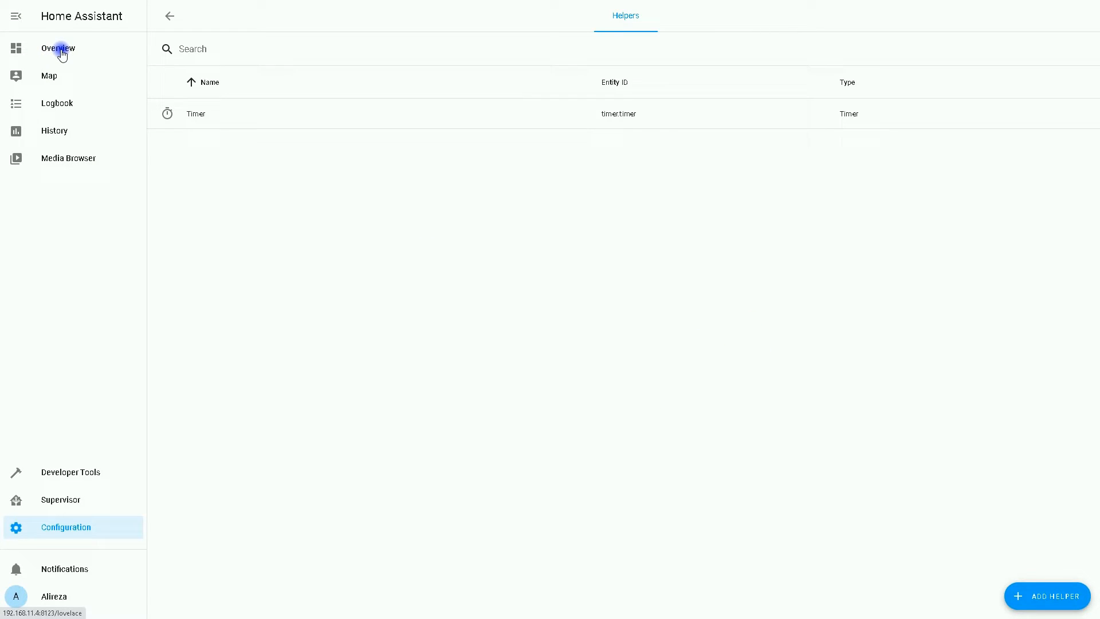
- Edit the Home dashboard and add an Entity card showing timer.timer
left_click(57, 48)
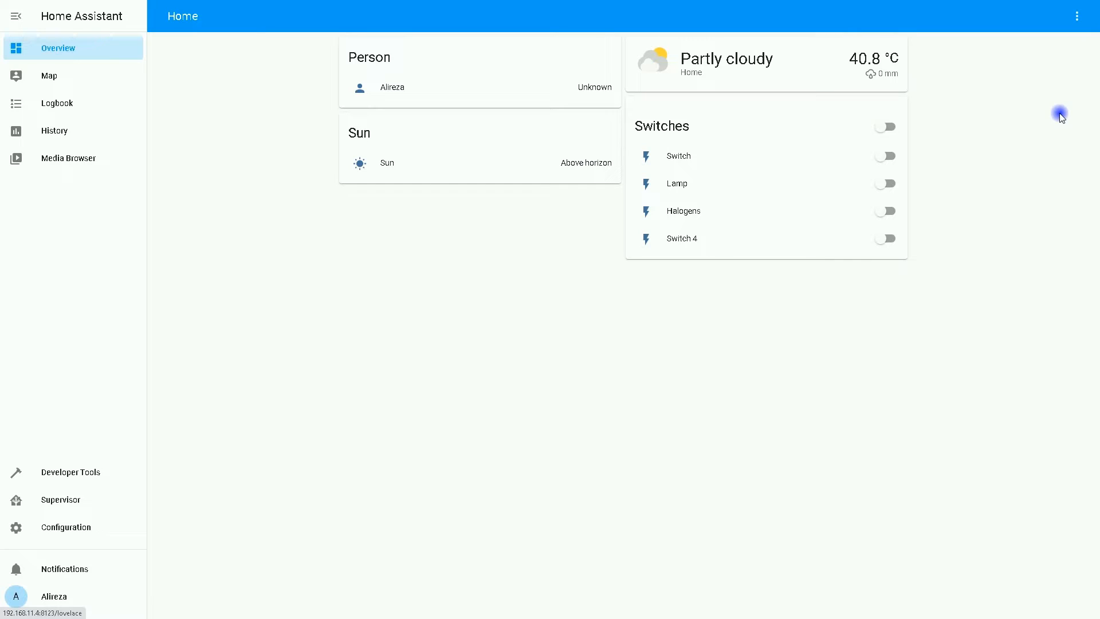
left_click(1078, 14)
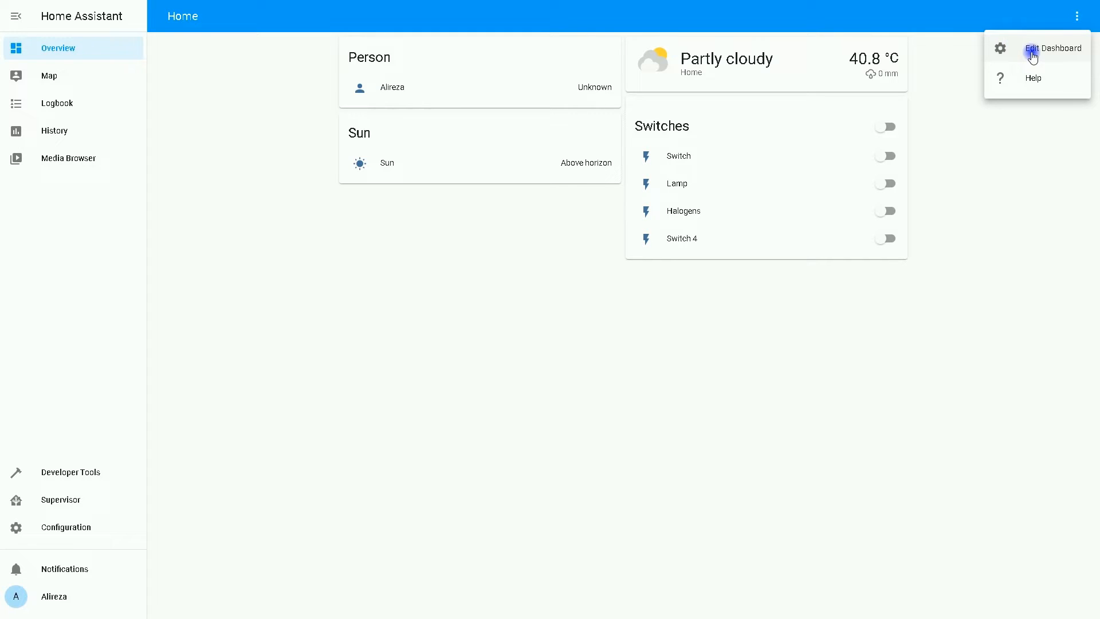
left_click(1052, 49)
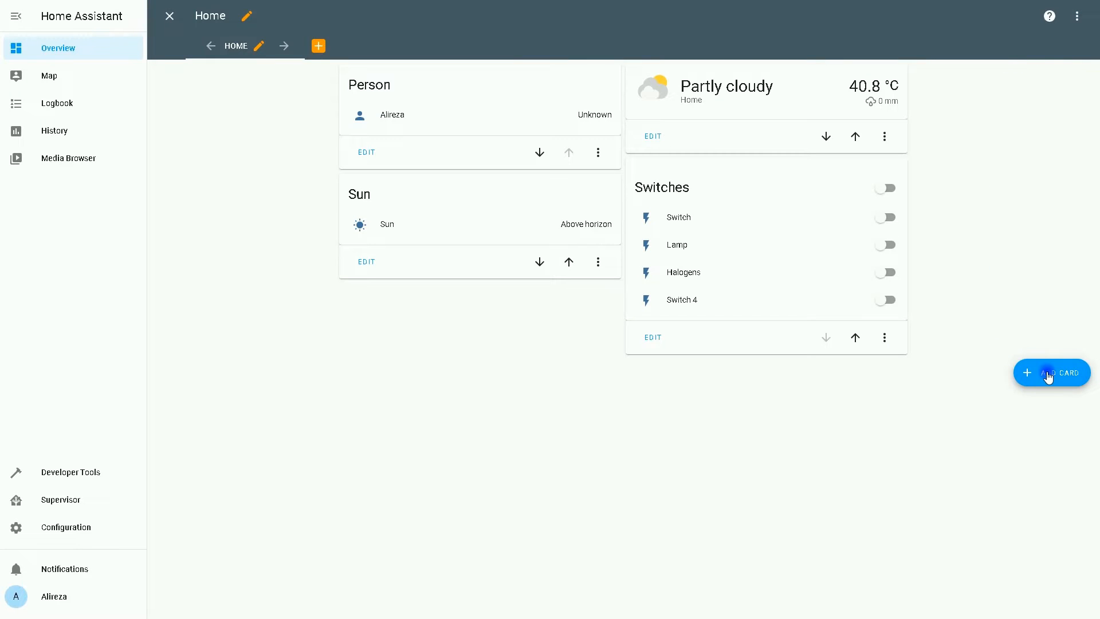
left_click(1051, 373)
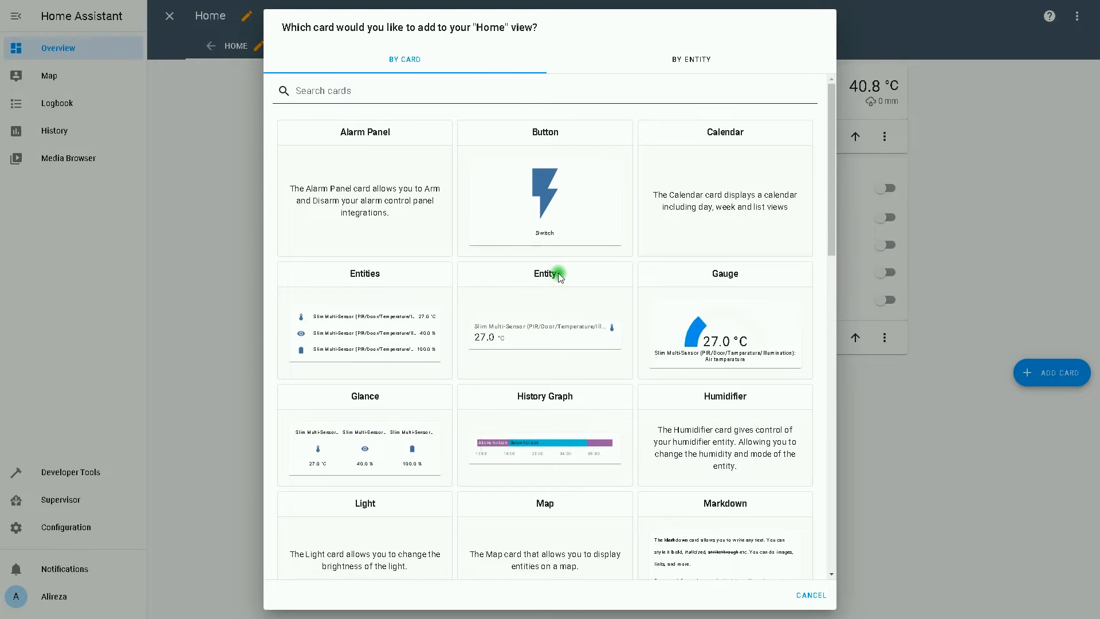
left_click(545, 274)
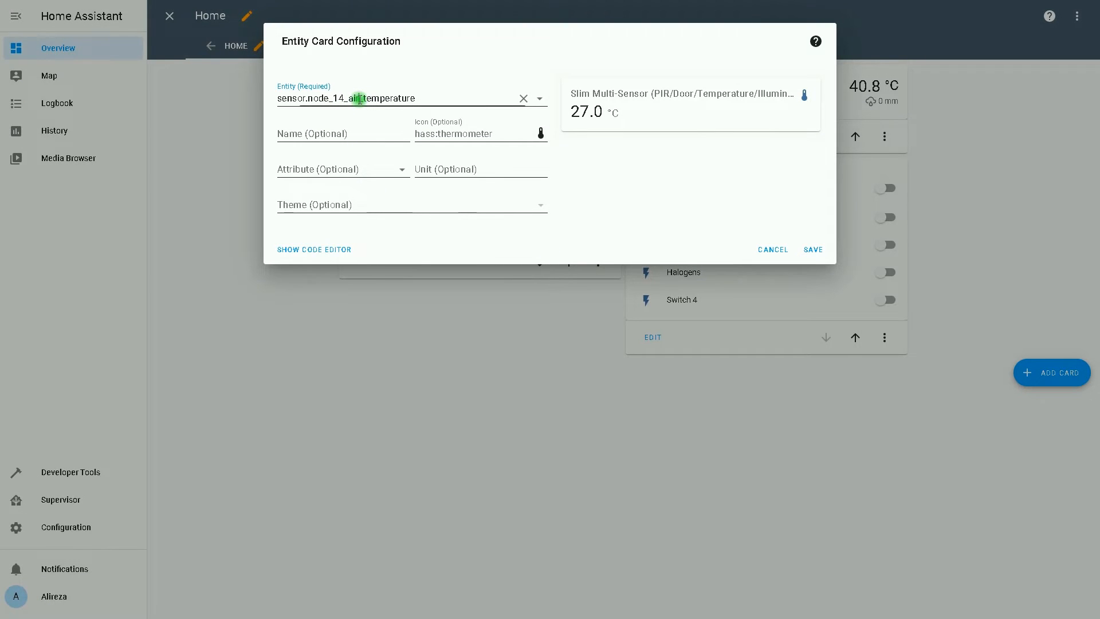
left_click(411, 98)
type("timer.timer")
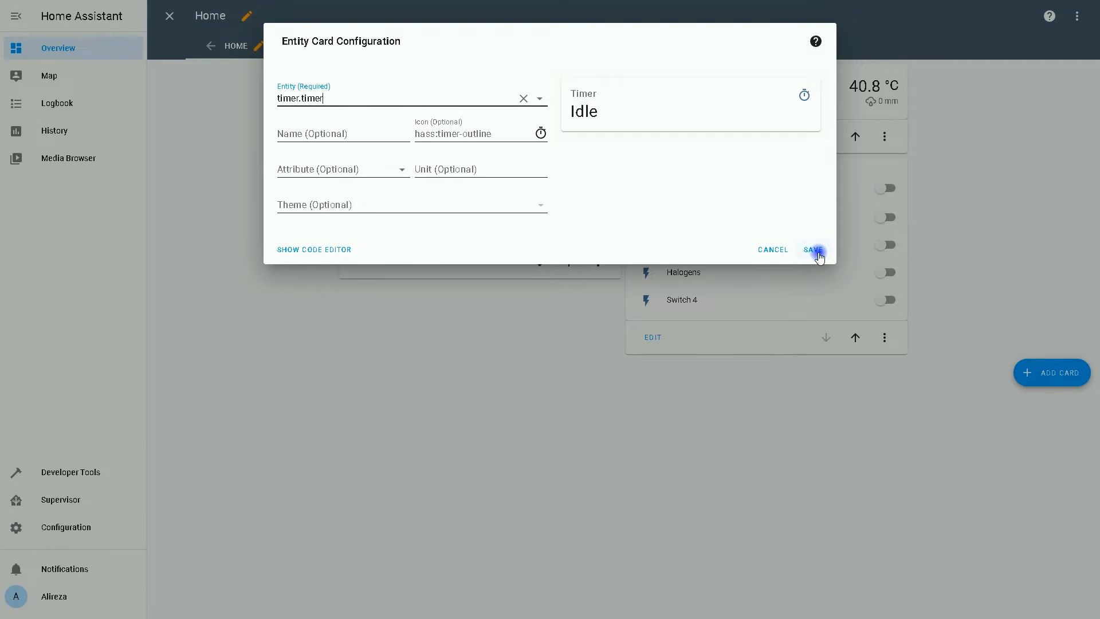
- Save the Timer card, then start, pause and finish the timer from it
left_click(814, 249)
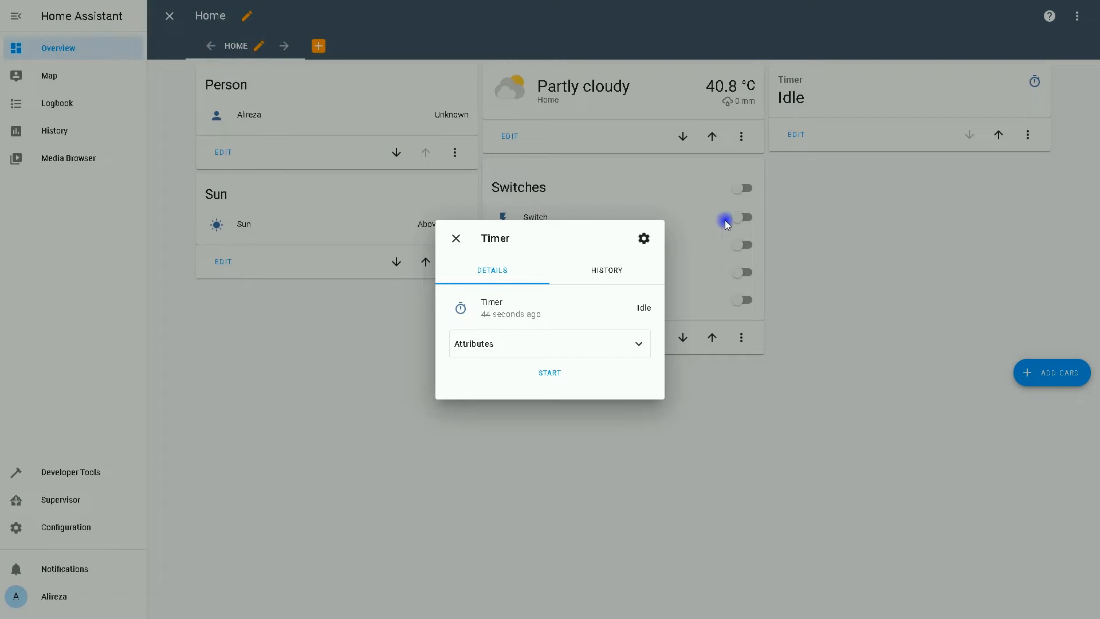
mouse_move(689, 409)
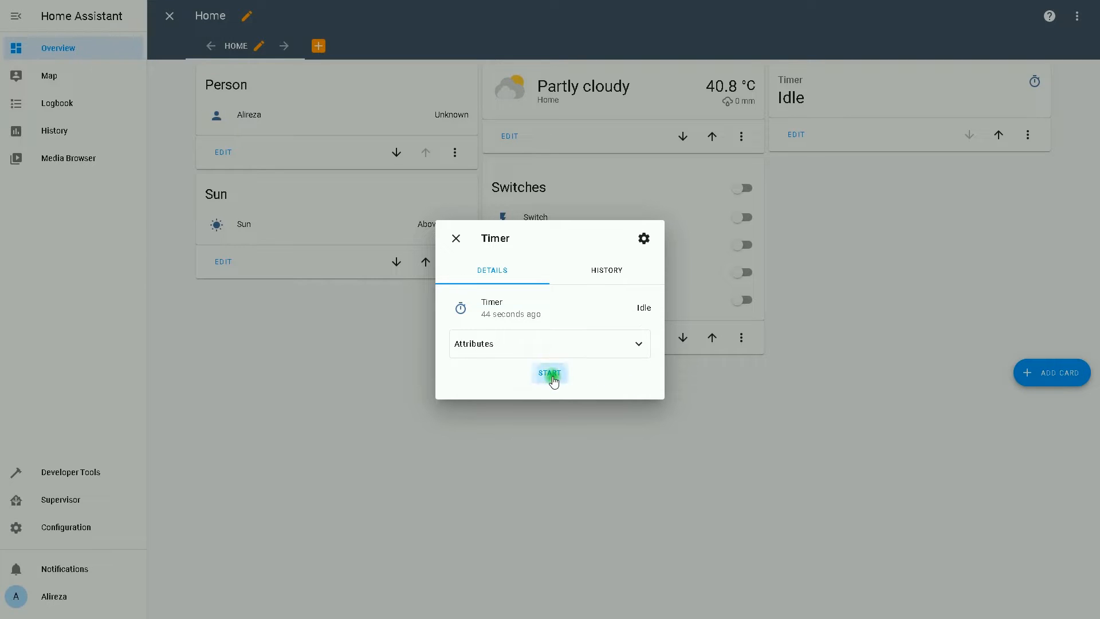
left_click(548, 372)
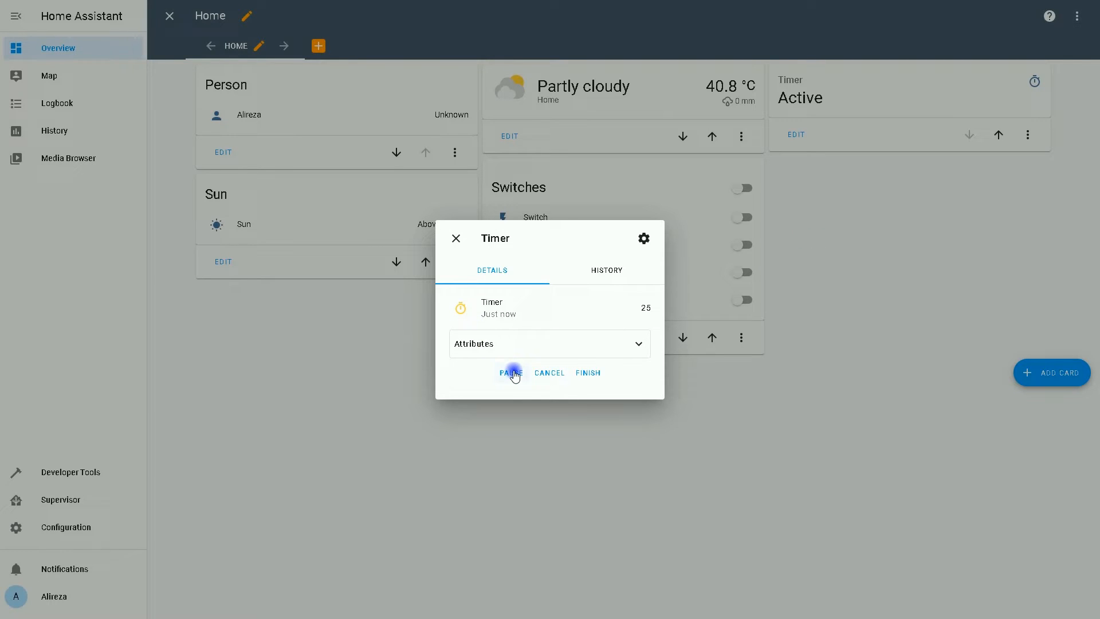
left_click(511, 372)
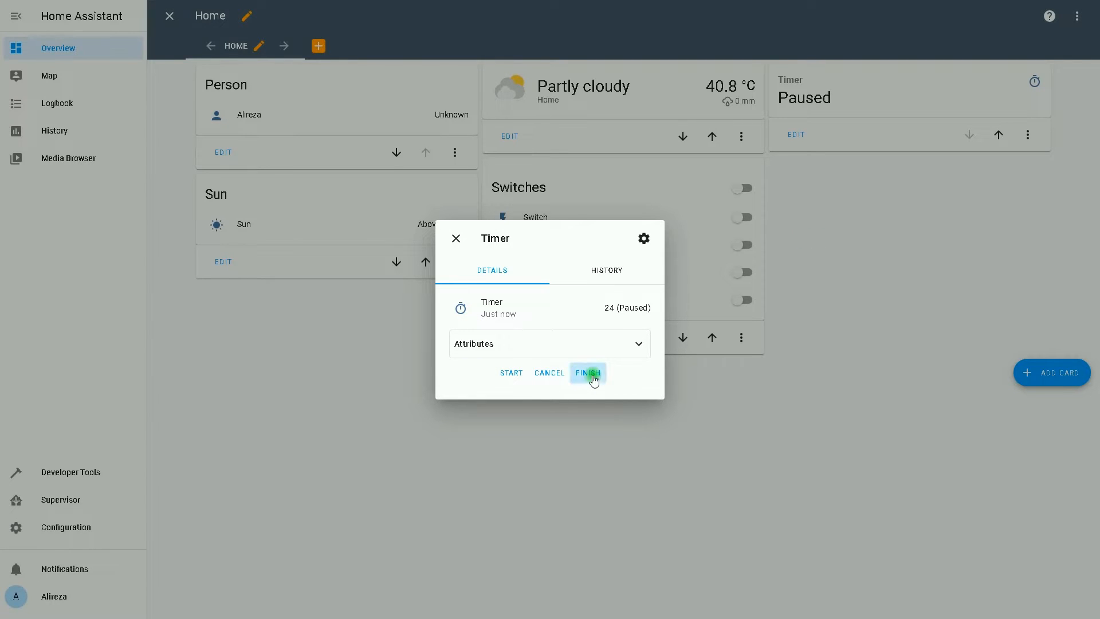
left_click(588, 372)
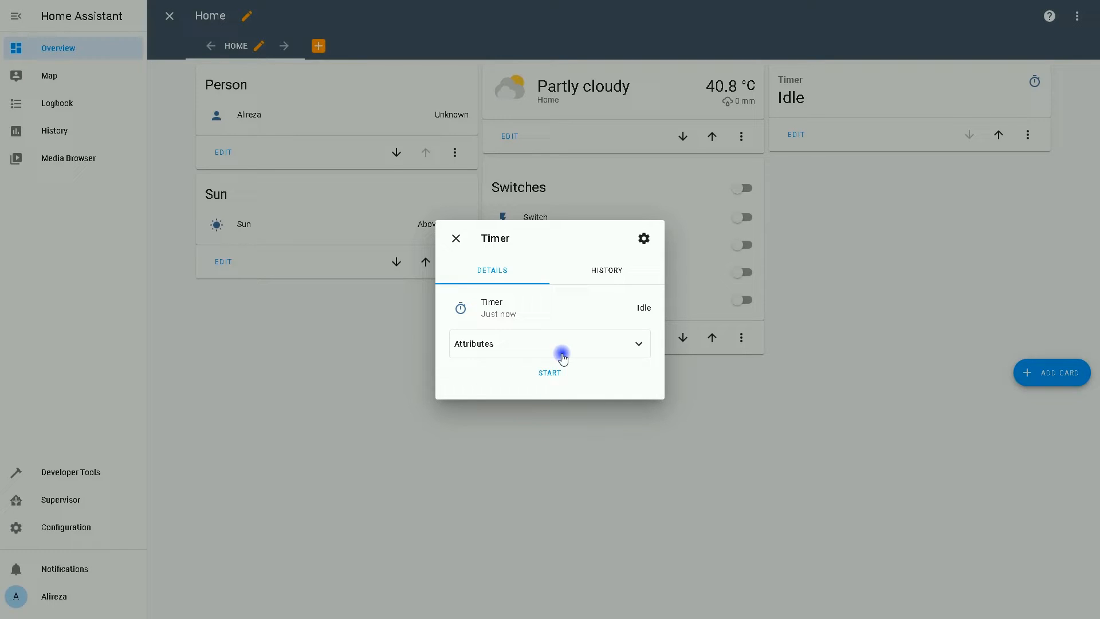
- Check the Timer details show Duration 0:00:30 and return to the dashboard
left_click(550, 372)
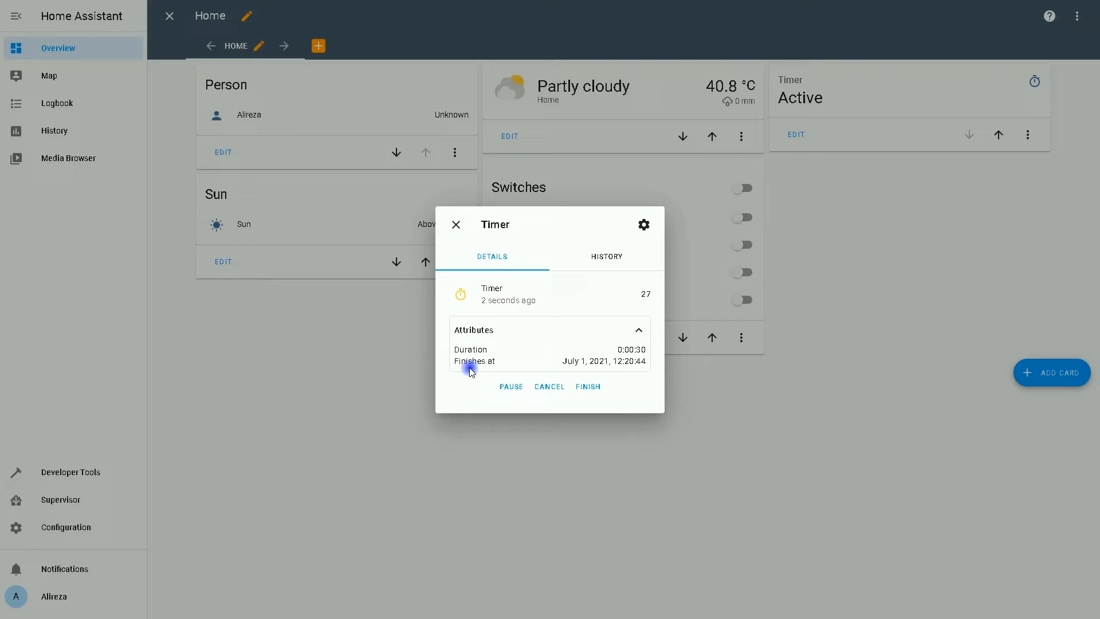
mouse_move(833, 432)
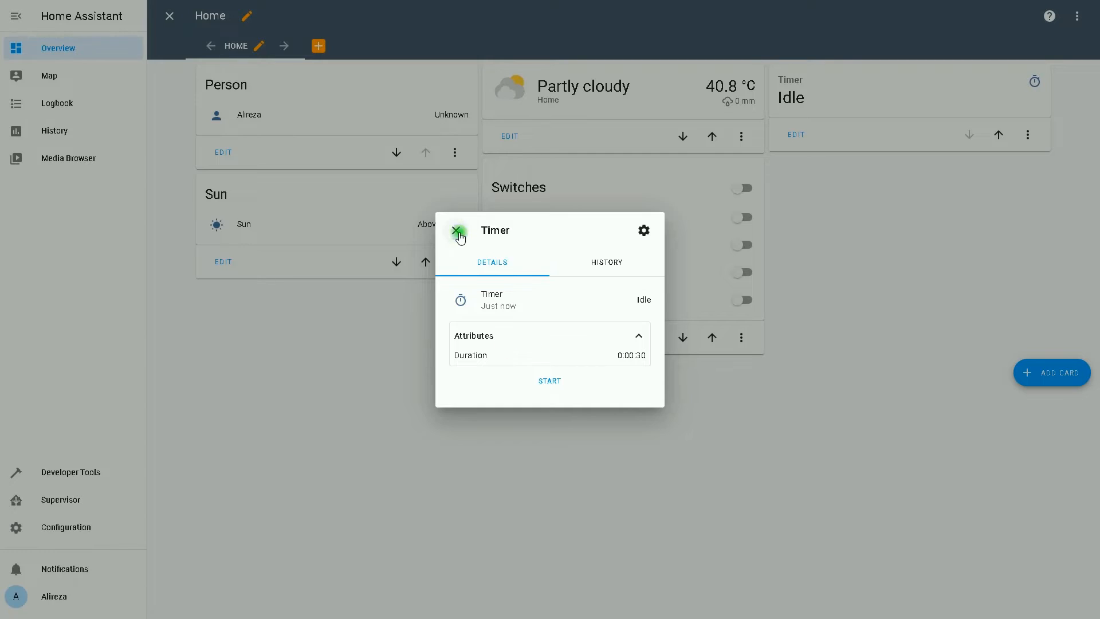
left_click(457, 230)
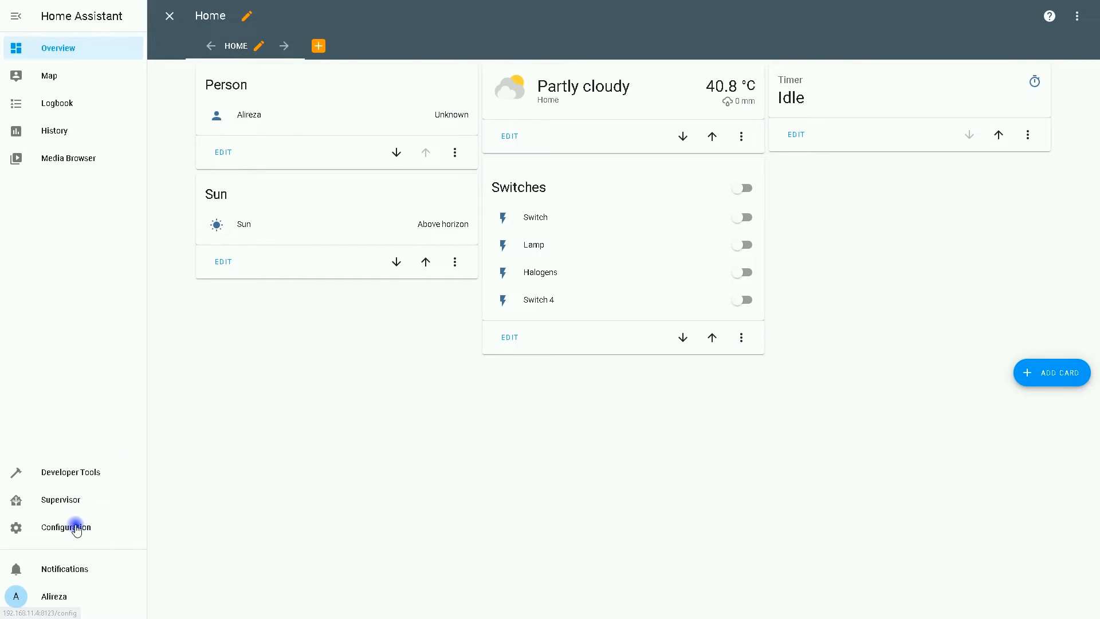
- Create a new empty automation and name it Timer
left_click(66, 527)
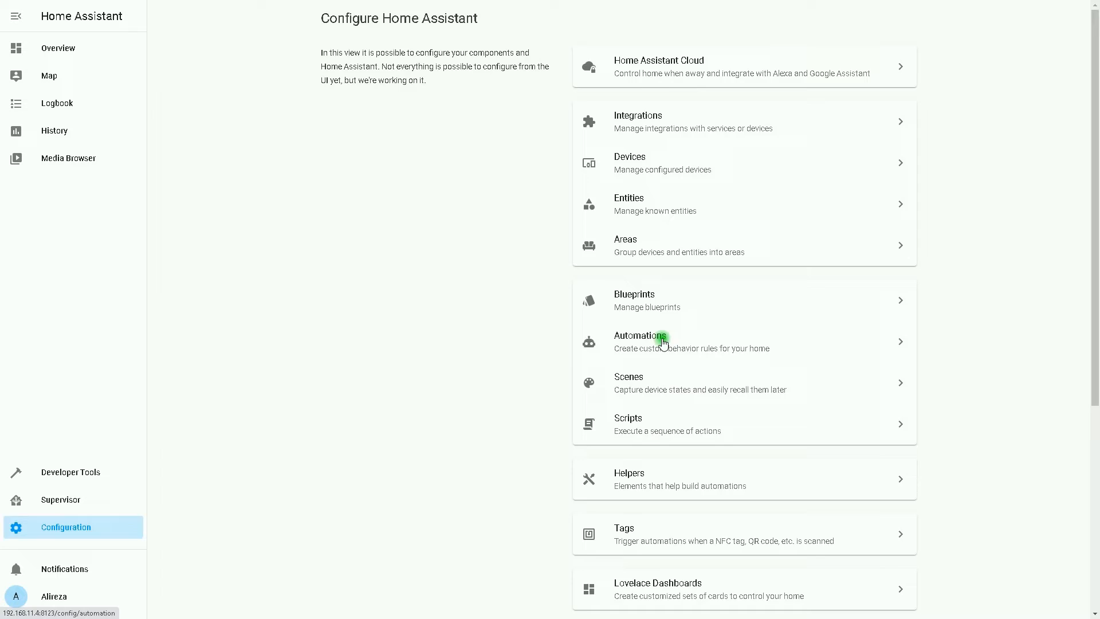
left_click(639, 341)
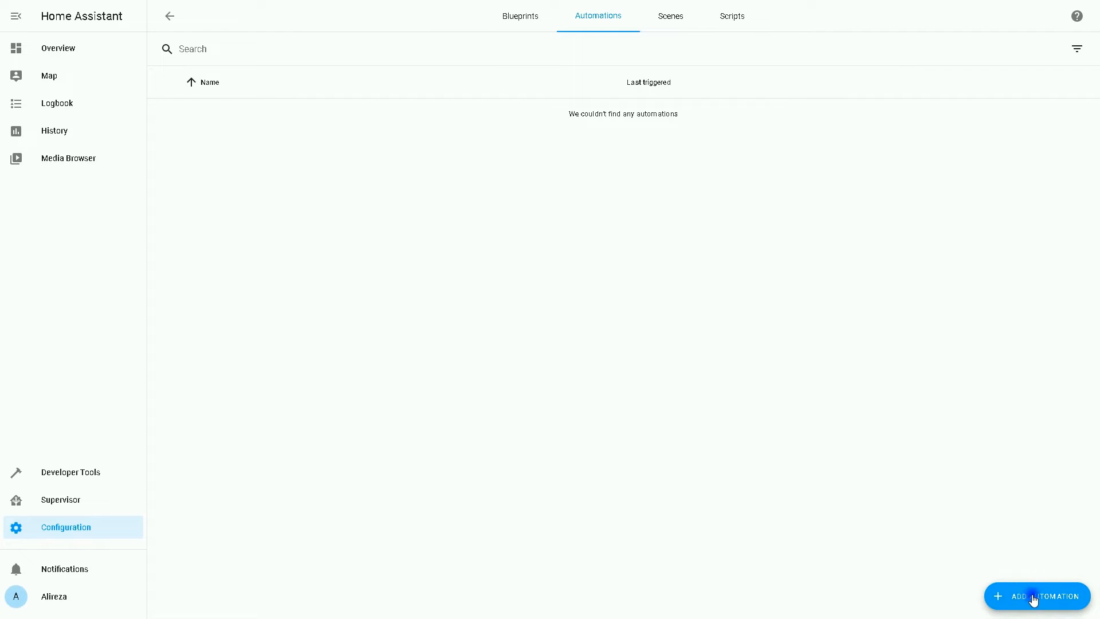
left_click(1037, 595)
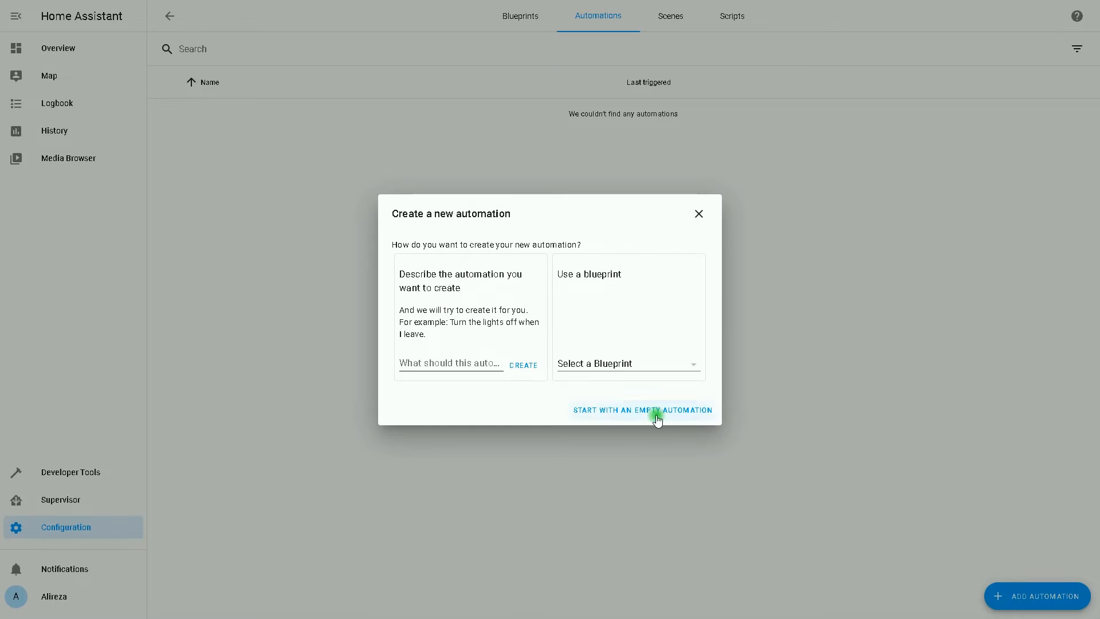
left_click(642, 410)
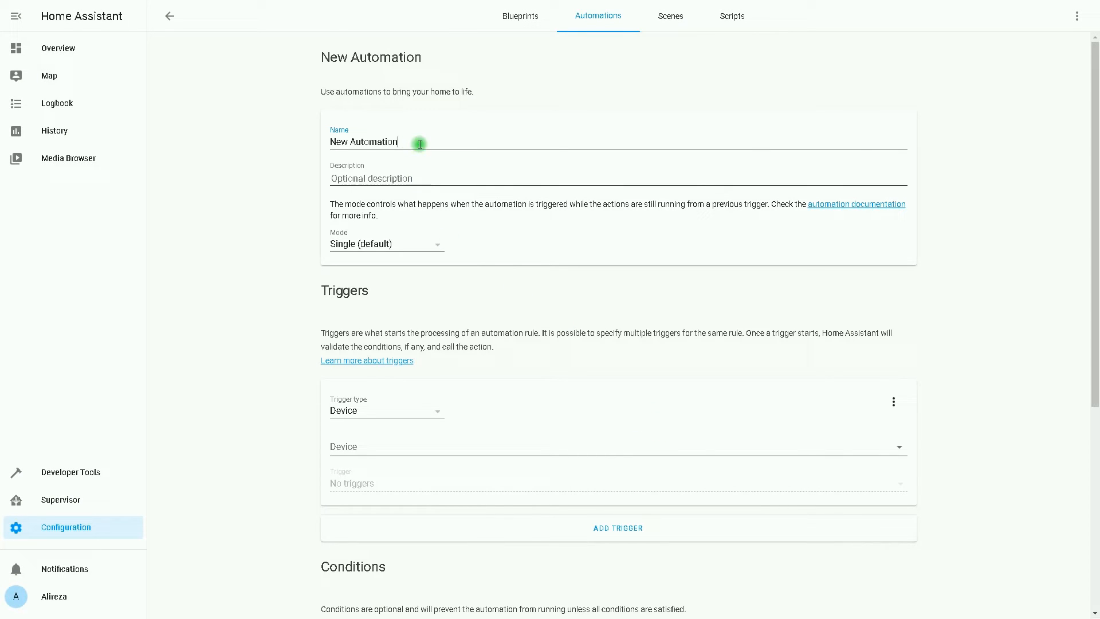
triple_click(364, 142)
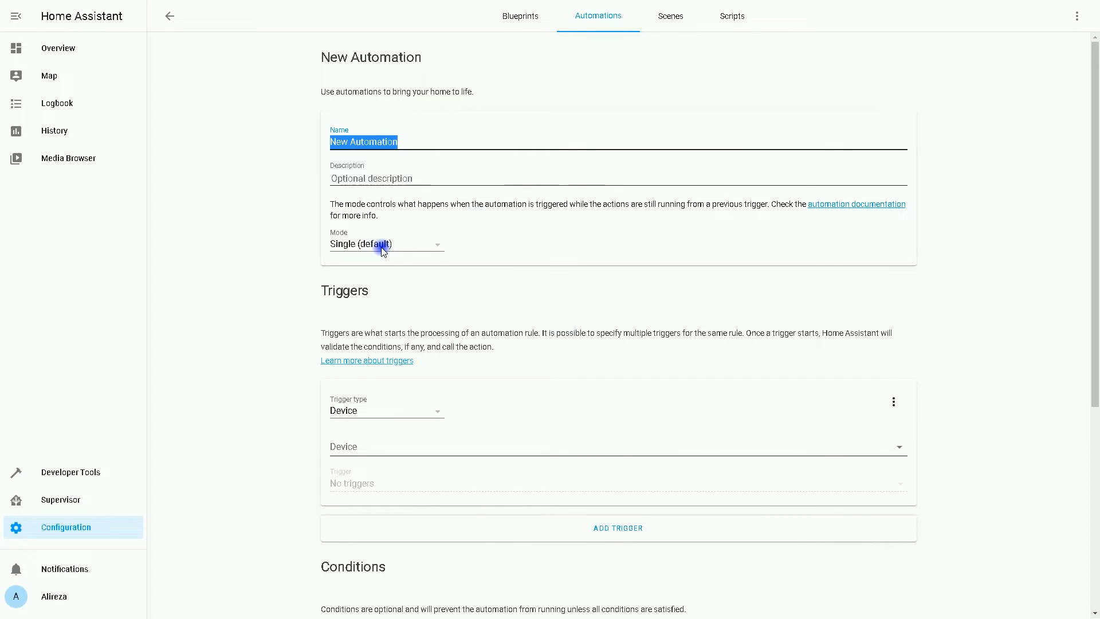
type("Timer")
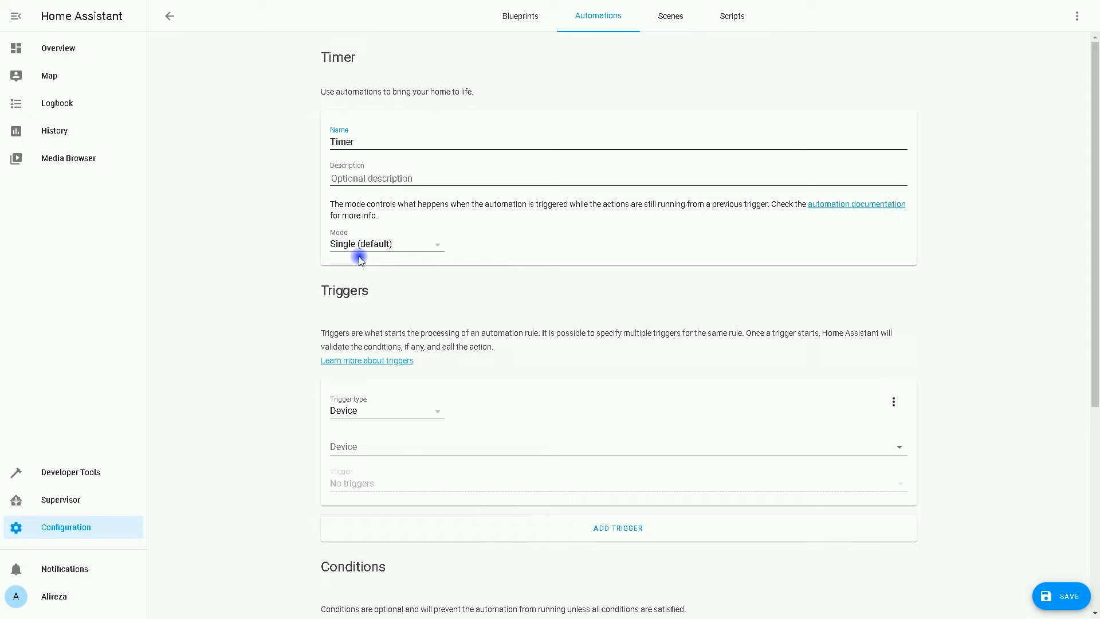
left_click(386, 243)
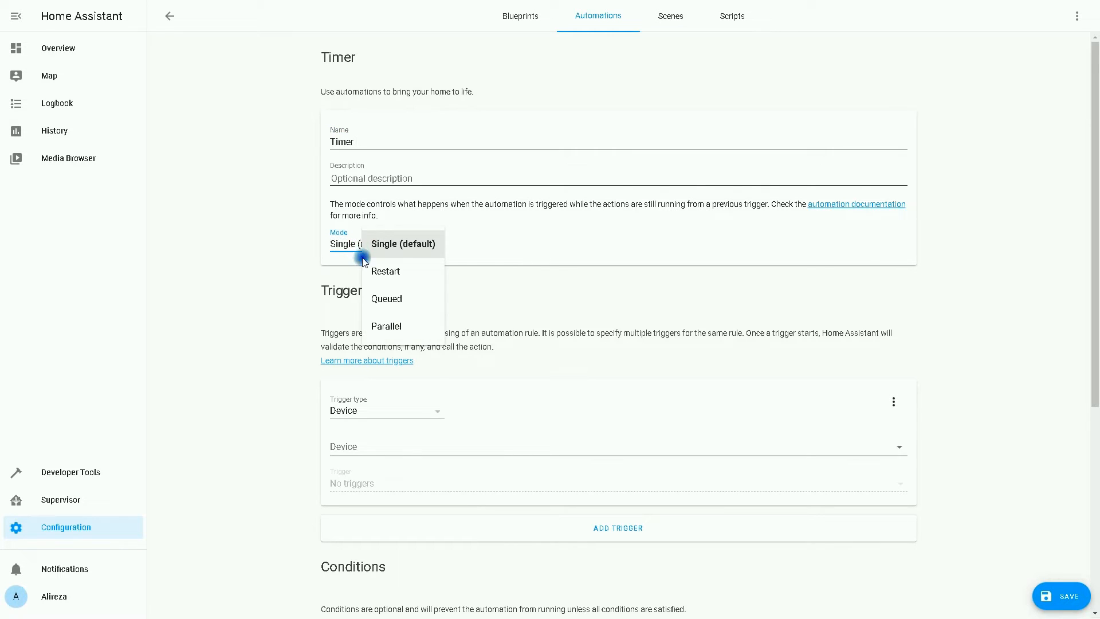
- Set the mode to Queued and add a State trigger on timer.timer
left_click(386, 298)
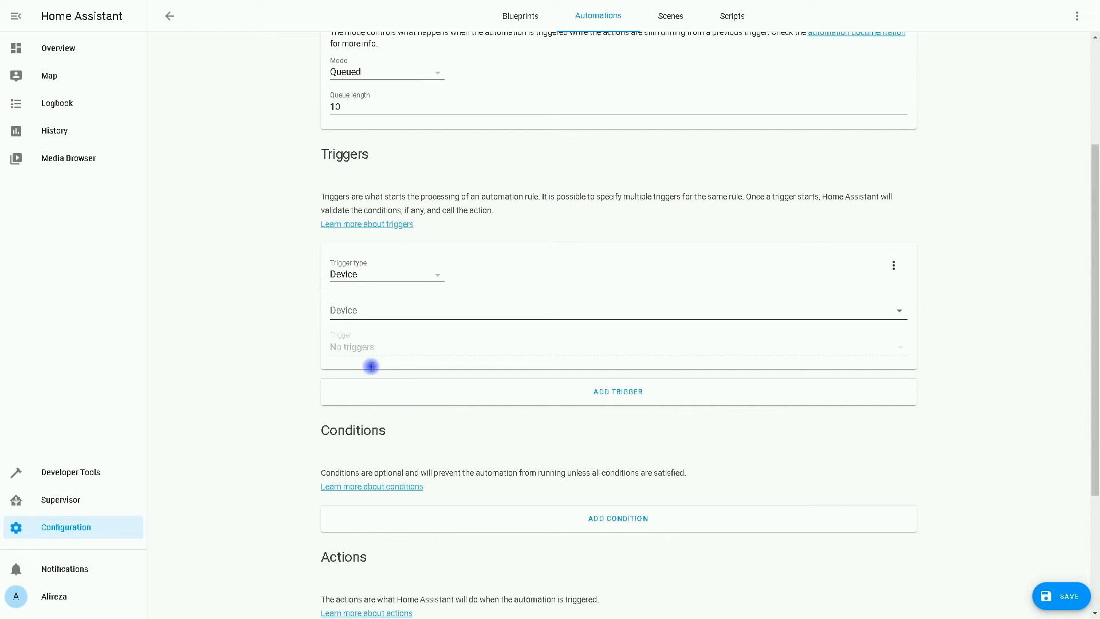
mouse_move(367, 175)
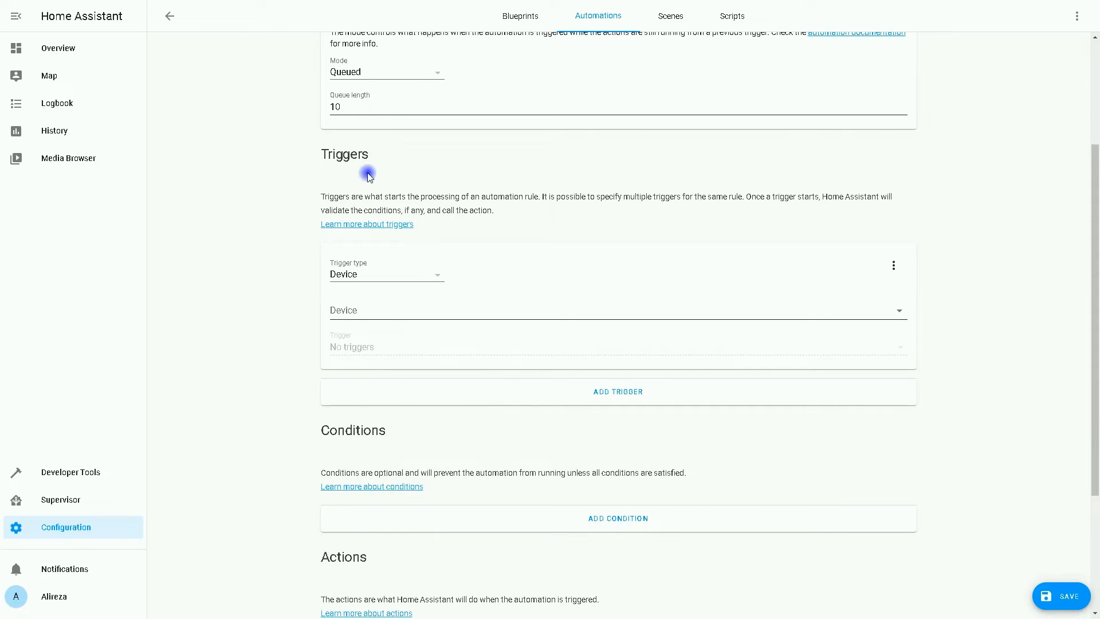
left_click(385, 274)
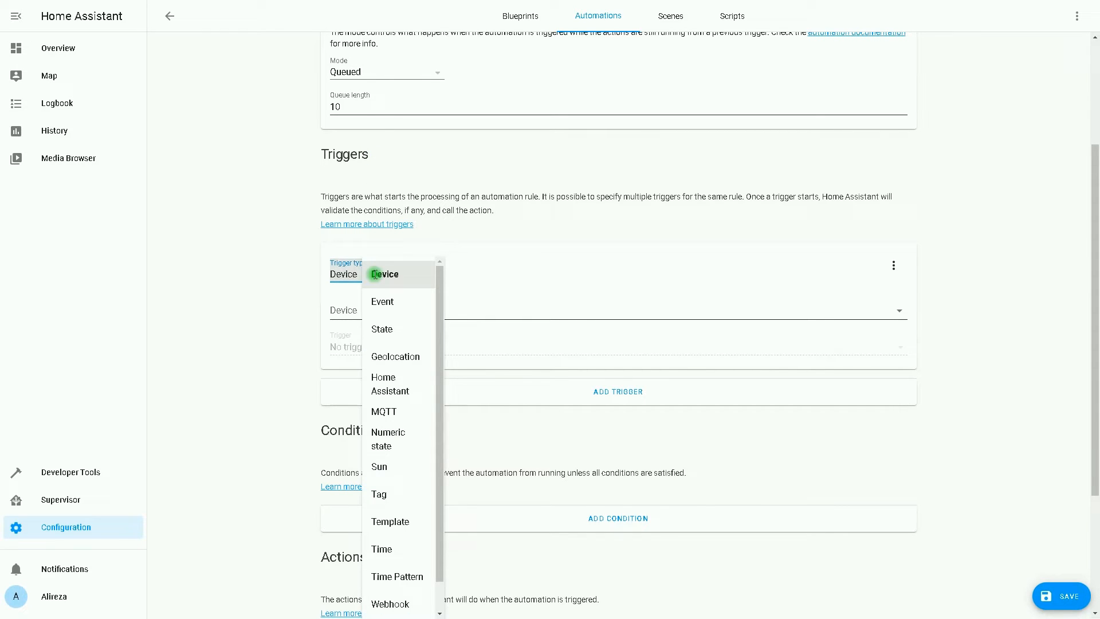
left_click(381, 329)
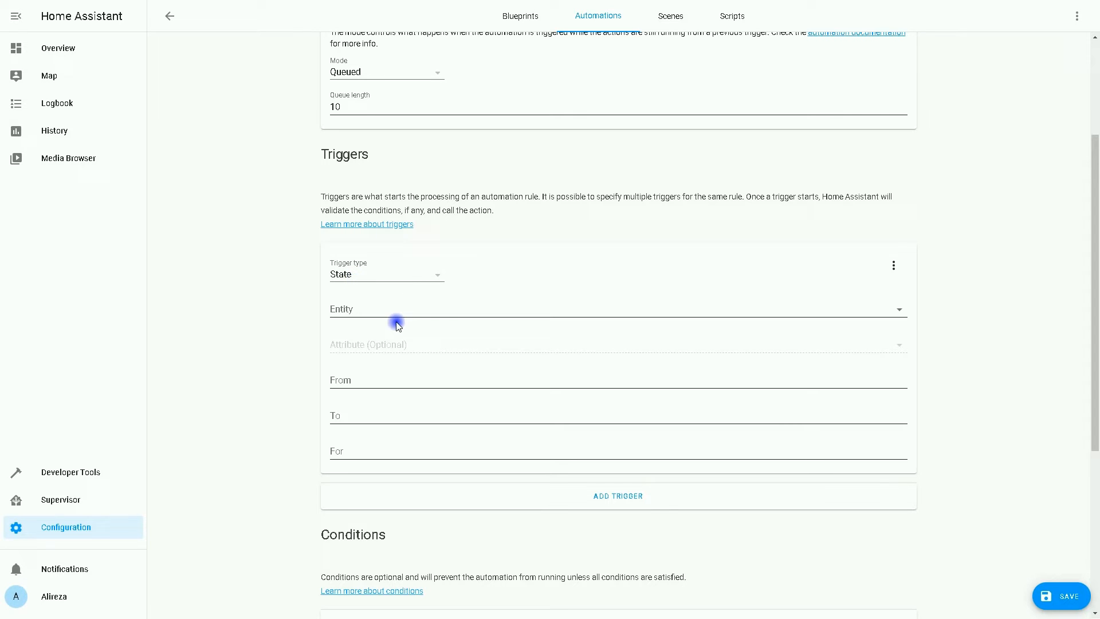
left_click(618, 308)
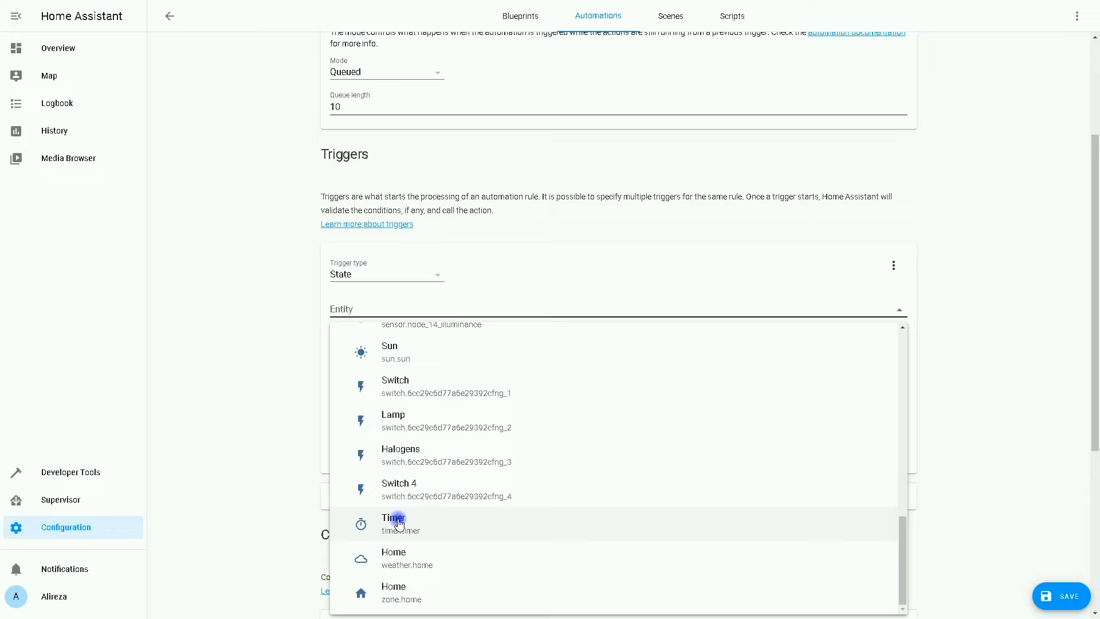
left_click(394, 522)
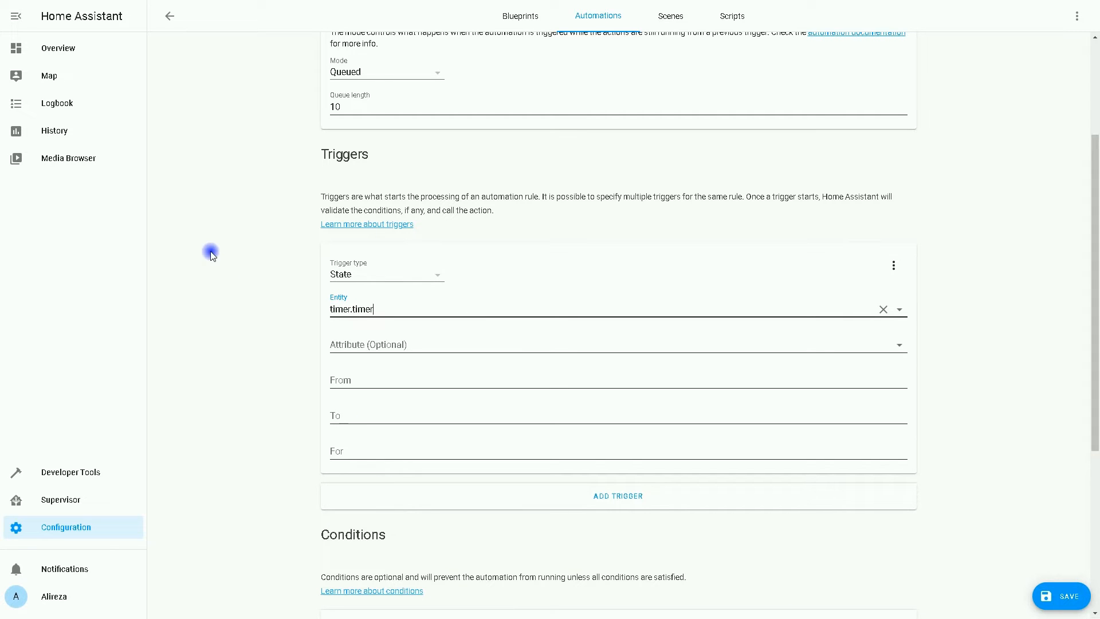
- Set the trigger's For duration to 00:00:30
scroll("down", 3)
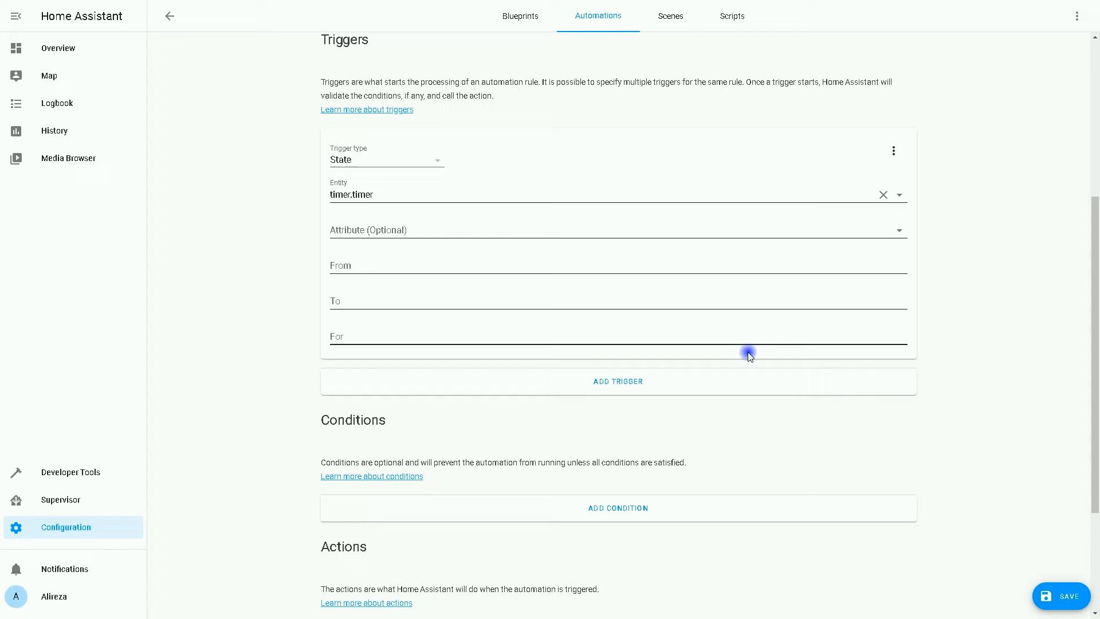
mouse_move(735, 360)
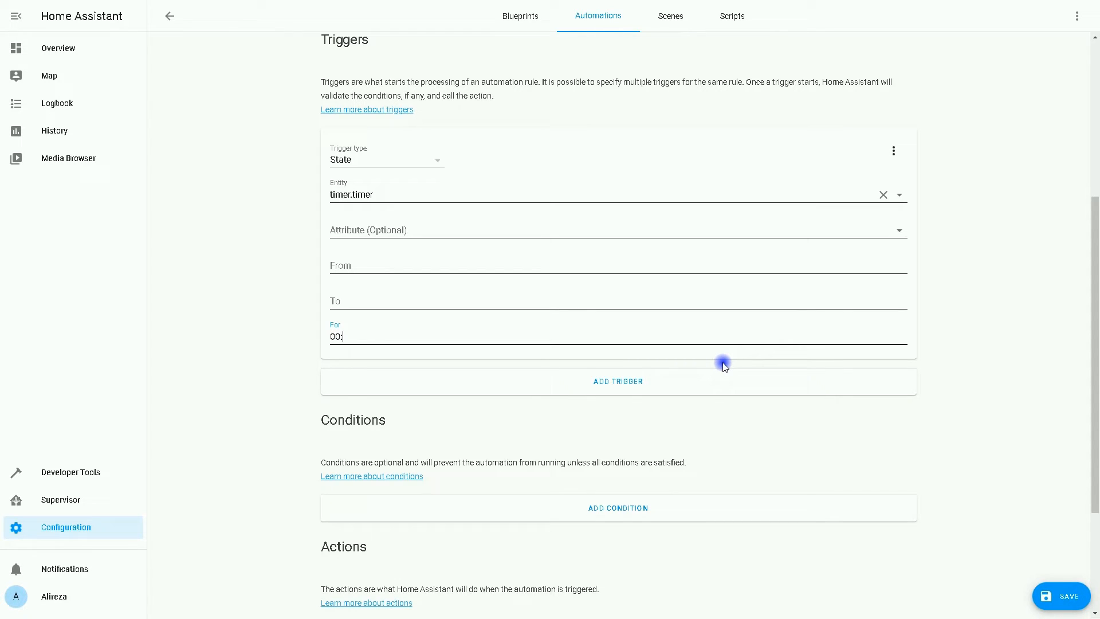
type("00:00:")
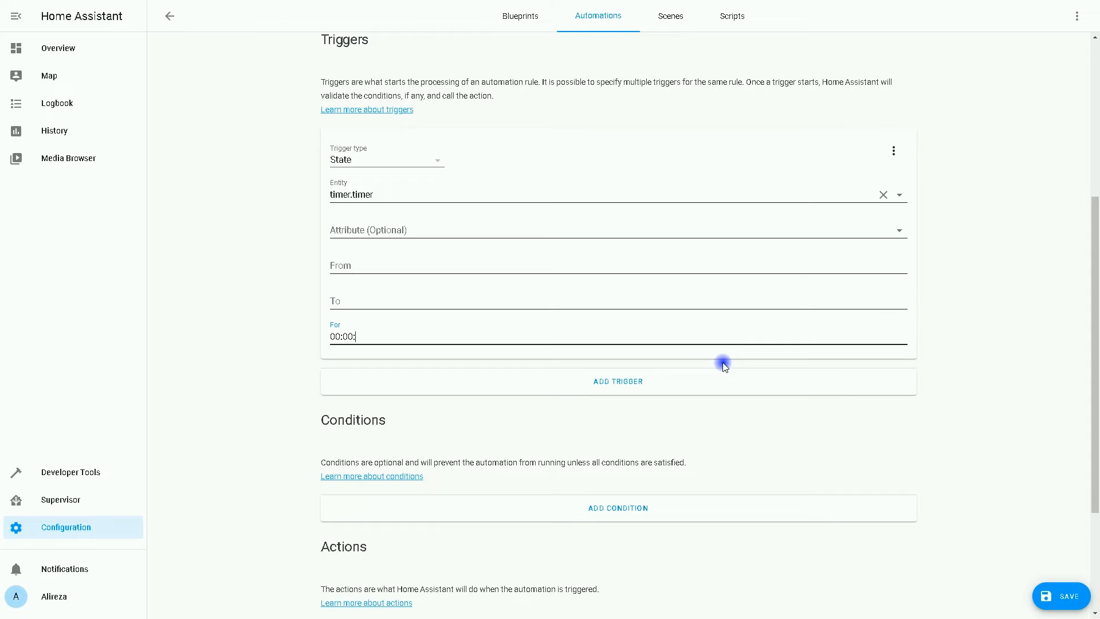
type("30")
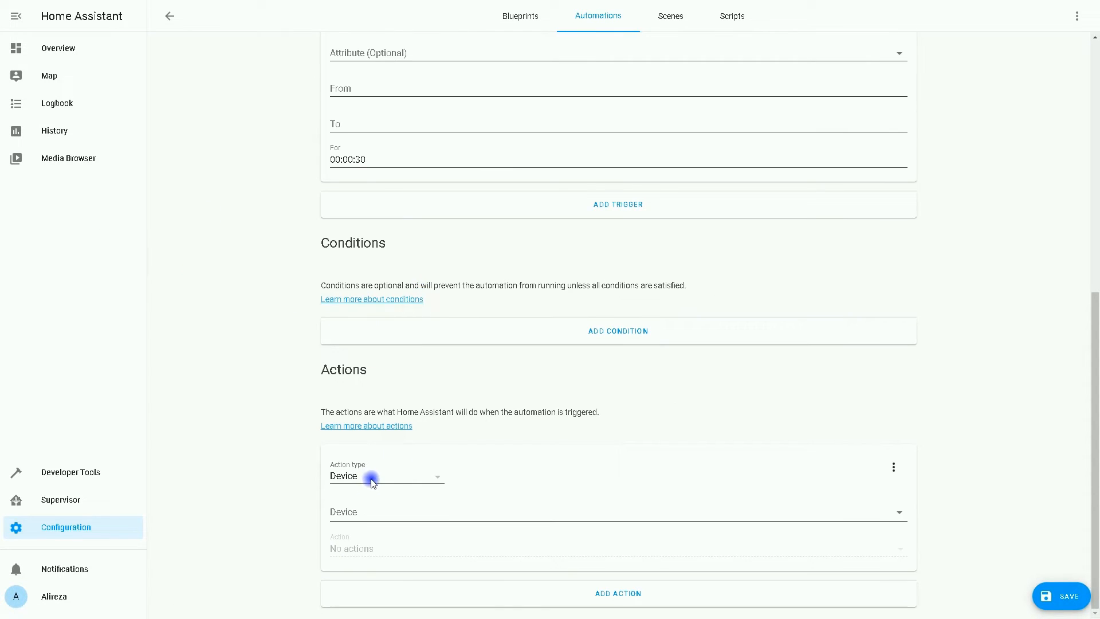
- Make the device action target Switch with Turn on Switch
left_click(618, 511)
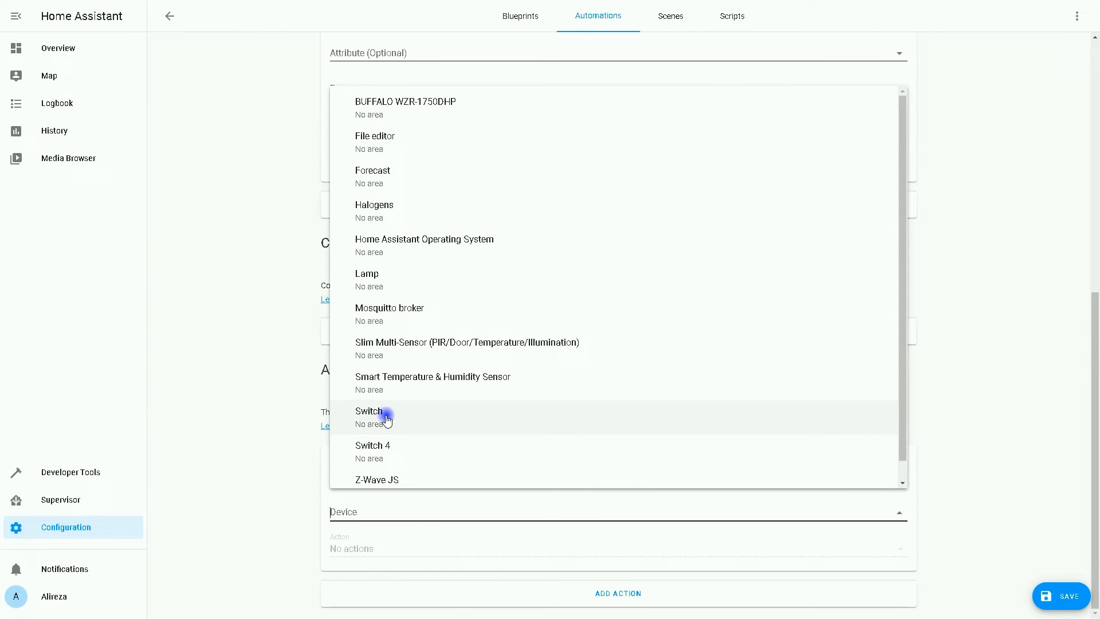
left_click(368, 411)
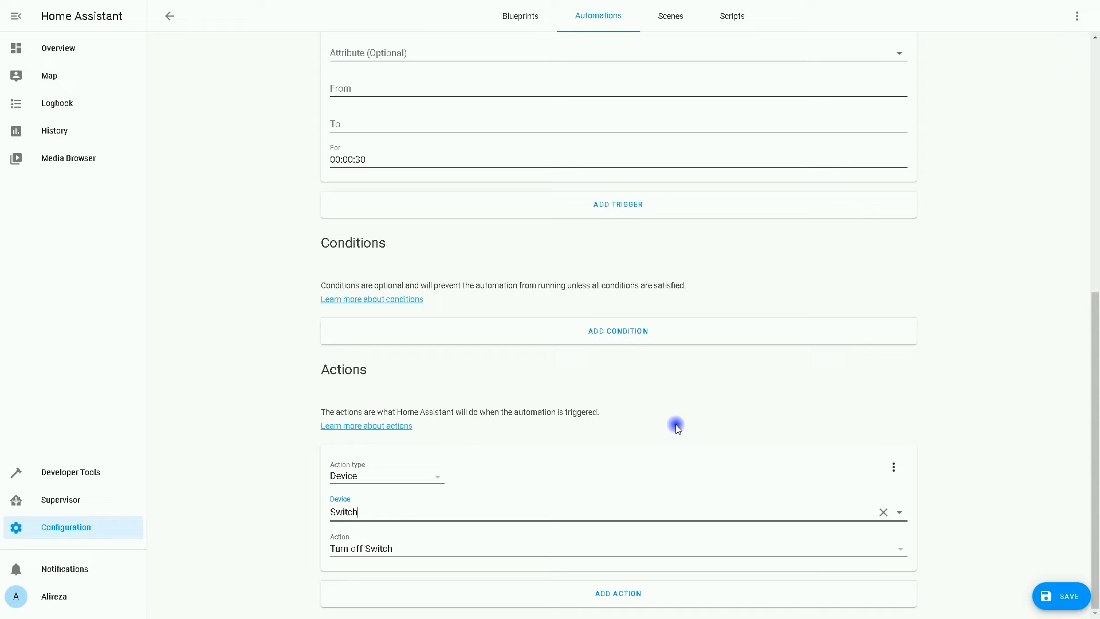
mouse_move(549, 556)
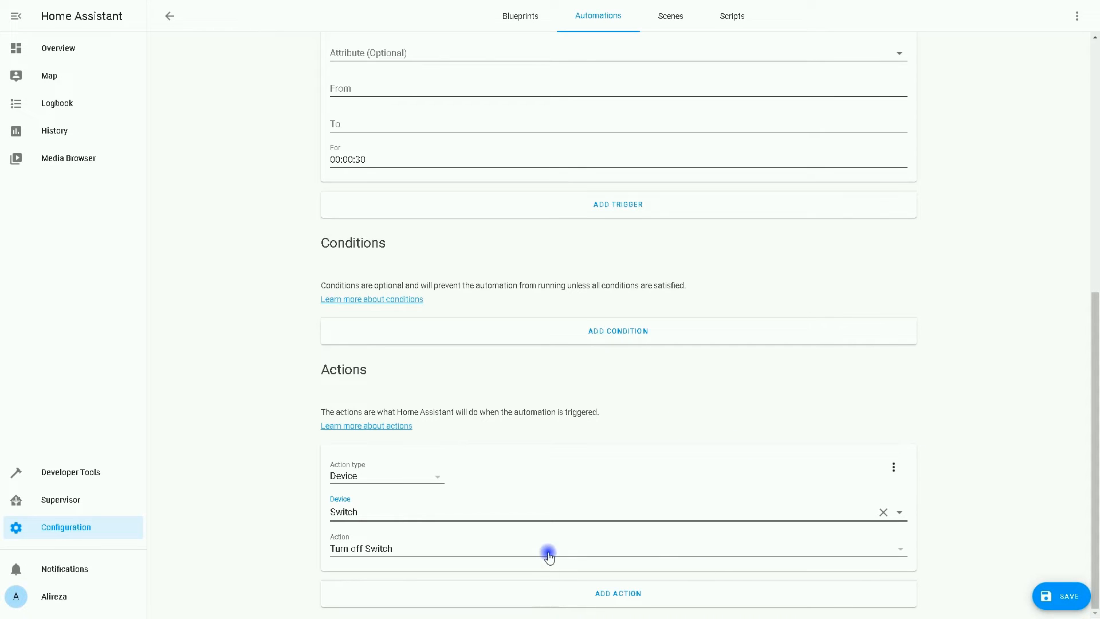
left_click(547, 548)
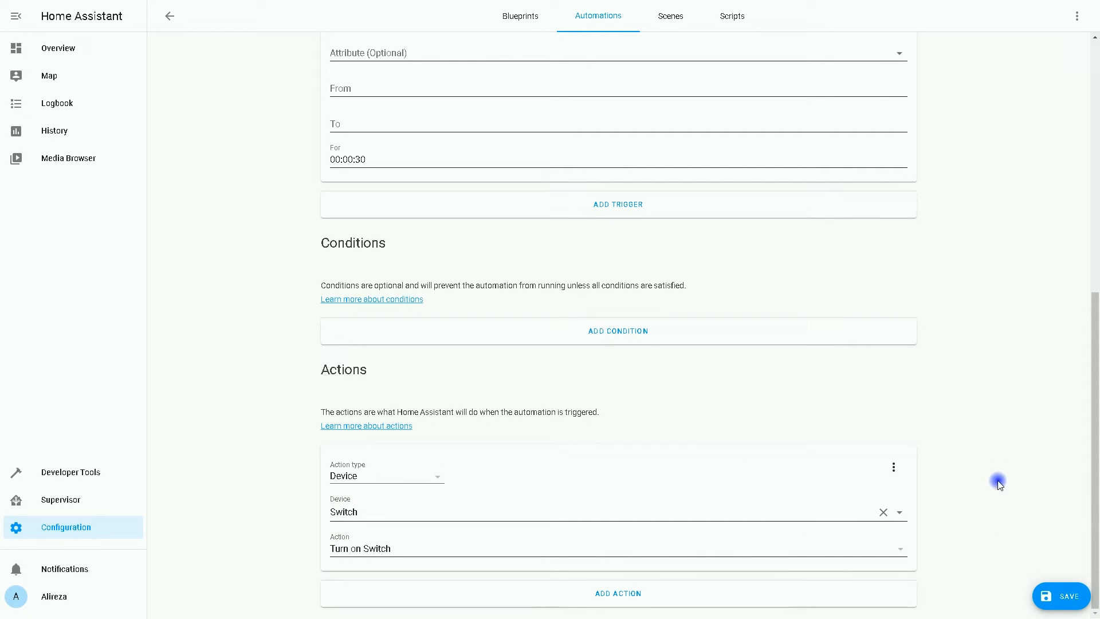
mouse_move(811, 386)
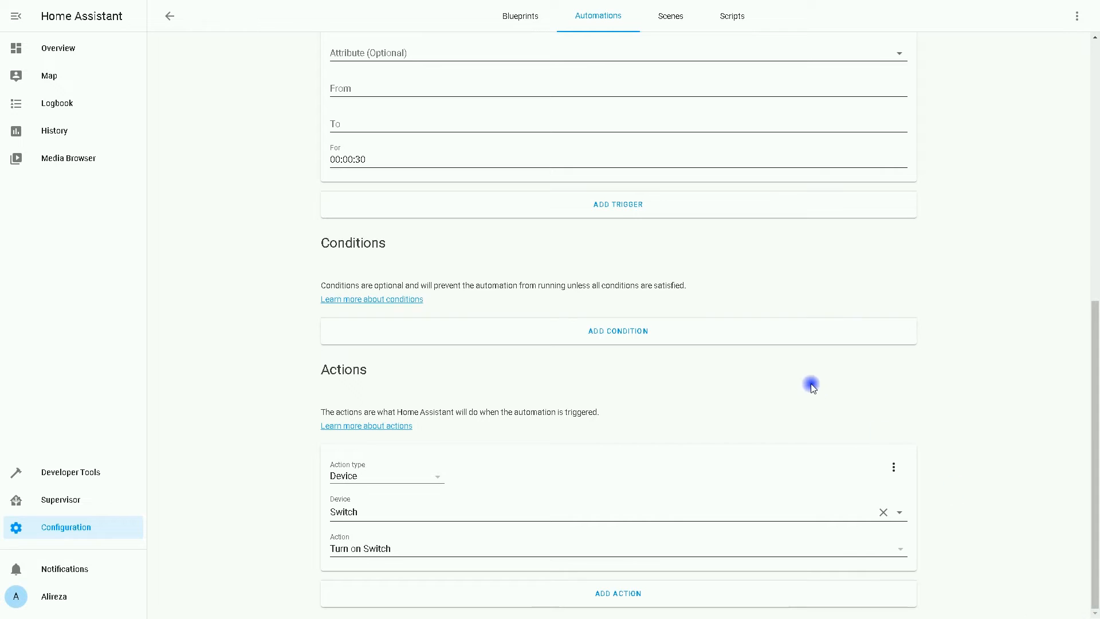
mouse_move(61, 48)
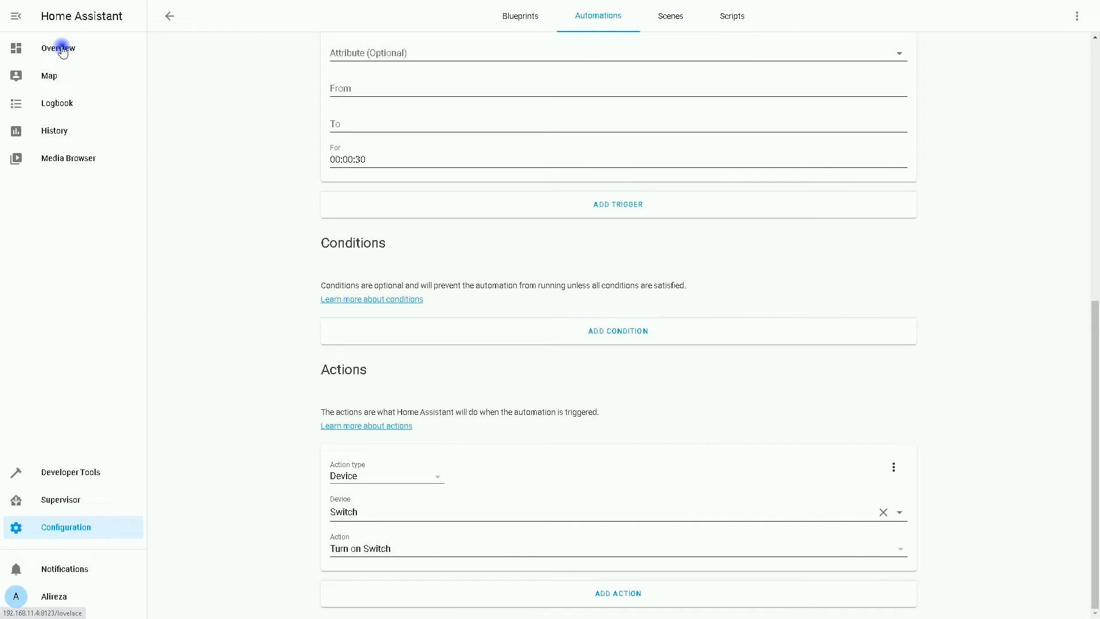
left_click(57, 48)
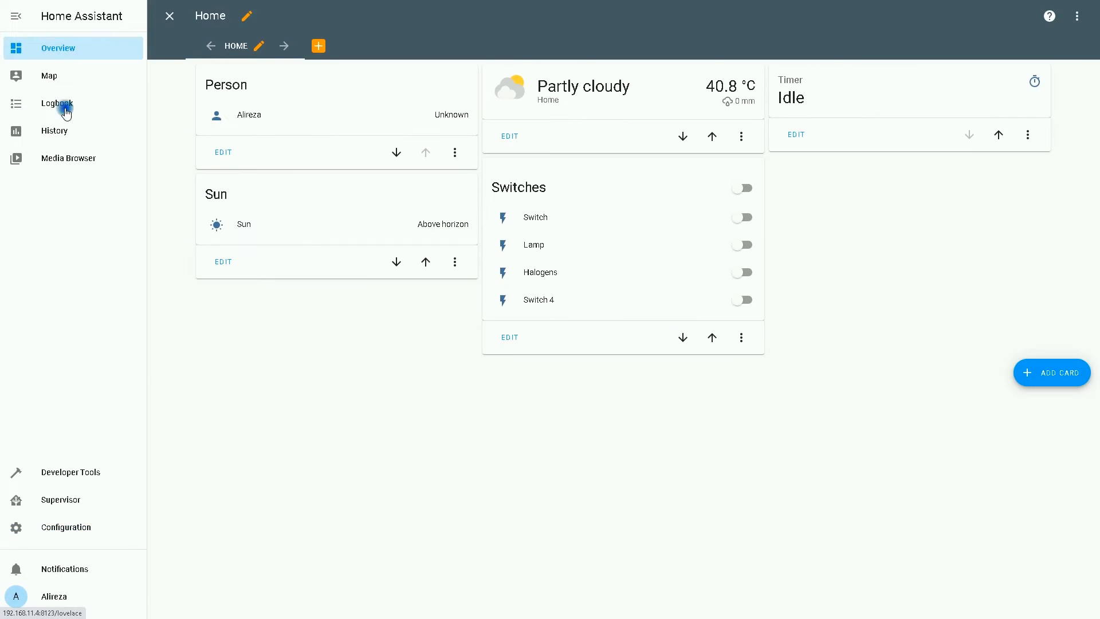
left_click(789, 97)
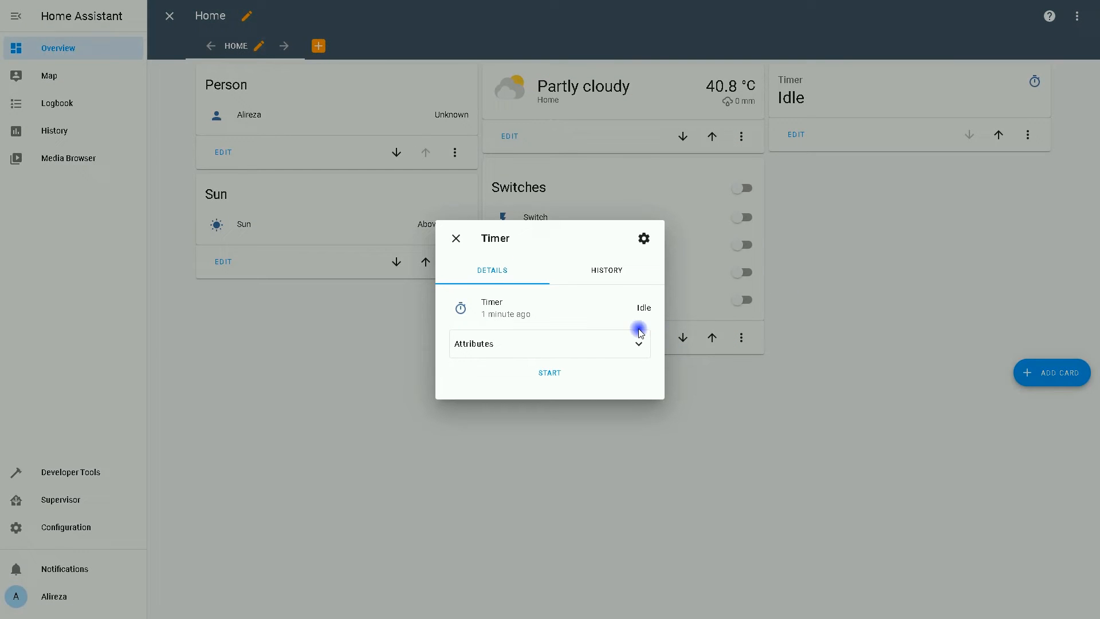
left_click(550, 372)
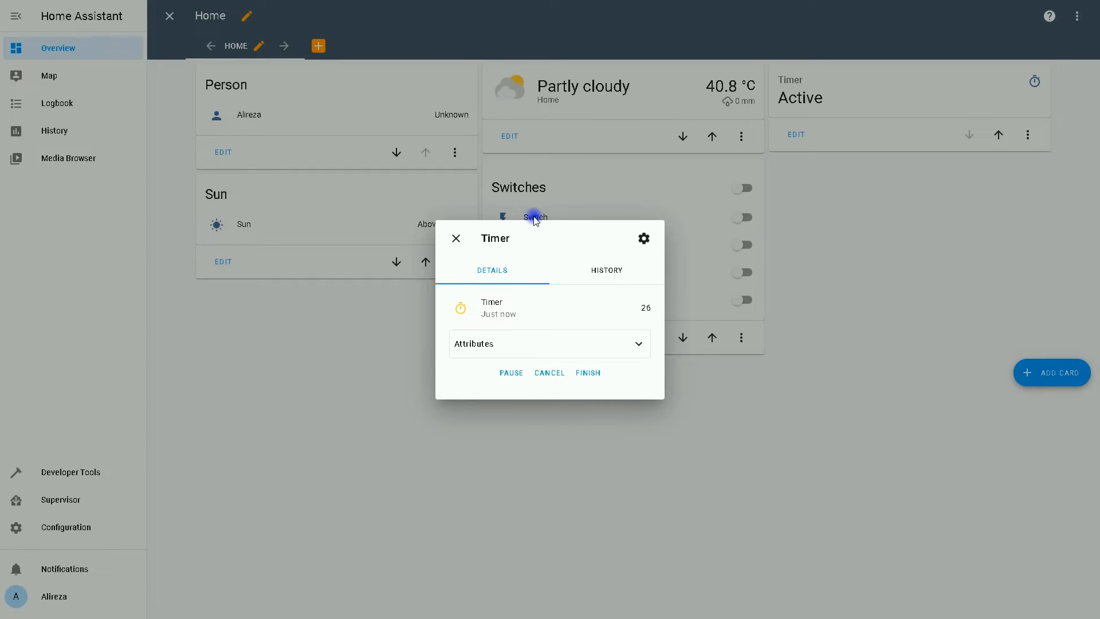
left_click(455, 239)
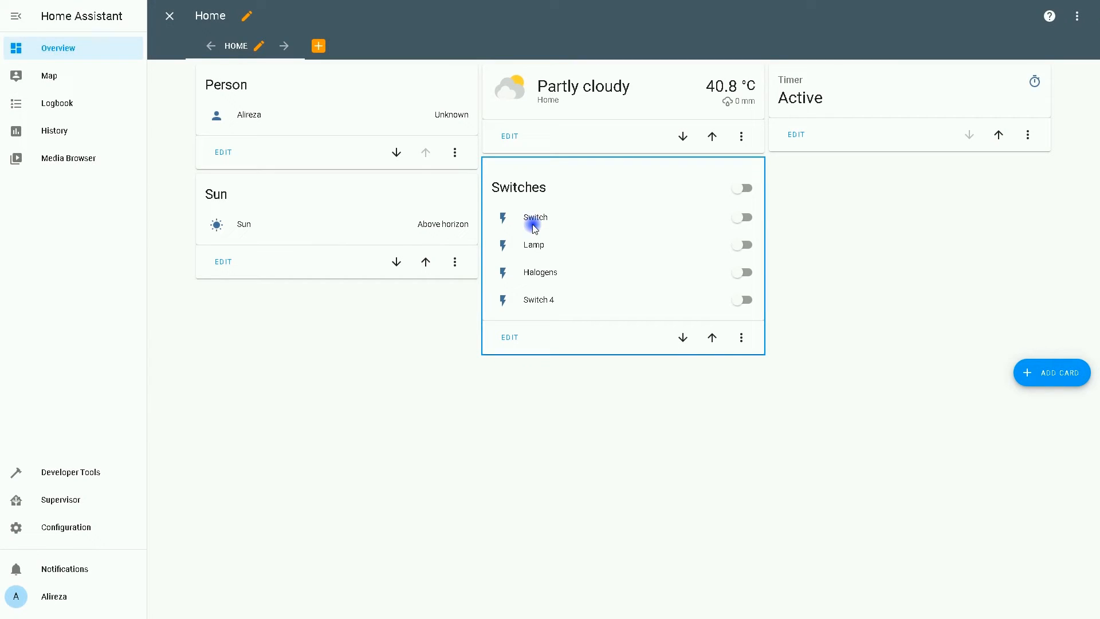
mouse_move(589, 226)
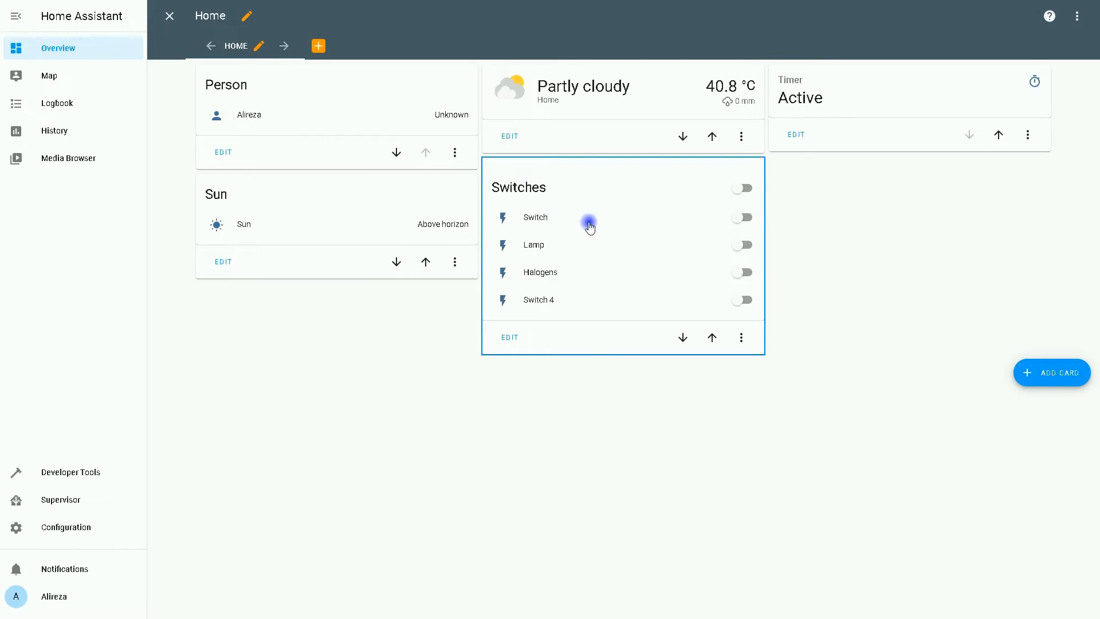
left_click(799, 98)
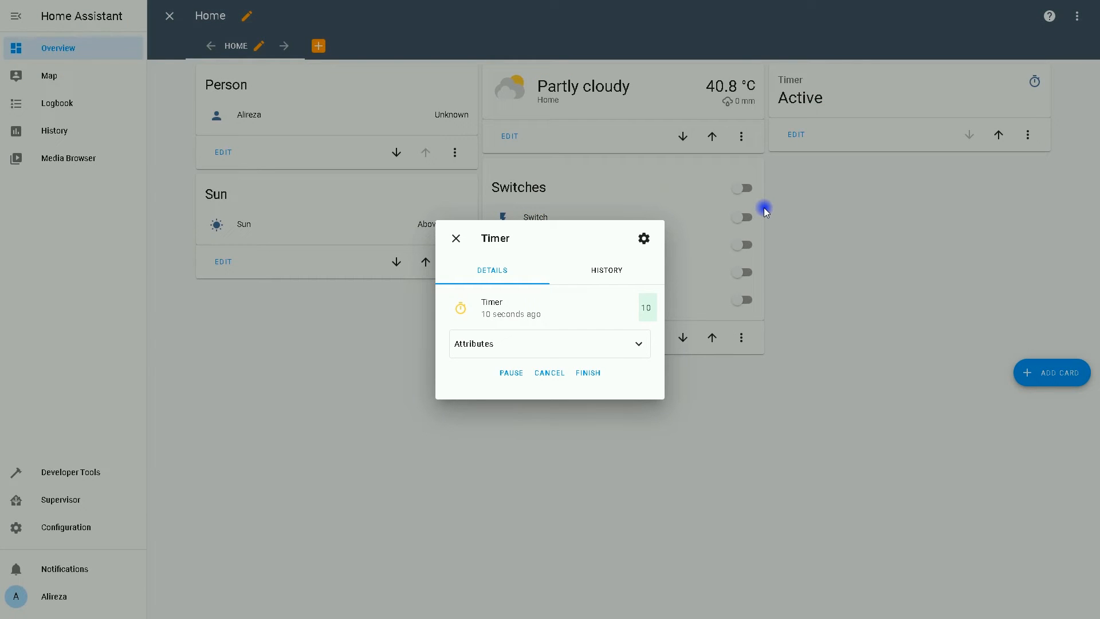
left_click(588, 372)
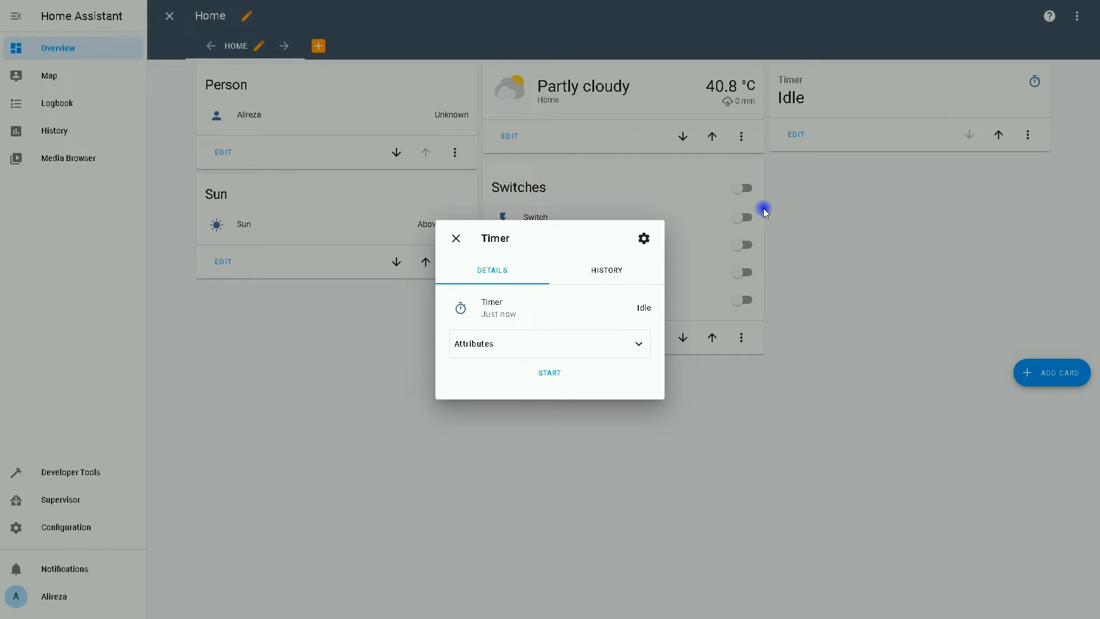
mouse_move(455, 238)
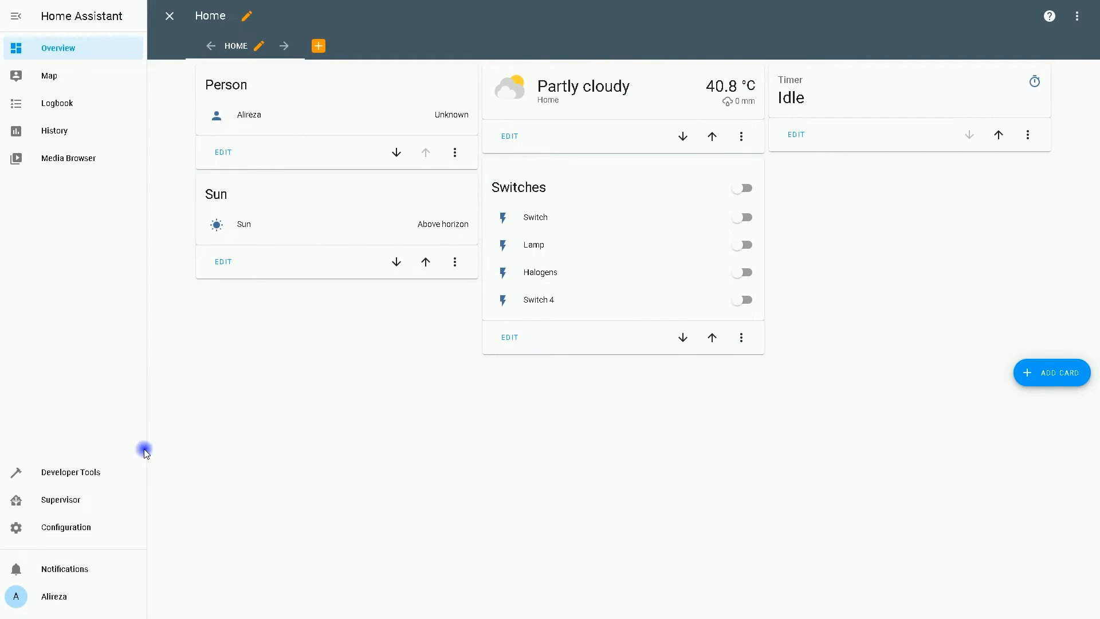
- Change the Timer automation's trigger For duration to 00:00:29 and save it
left_click(65, 527)
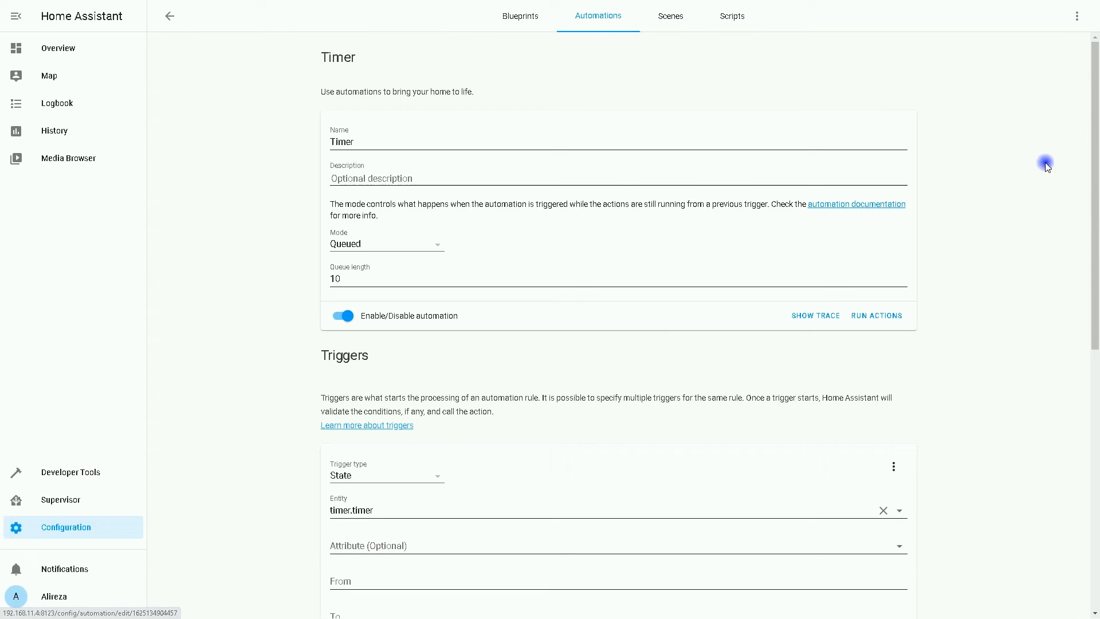
type("00:00:30")
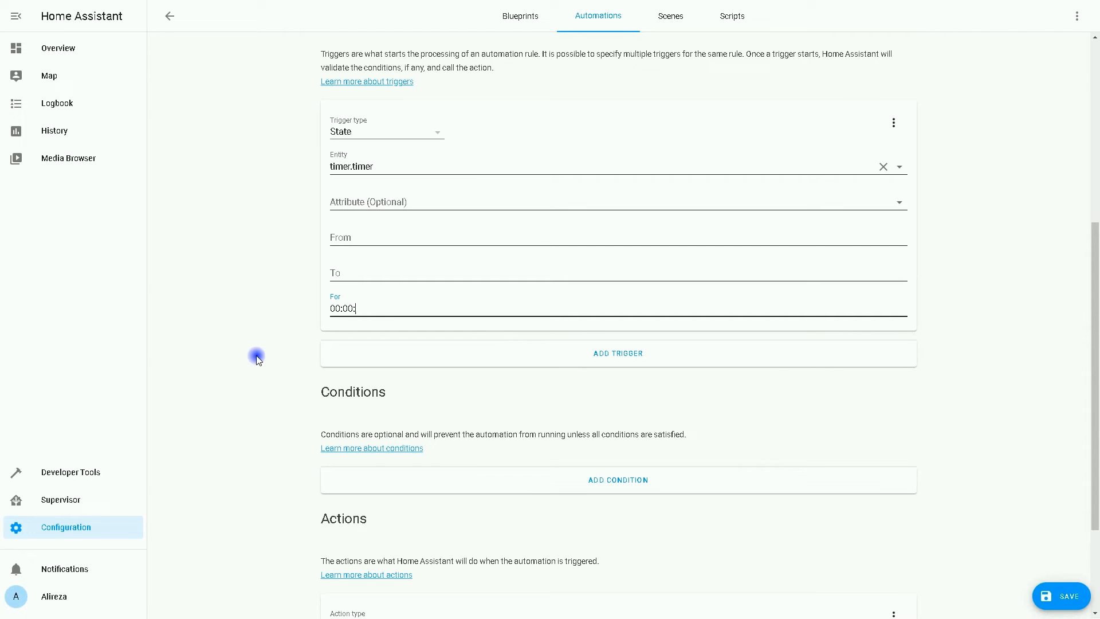
type("29")
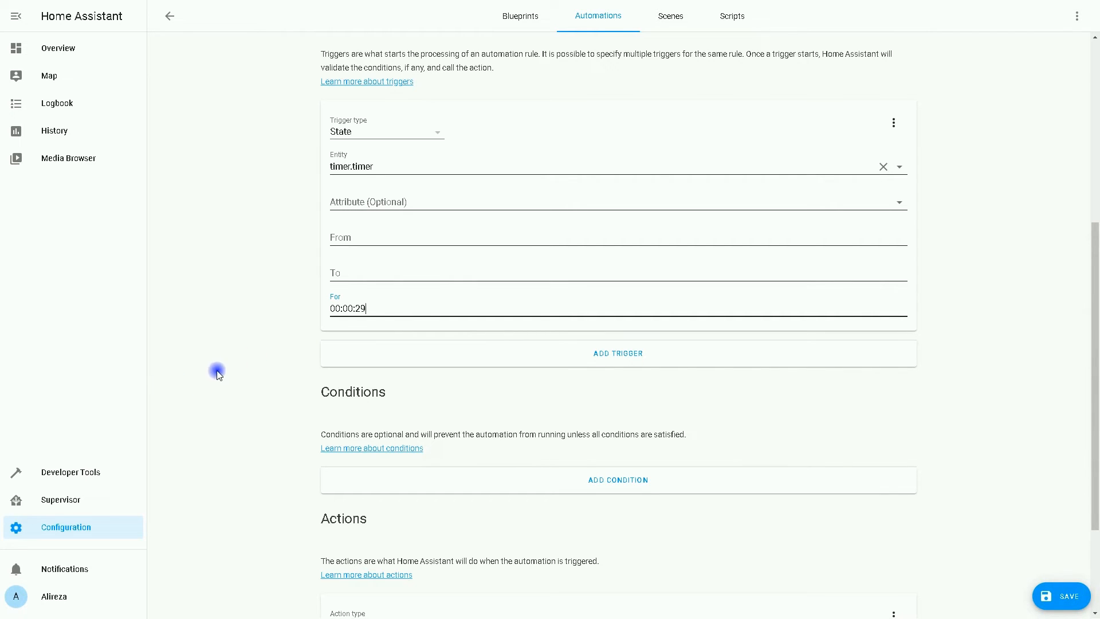
scroll("down", 3)
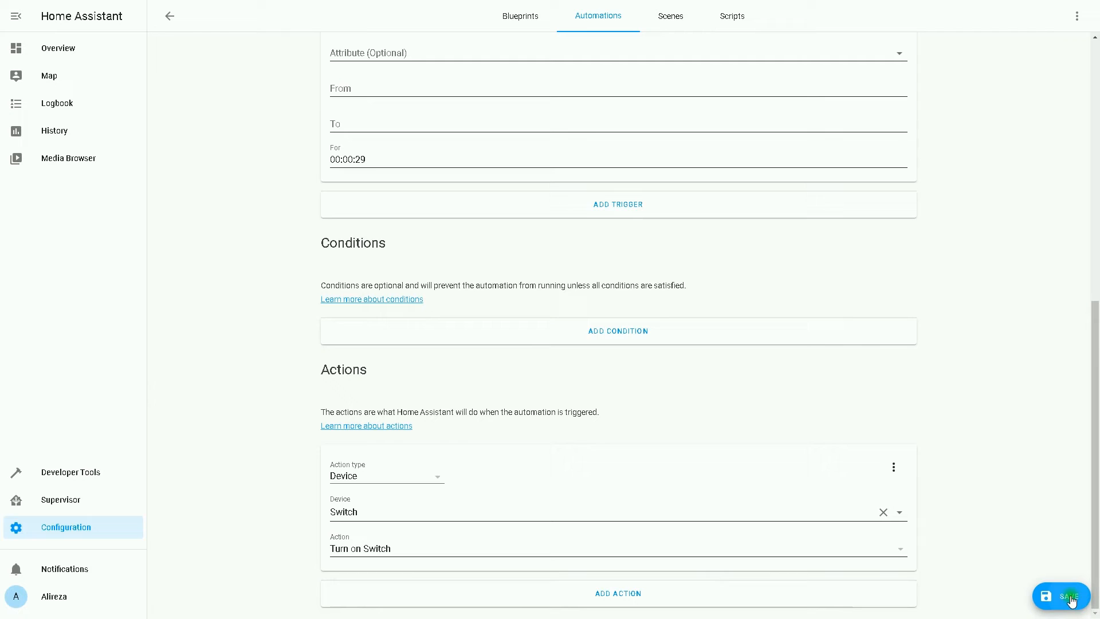
left_click(57, 48)
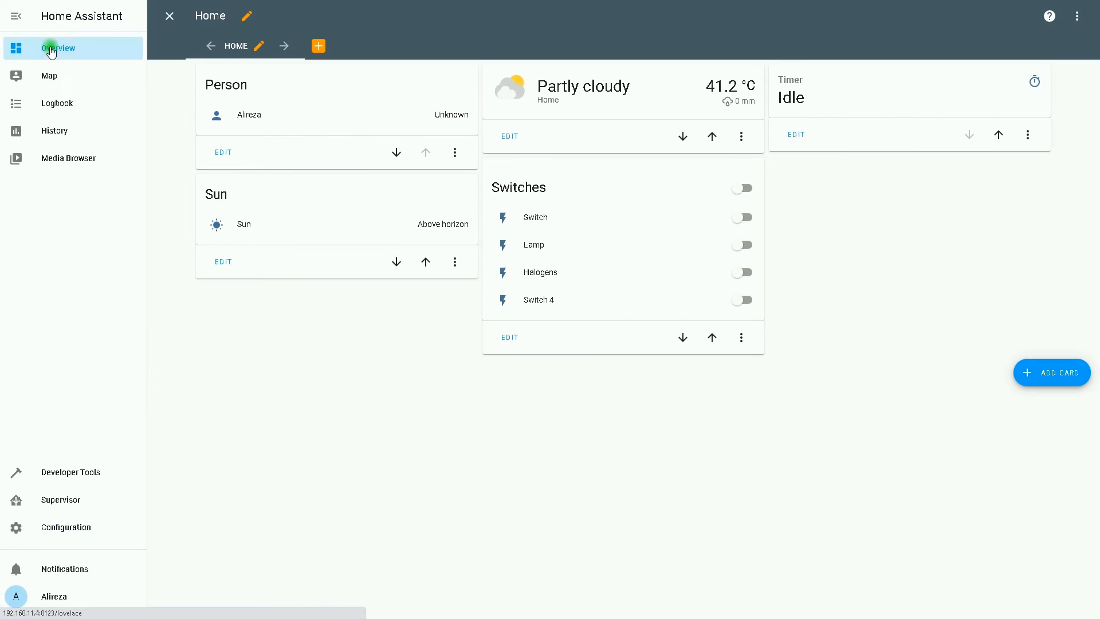
- Start the Timer from its dashboard card and let it finish so the Switch turns on
left_click(789, 96)
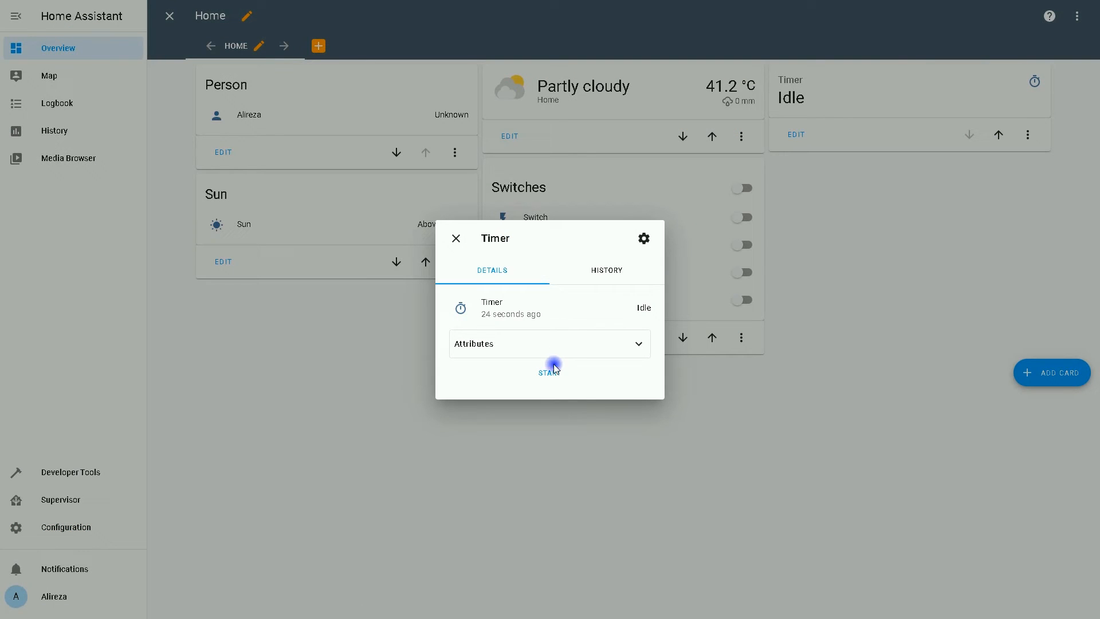
left_click(549, 371)
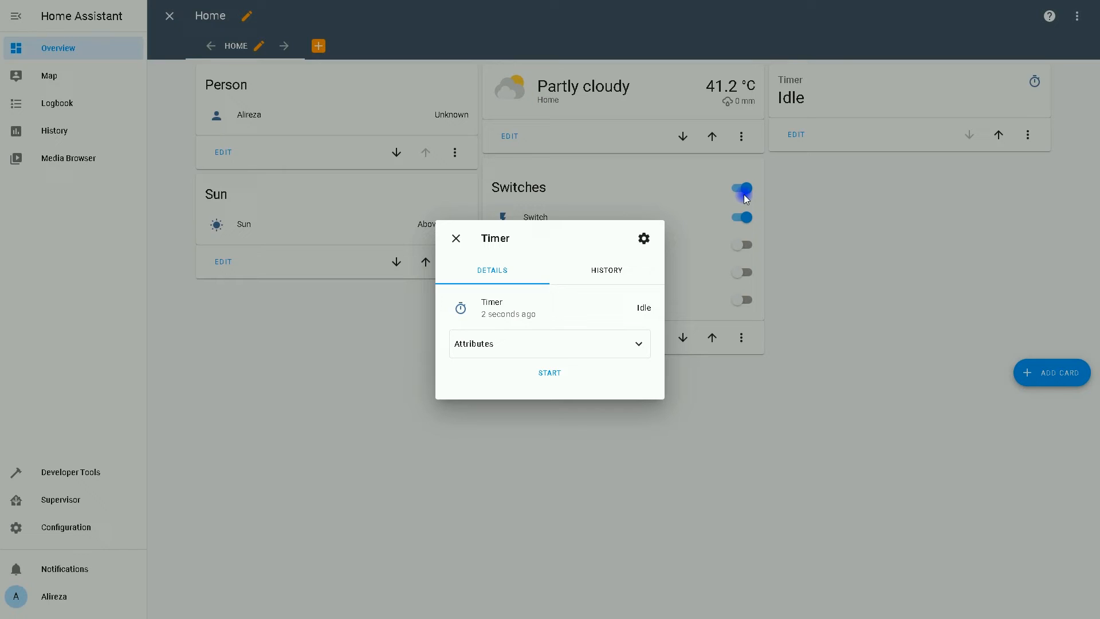
left_click(455, 239)
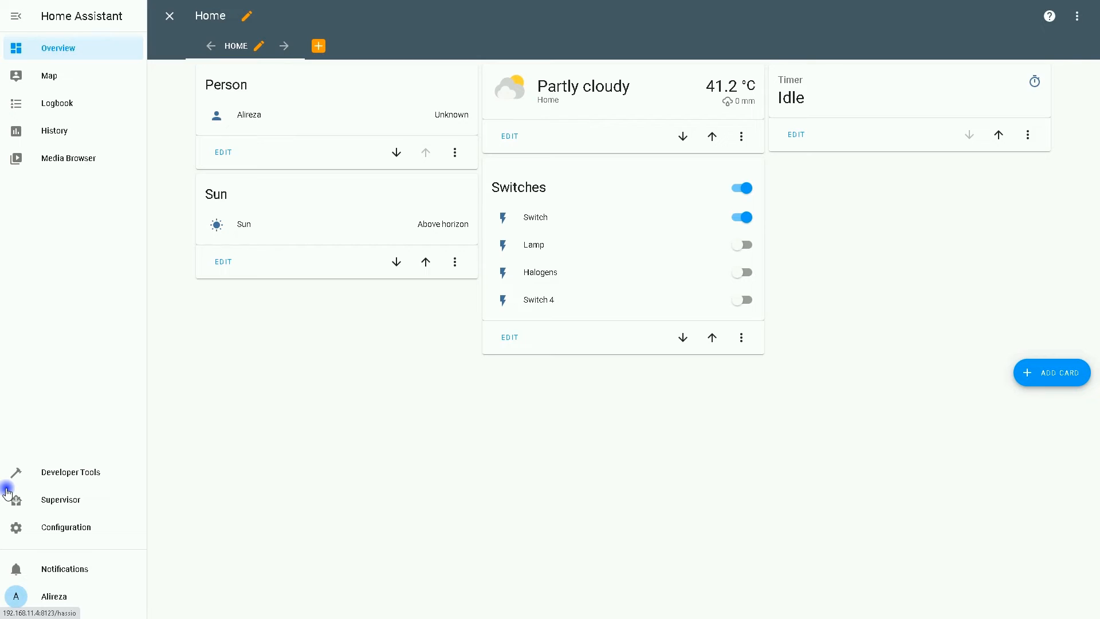
mouse_move(227, 383)
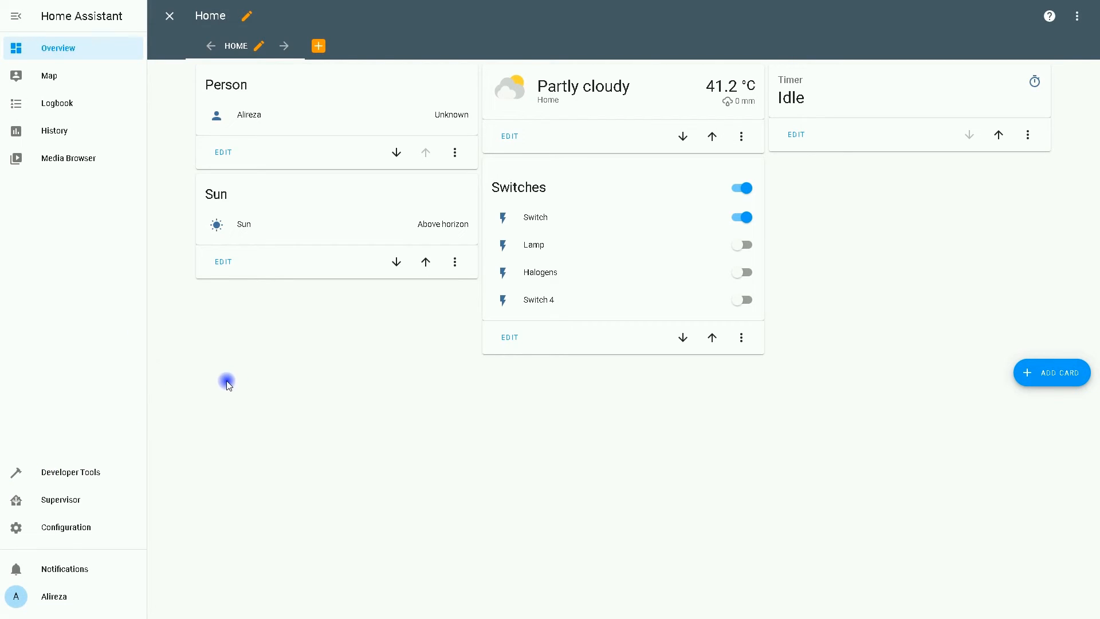
left_click(64, 527)
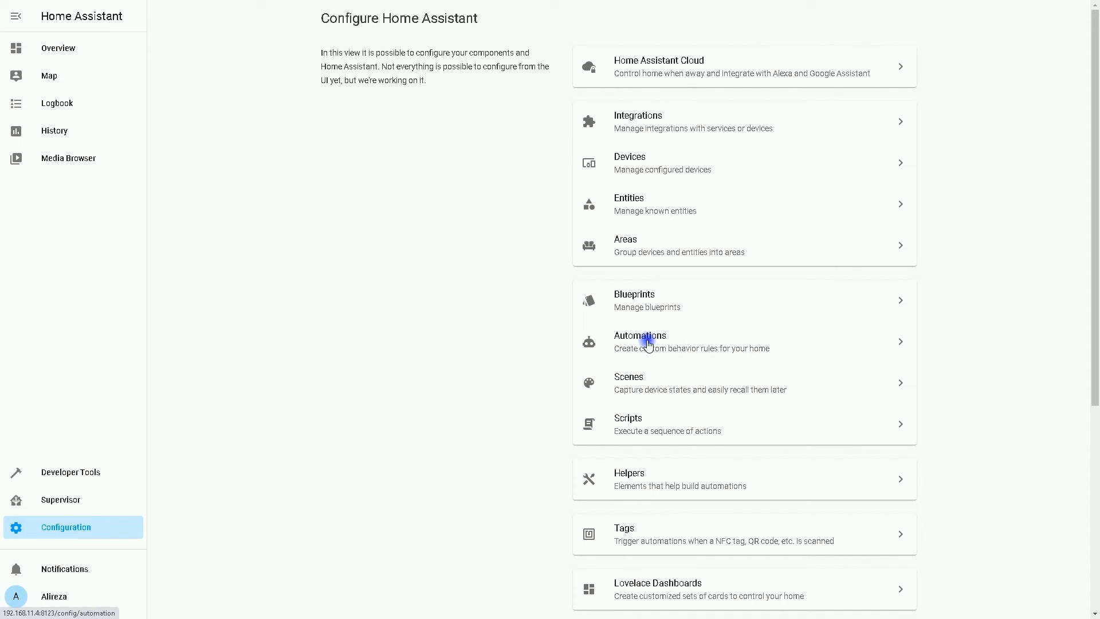
- Reopen the Timer automation and review its 00:00:29 trigger and Turn on Switch action
left_click(640, 341)
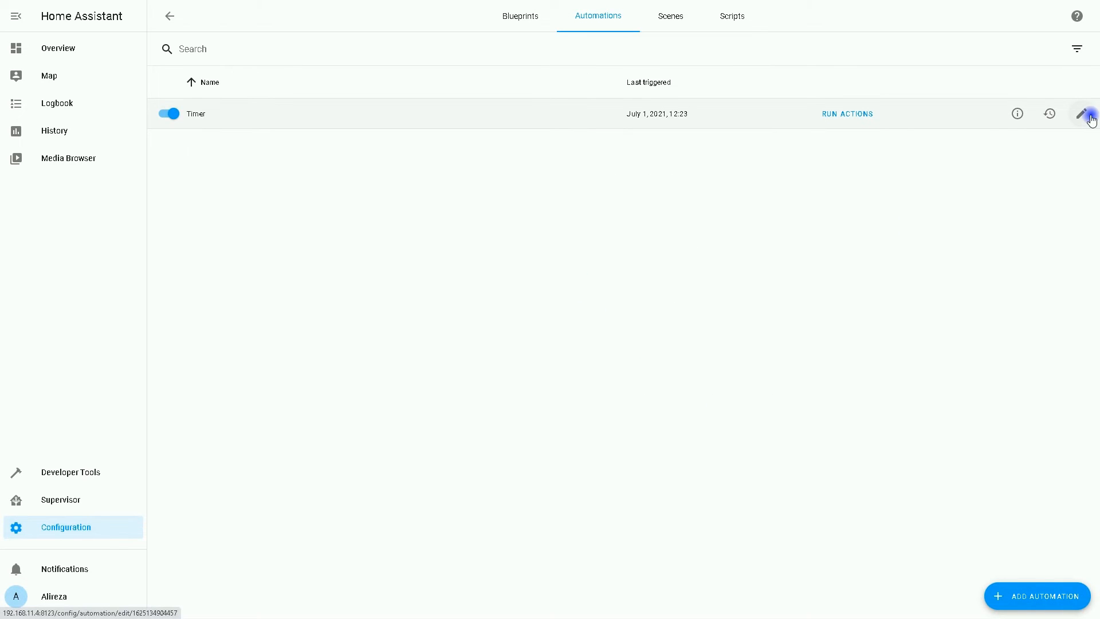
left_click(1084, 114)
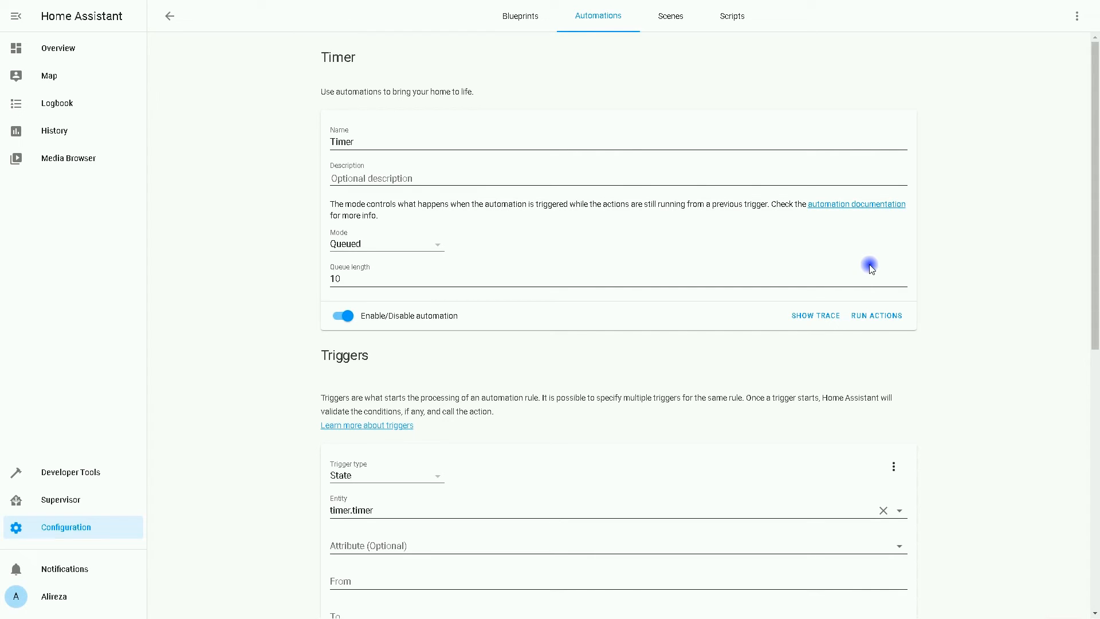
scroll("down", 3)
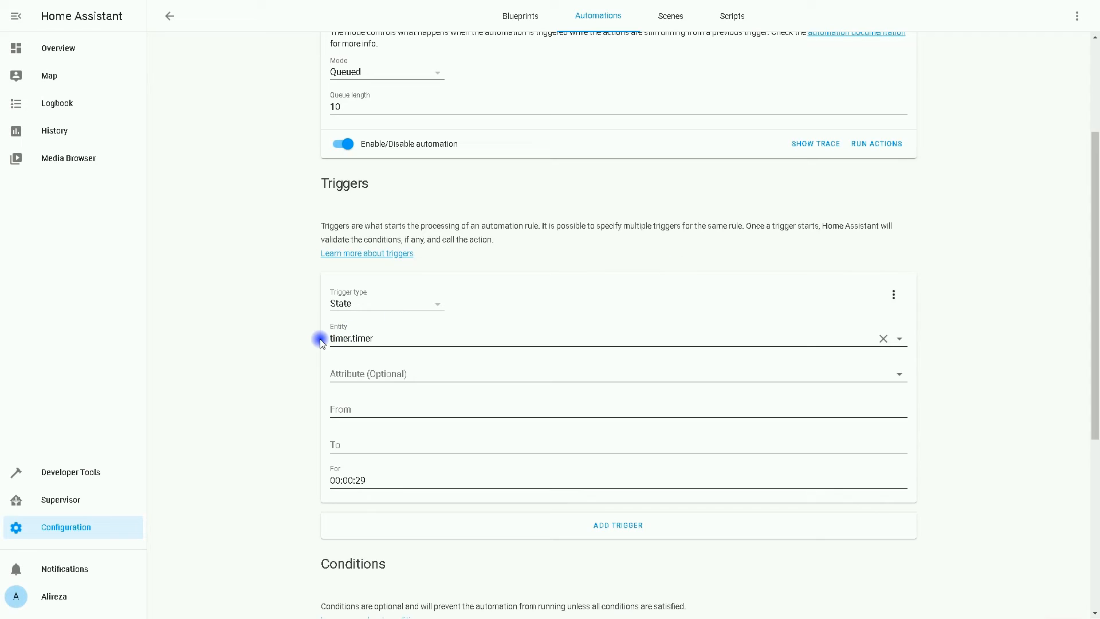
mouse_move(260, 403)
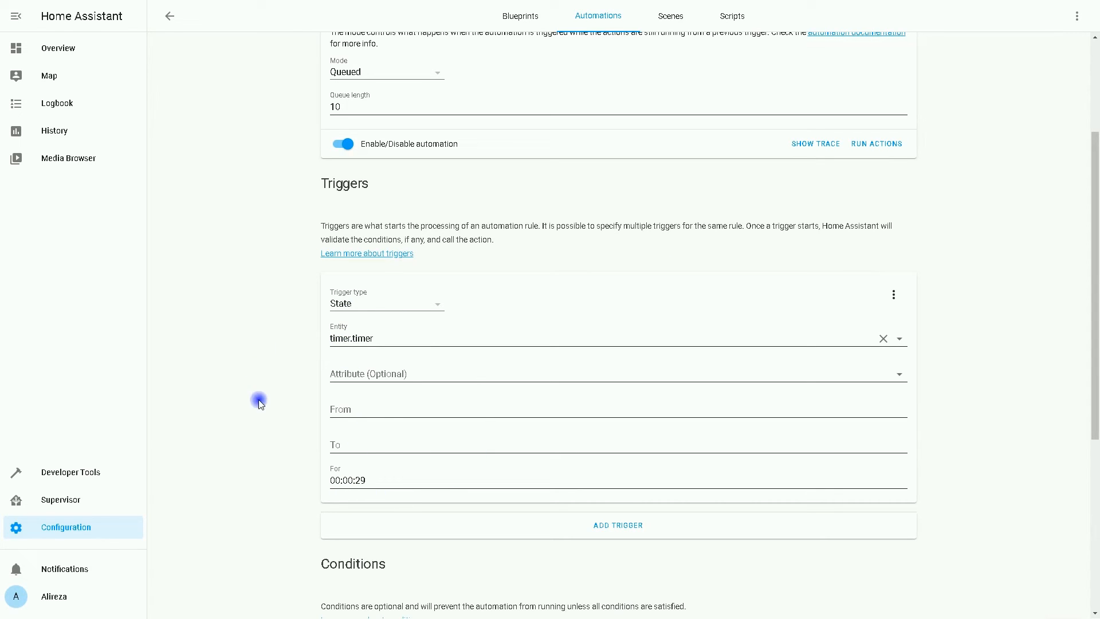
scroll("down", 3)
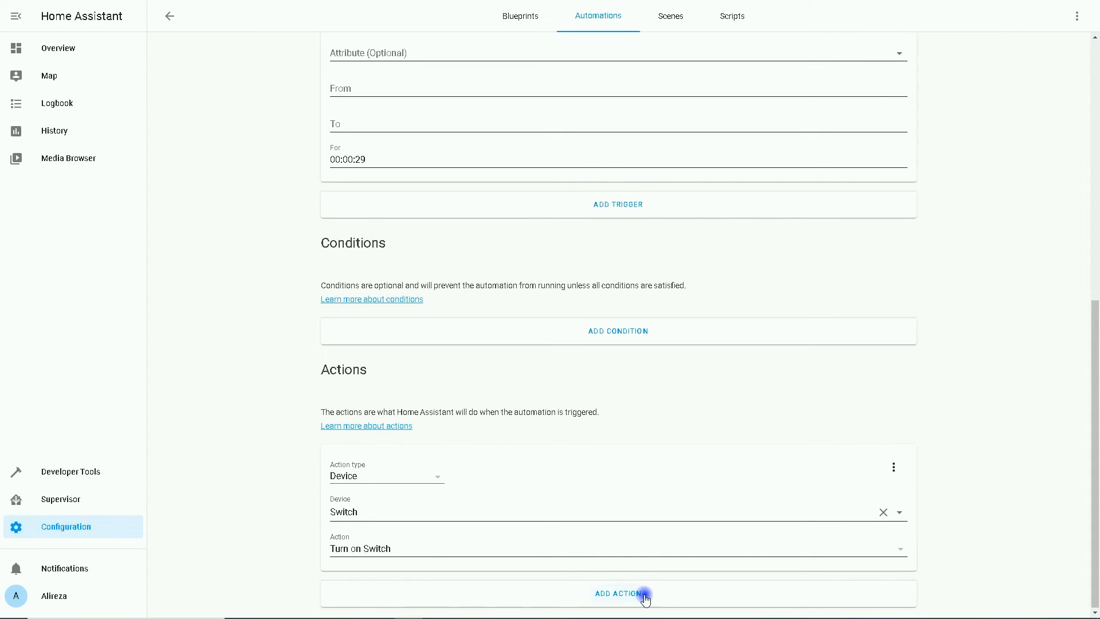
- Add a second Call service action and browse the service list toward Timer: Start
left_click(620, 593)
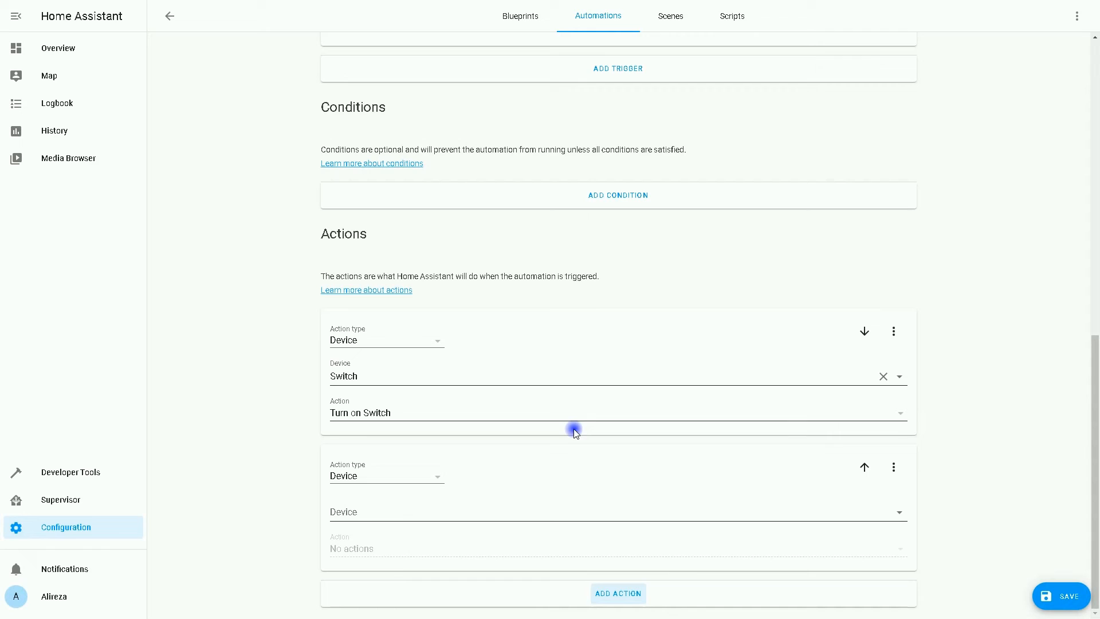
left_click(386, 475)
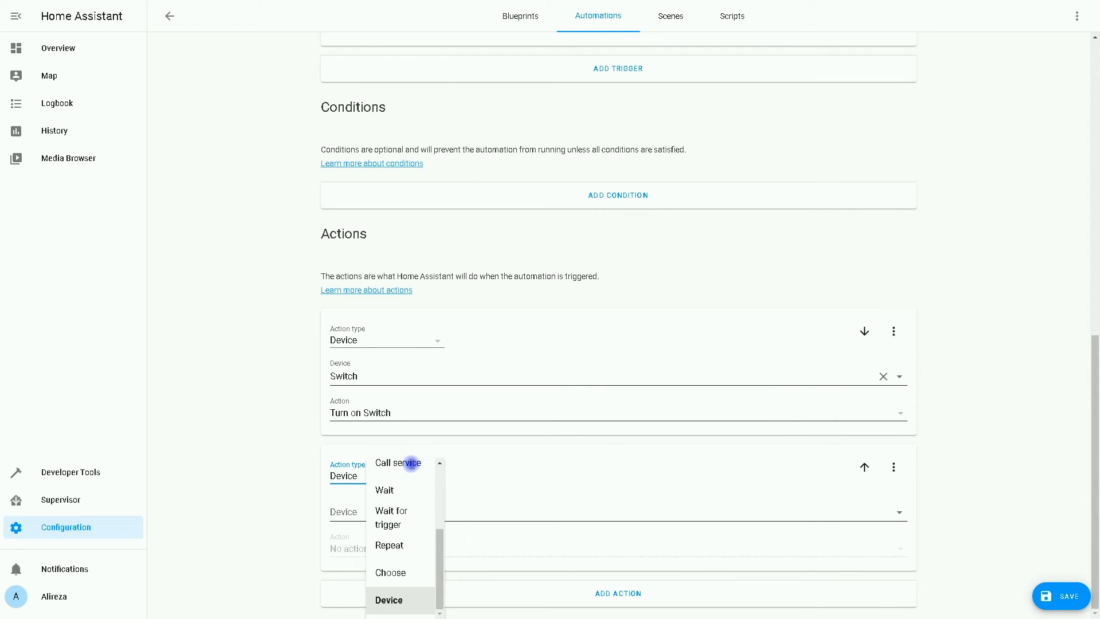
left_click(398, 461)
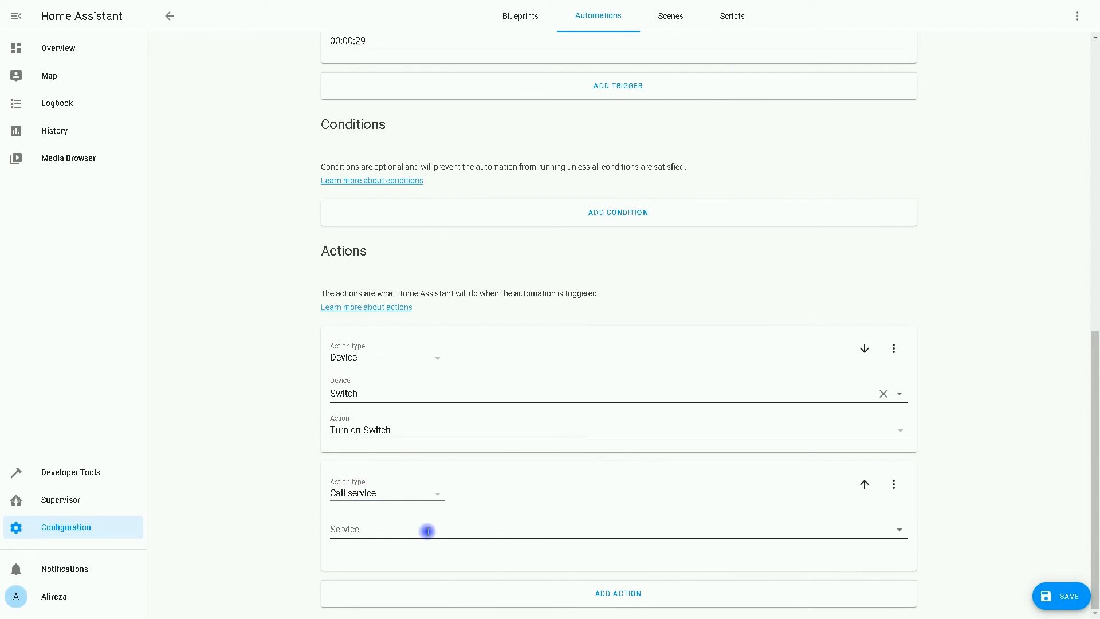
left_click(617, 529)
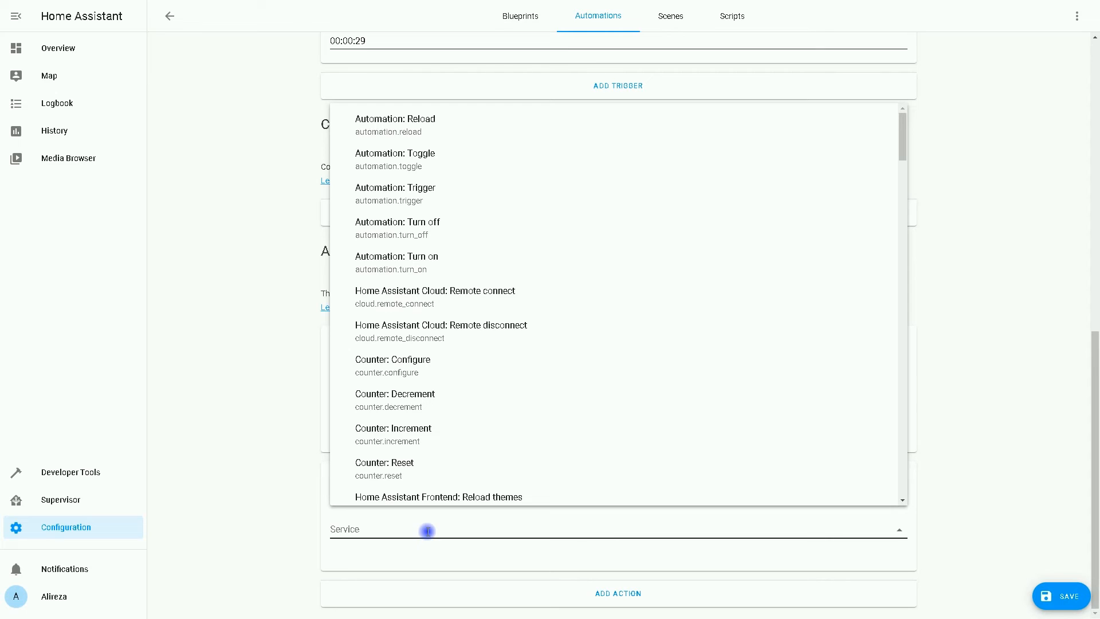
scroll("down", 3)
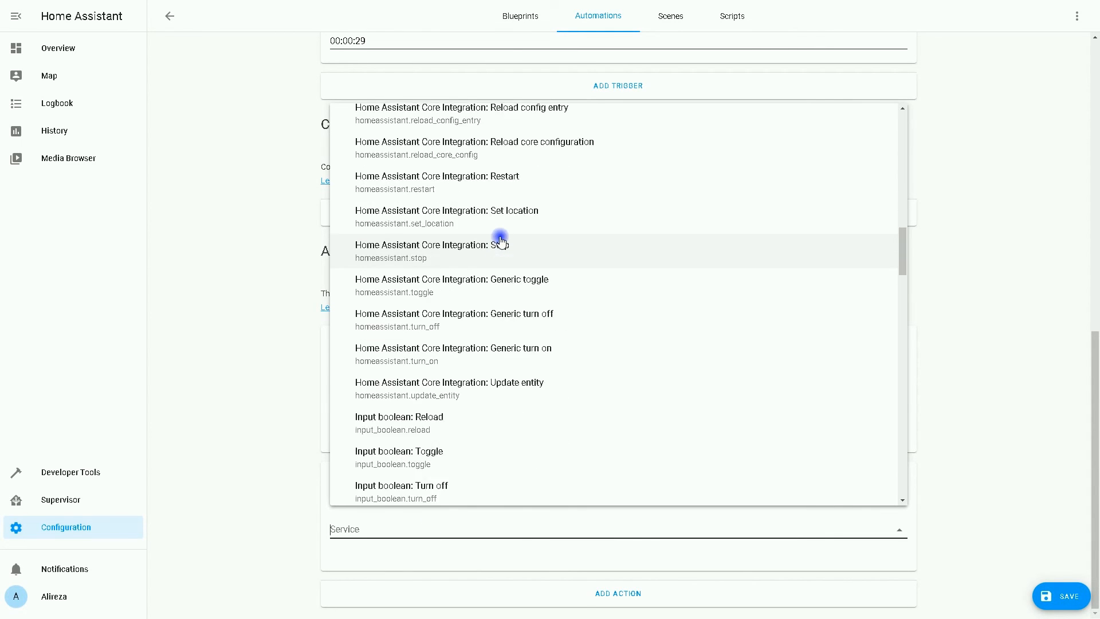
scroll("down", 3)
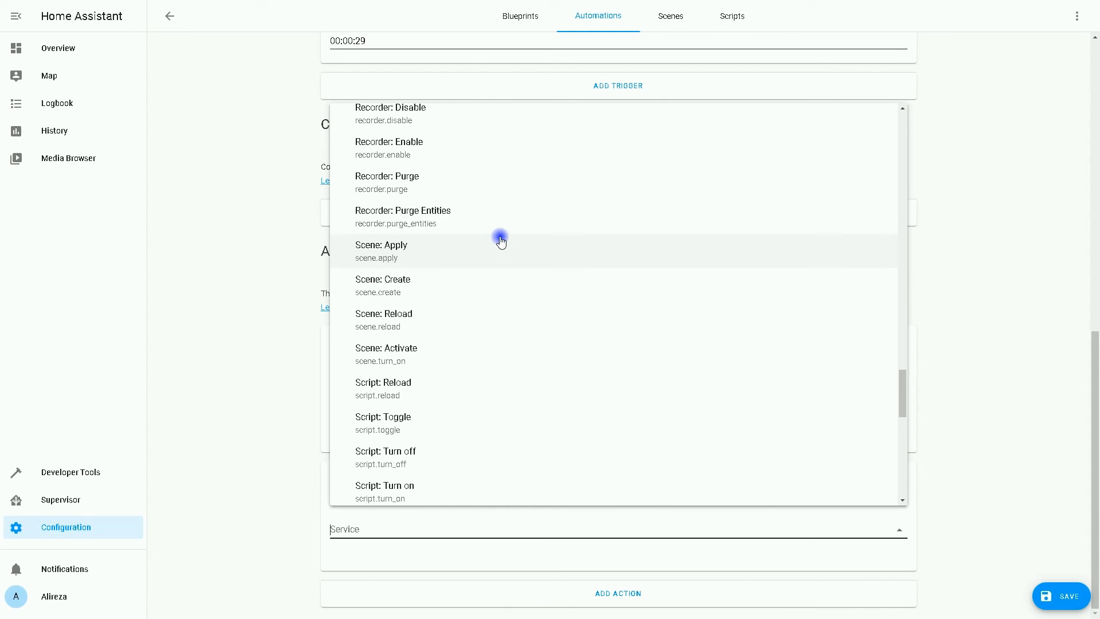
scroll("down", 3)
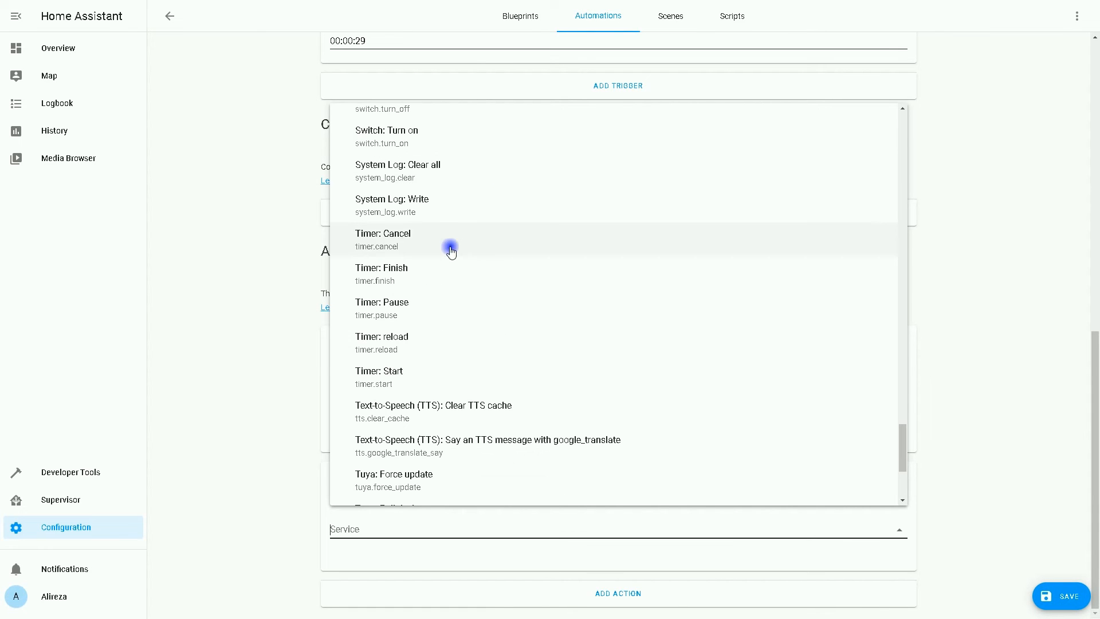
mouse_move(400, 242)
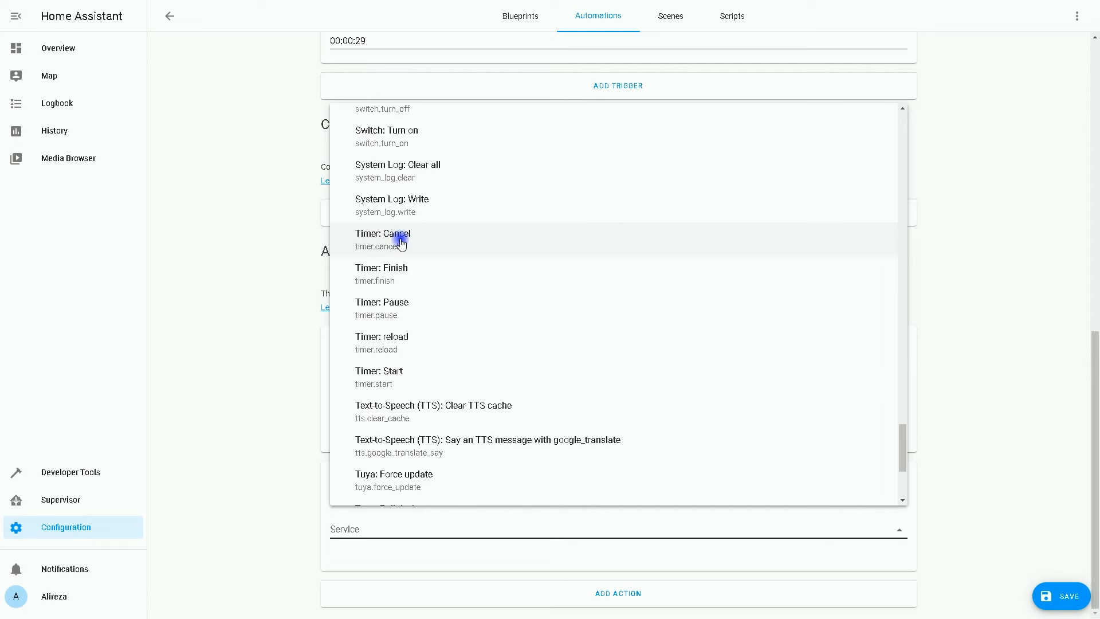
mouse_move(403, 343)
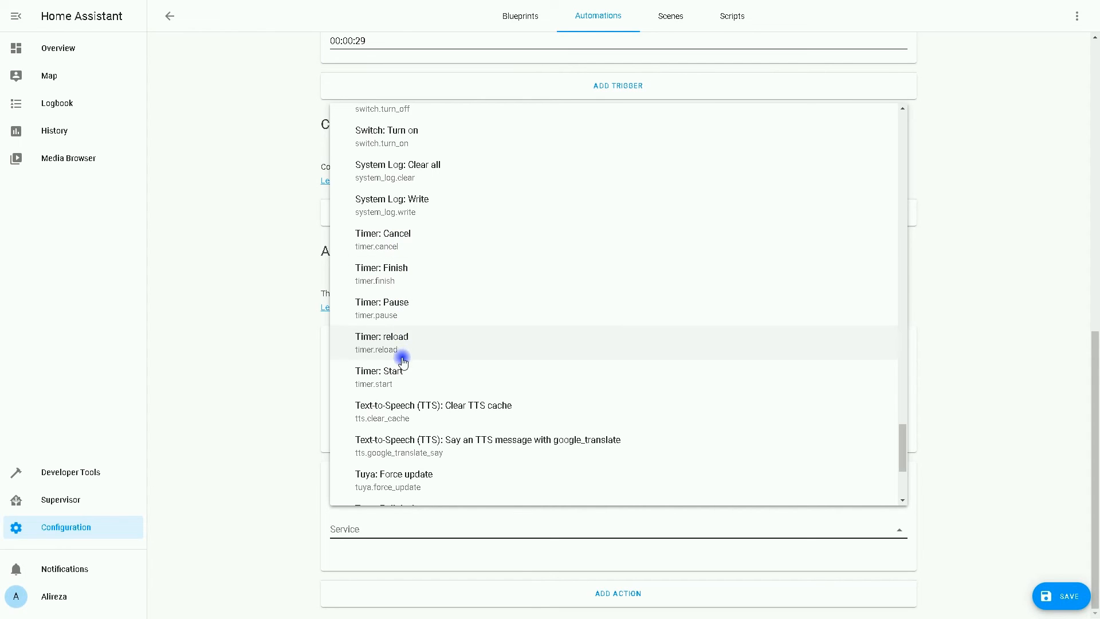
mouse_move(434, 379)
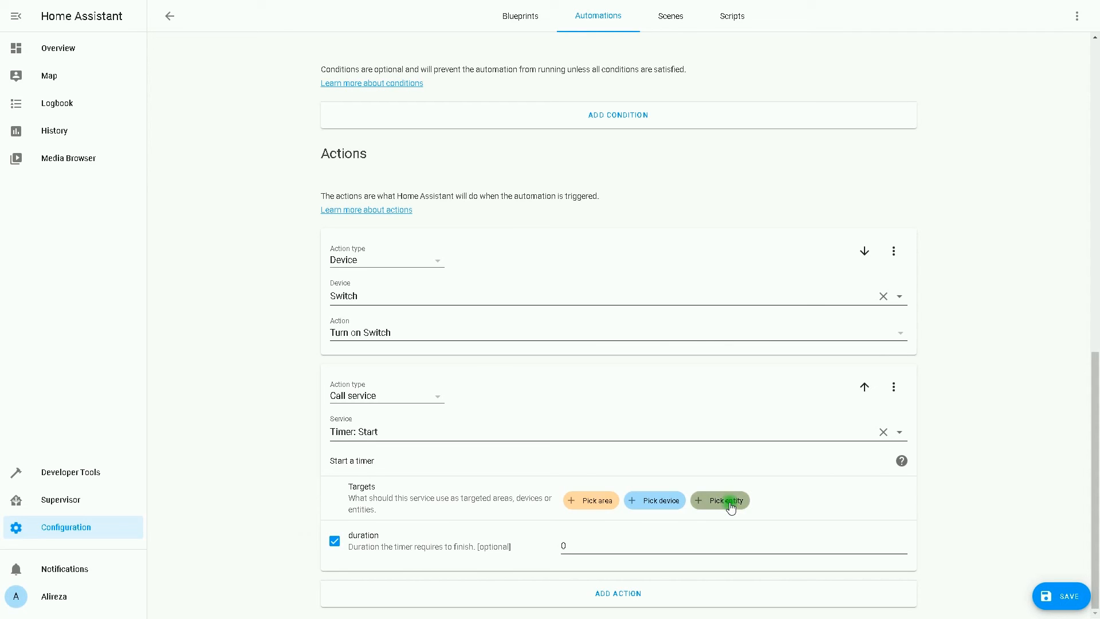
- Target the Timer entity in the Timer: Start action and set its duration to 40
left_click(719, 500)
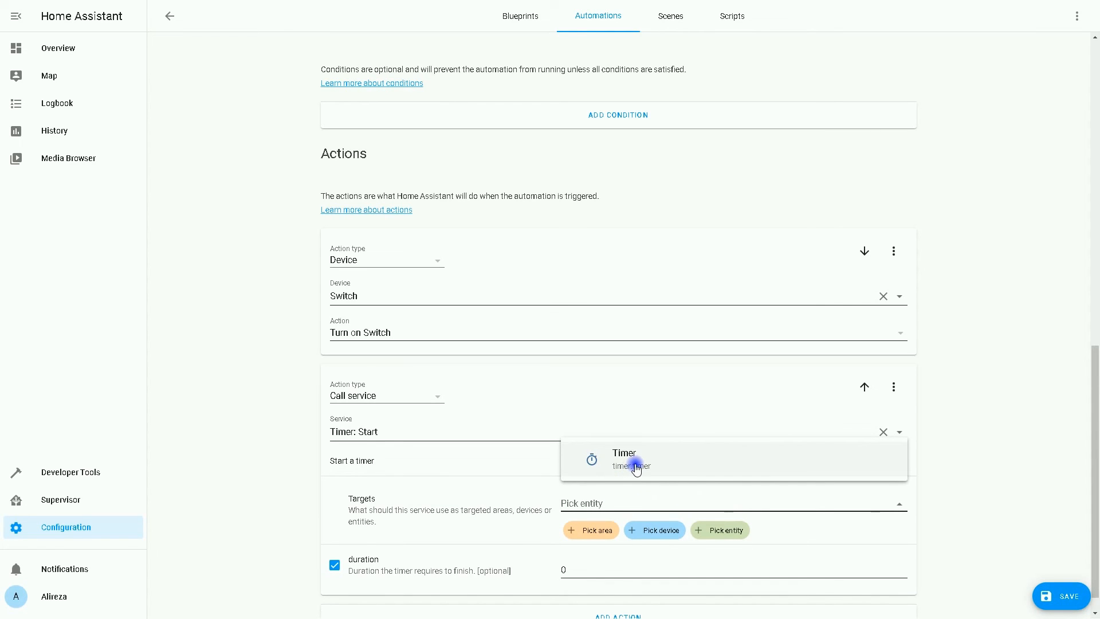
left_click(634, 459)
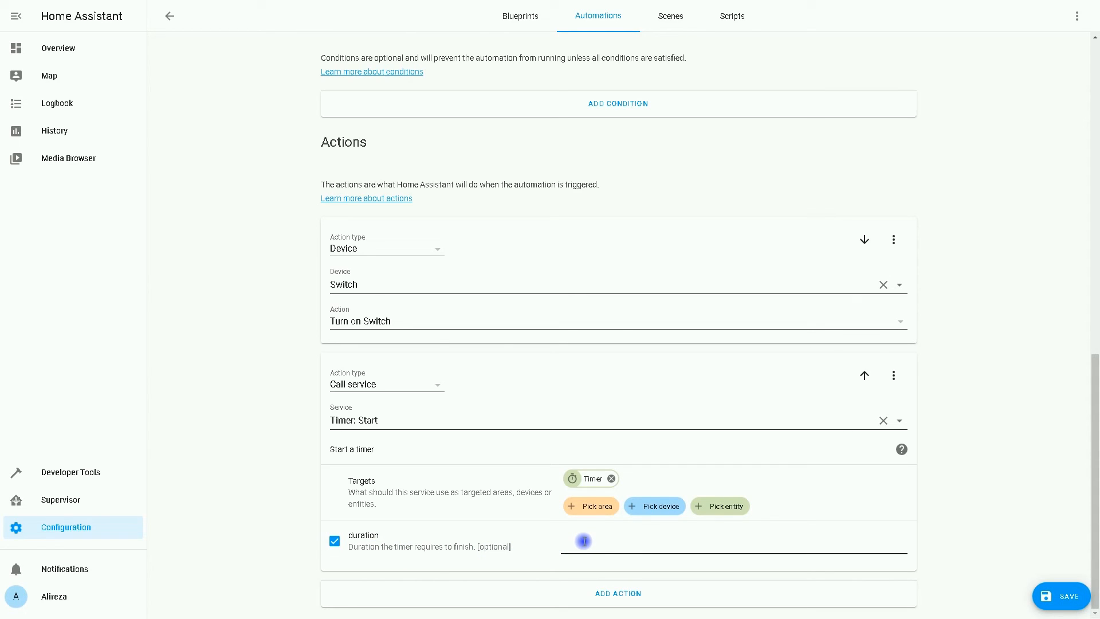
left_click(729, 541)
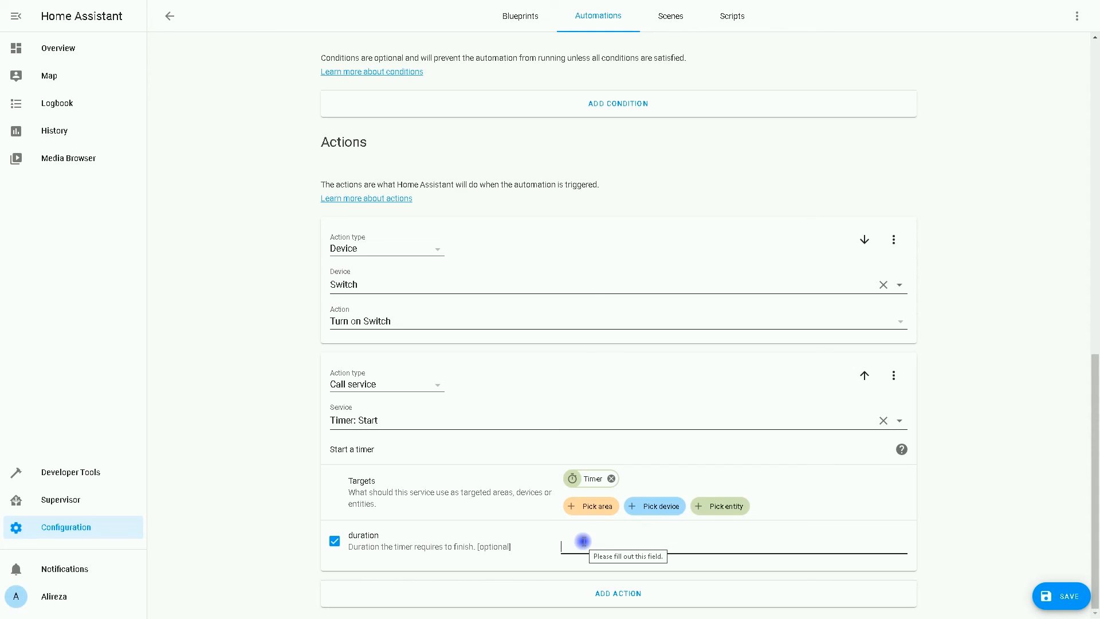
type("40")
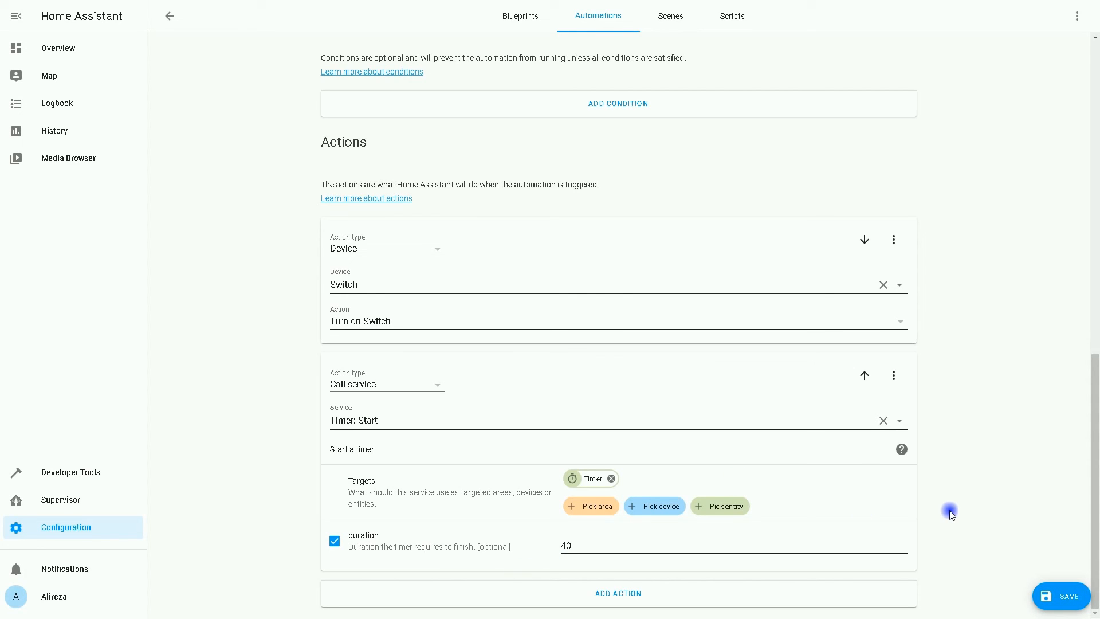
mouse_move(886, 586)
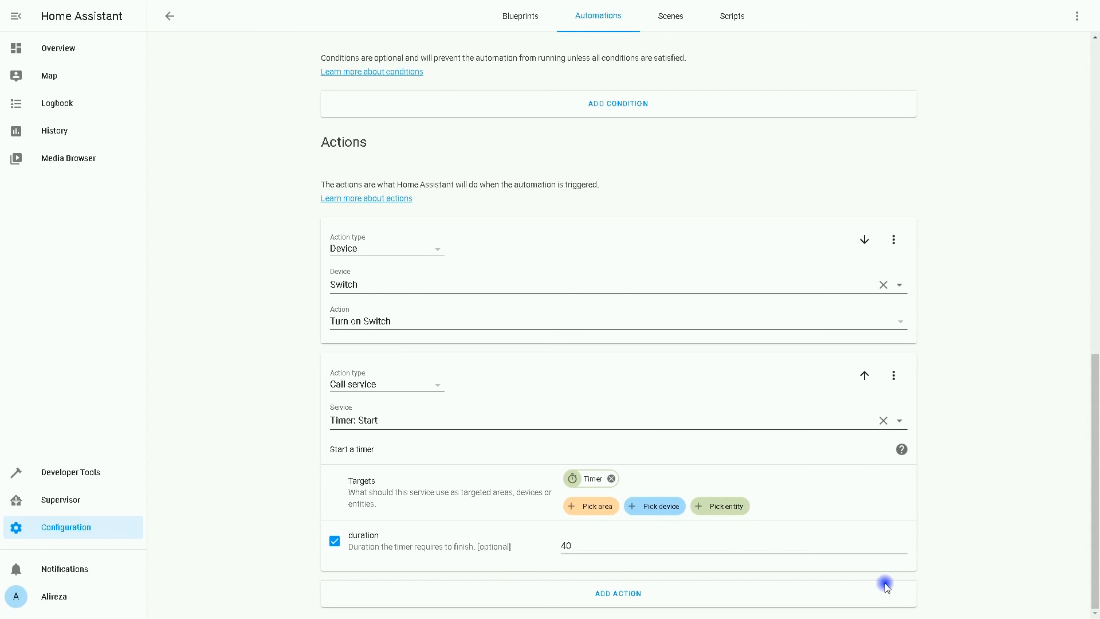
mouse_move(411, 542)
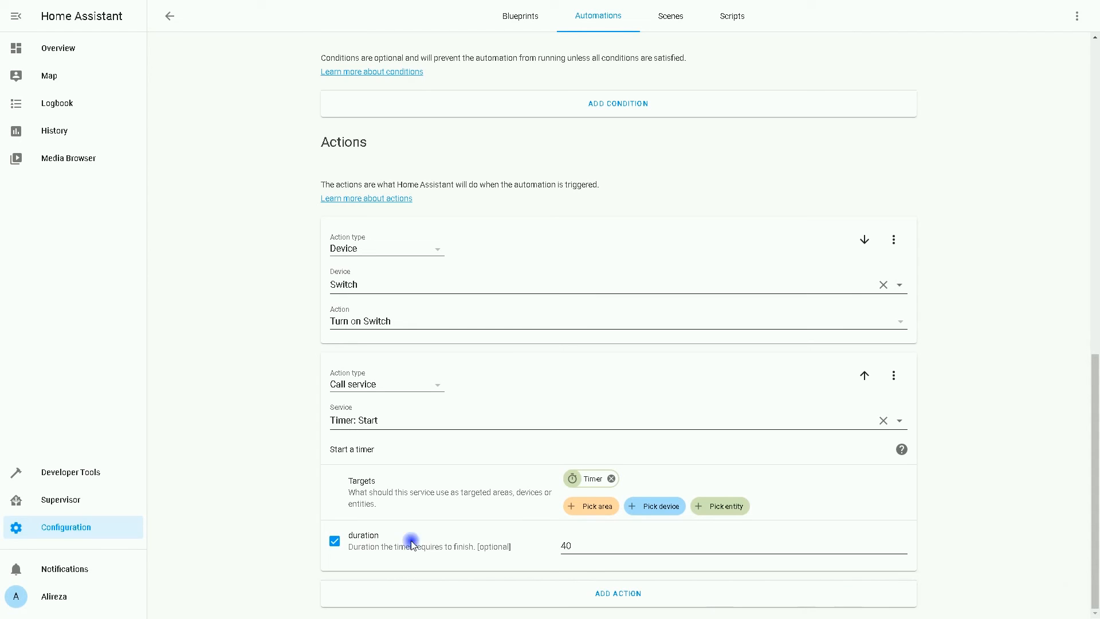
mouse_move(58, 48)
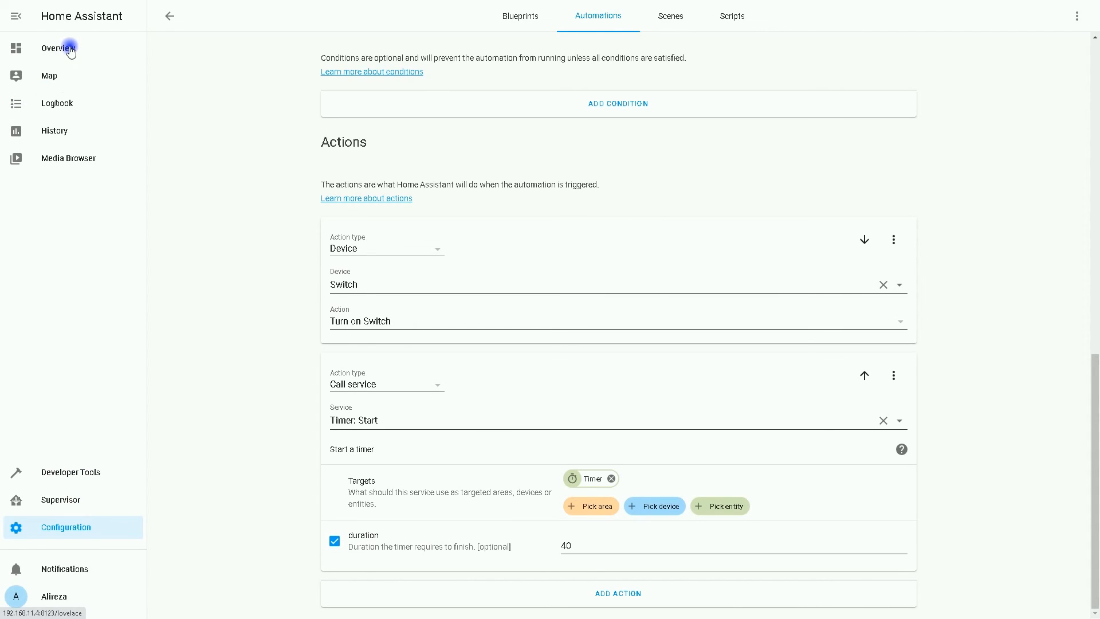
- Return to the Home dashboard and briefly check the Timer's details
left_click(57, 48)
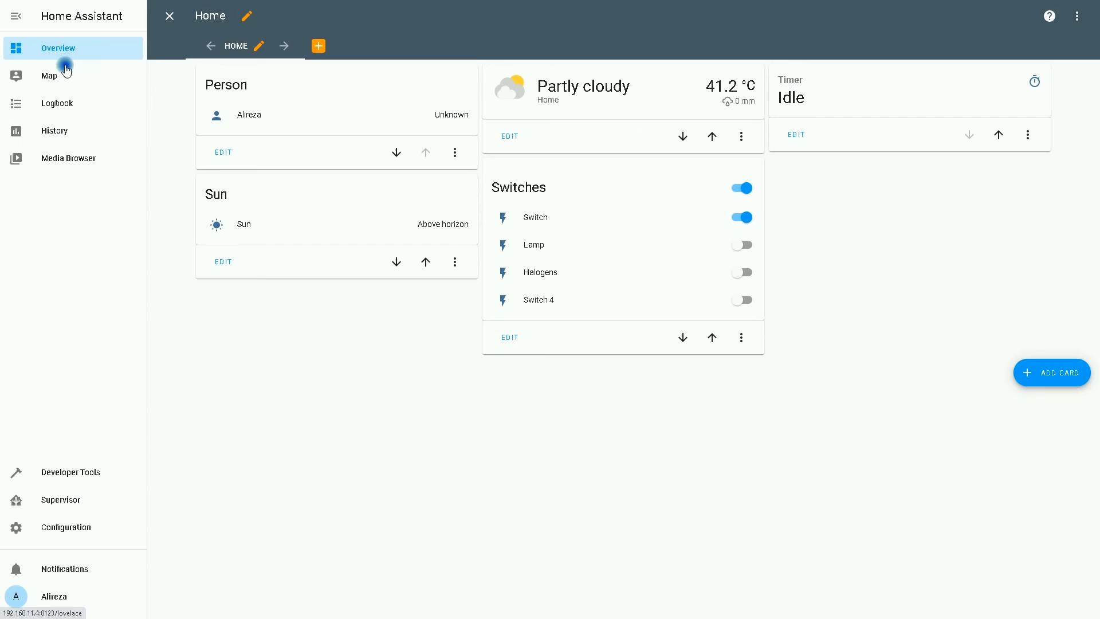
left_click(789, 97)
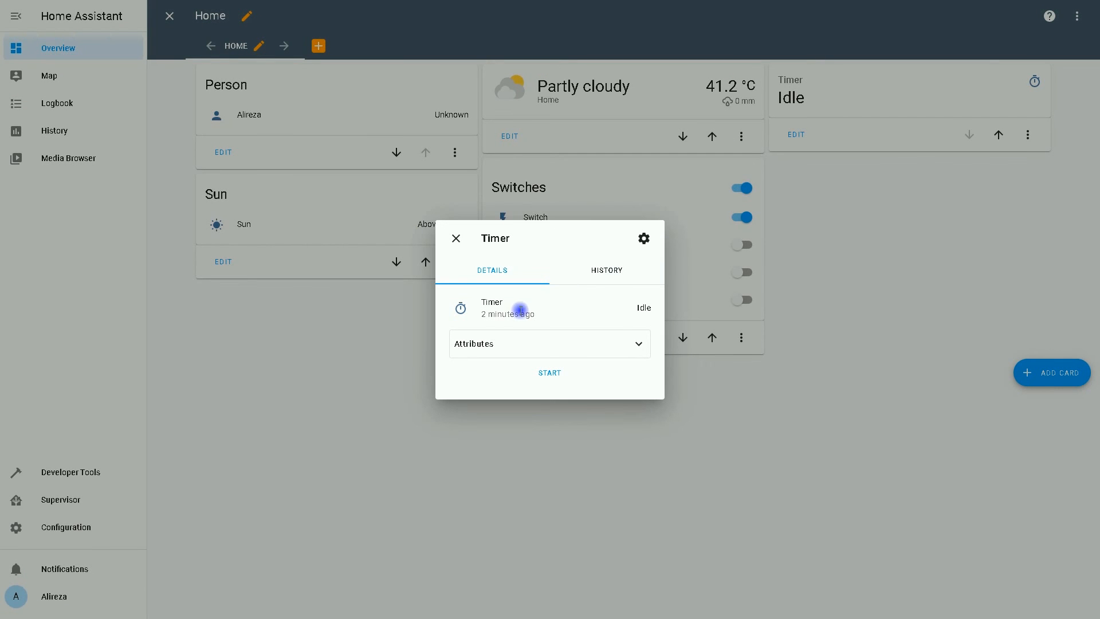
left_click(454, 238)
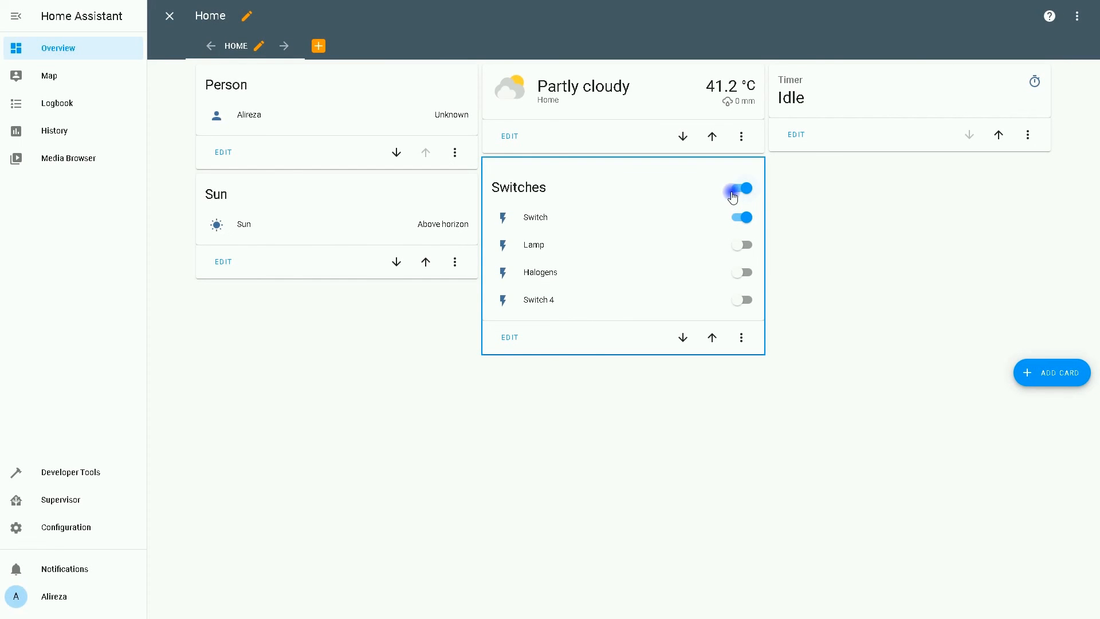
- Turn all the switches off and bring the Timer's details back up, showing Idle
left_click(741, 187)
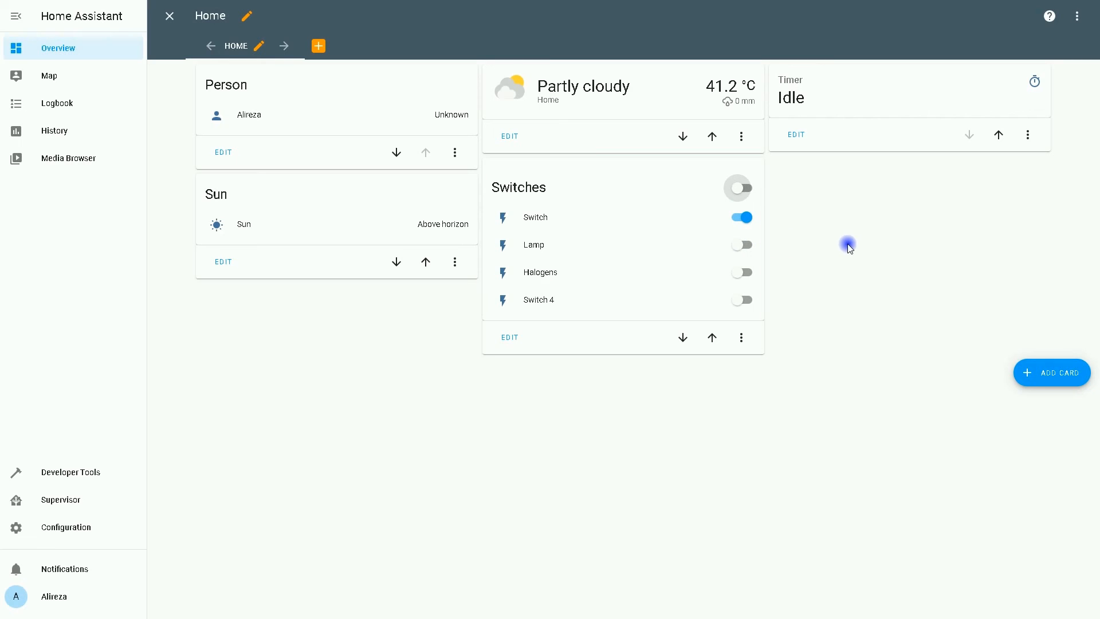
left_click(741, 216)
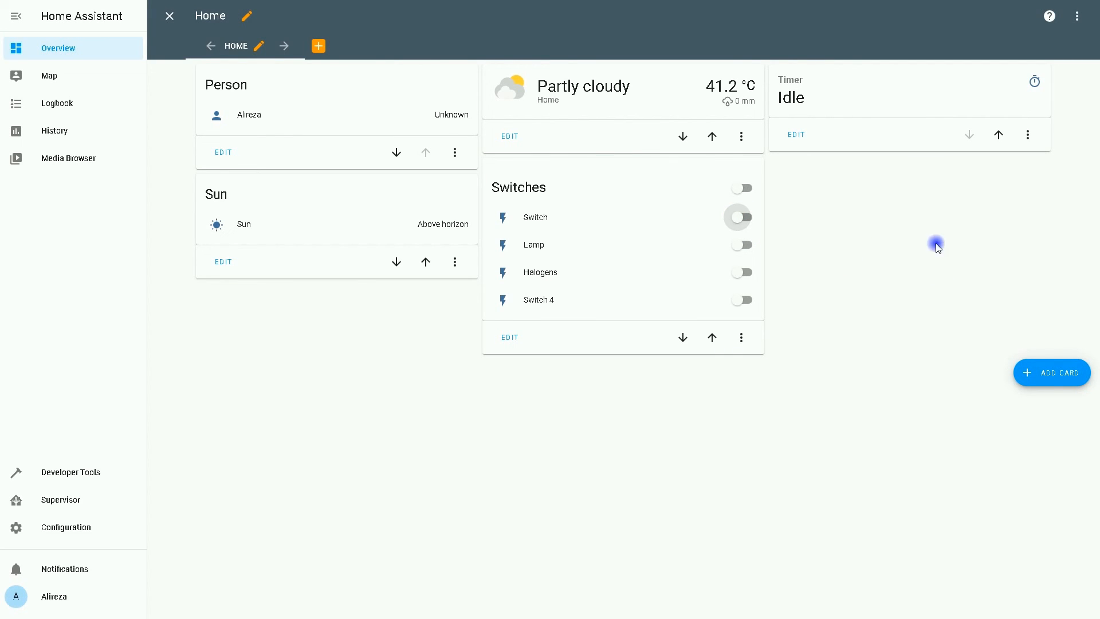
left_click(790, 97)
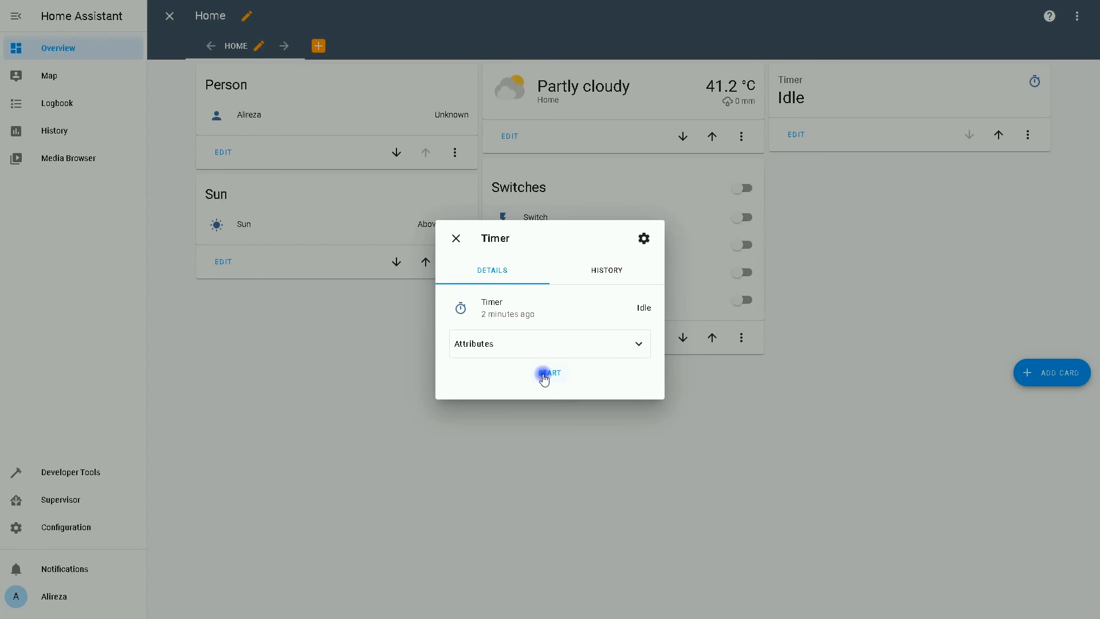
- Start the timer, watch the automation turn Switch on and restart the countdown, then dismiss the details
left_click(549, 373)
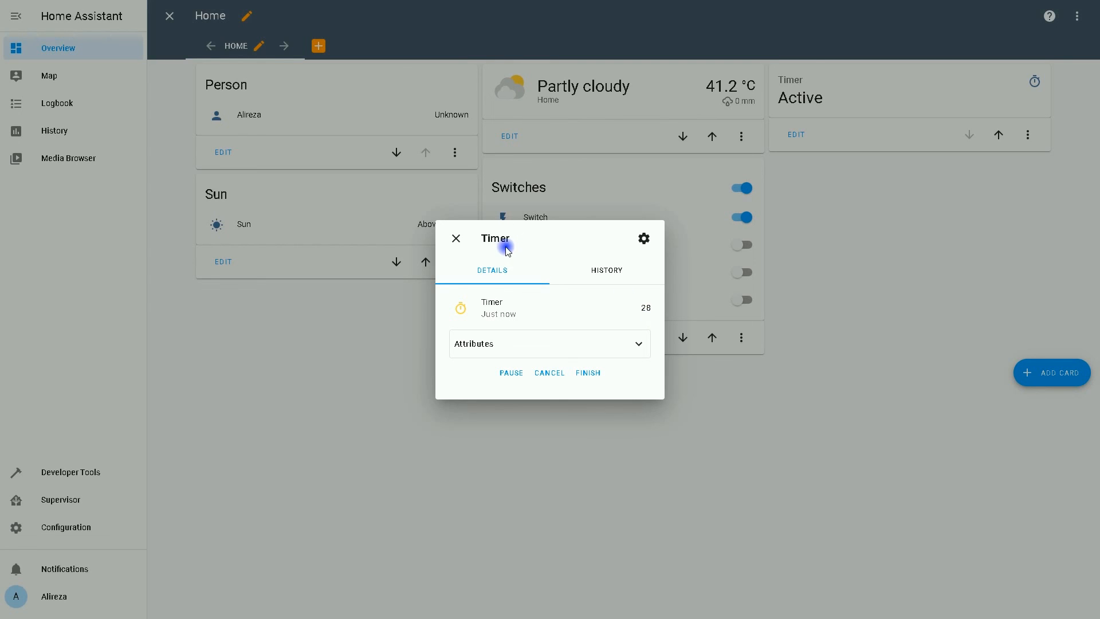
mouse_move(739, 471)
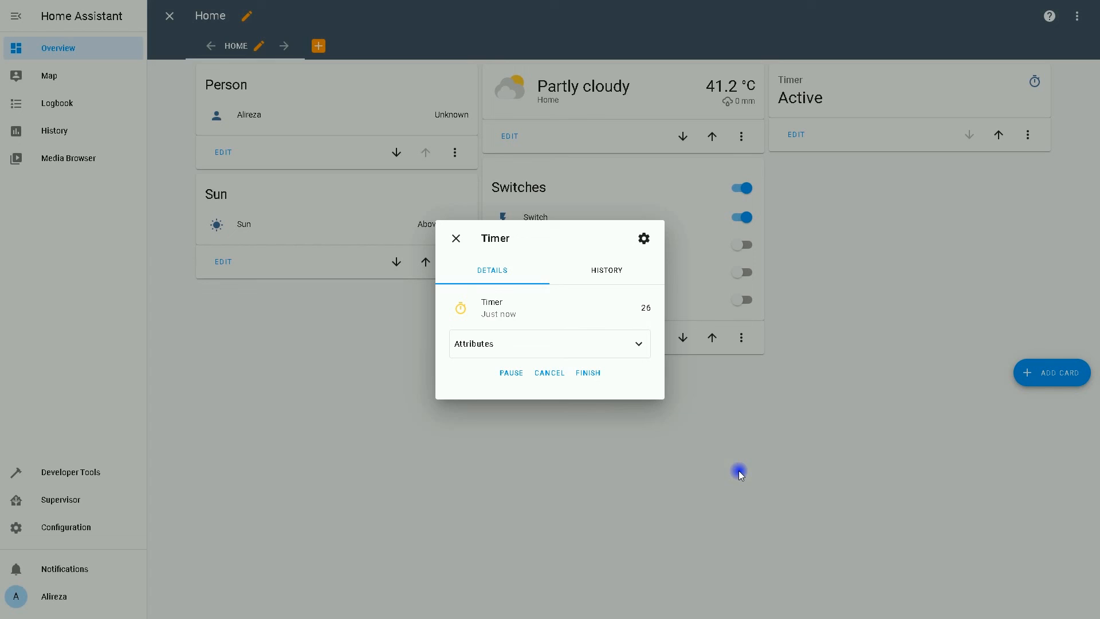
mouse_move(827, 195)
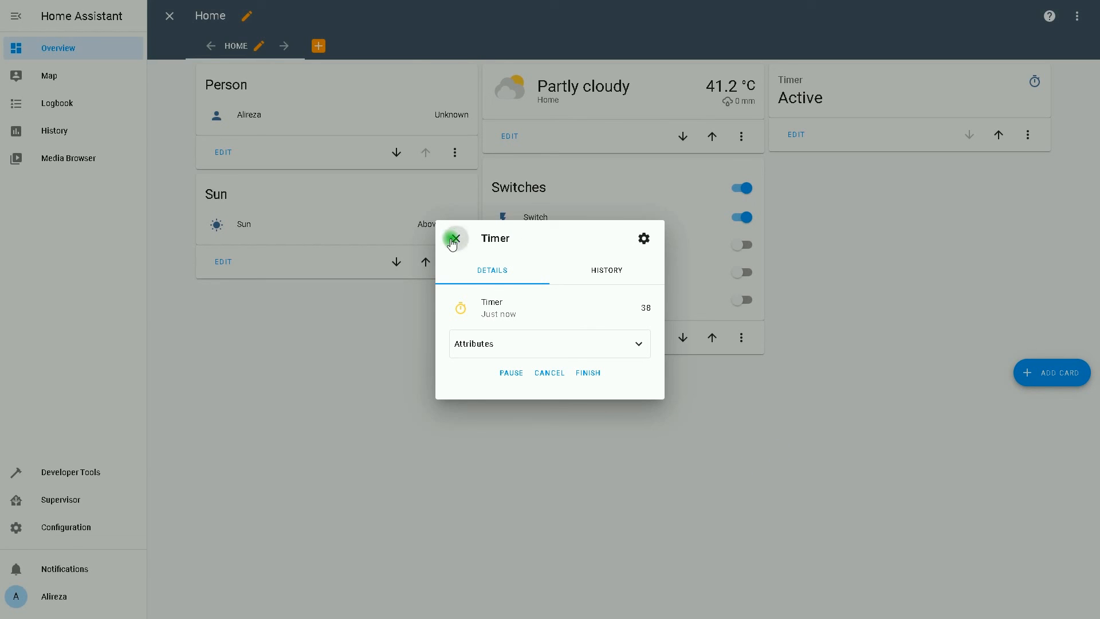
left_click(454, 238)
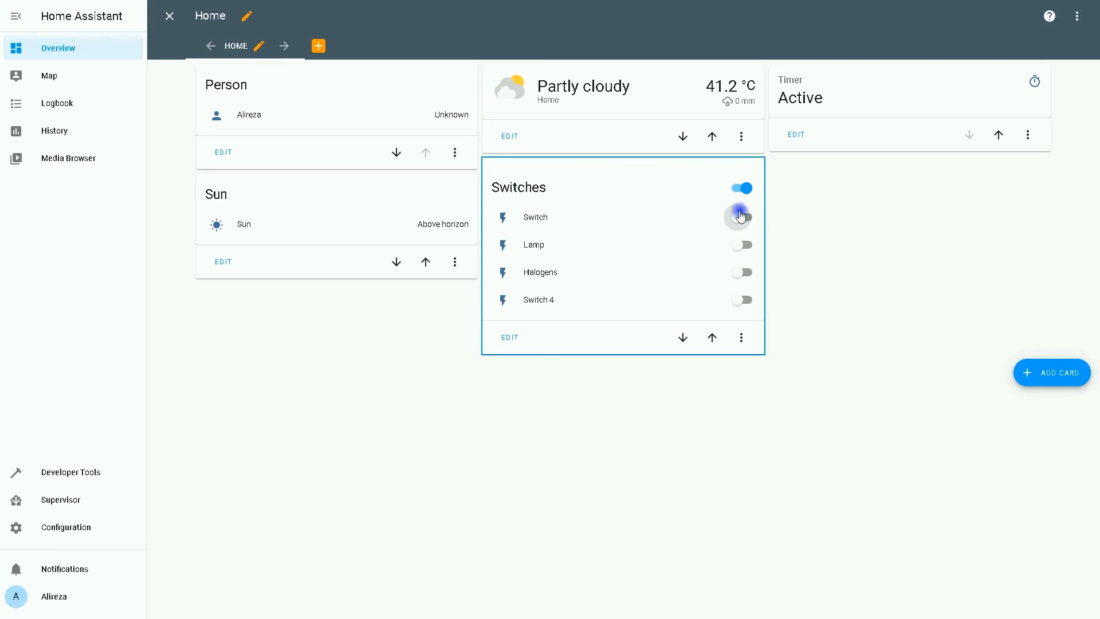
- Turn Switch off and reopen the Timer details to see it counting from 40 with Switch back on
left_click(800, 97)
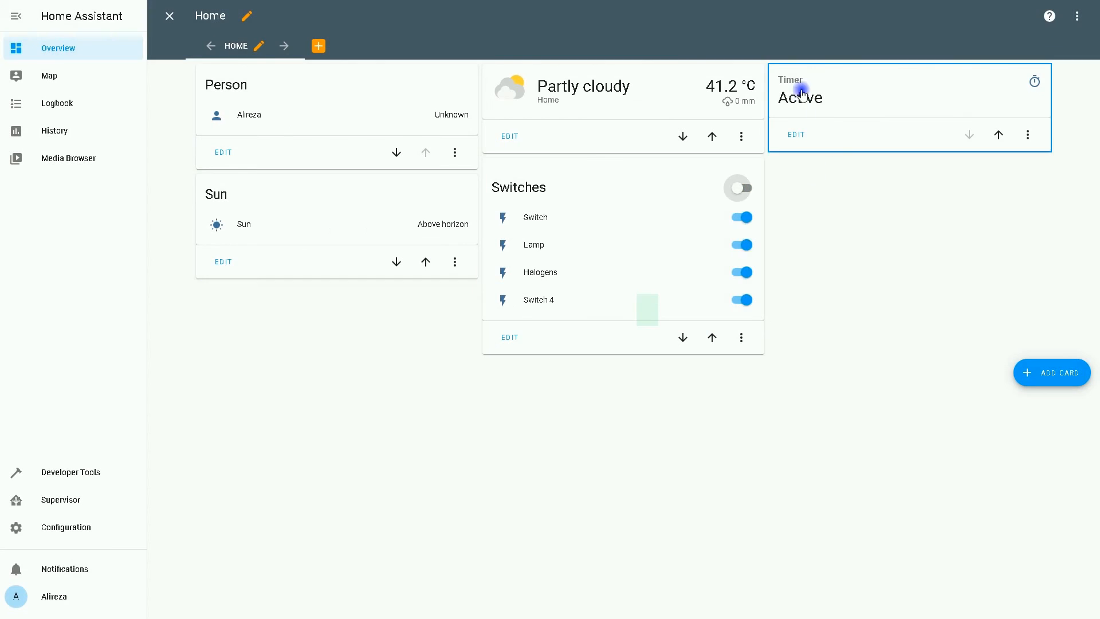
left_click(800, 97)
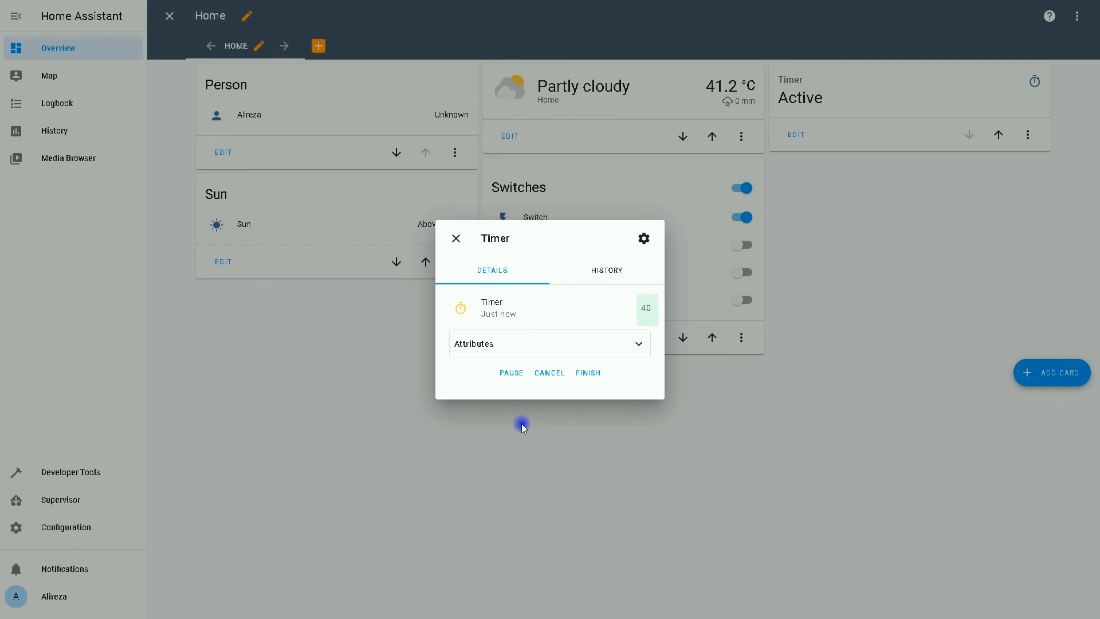
mouse_move(514, 432)
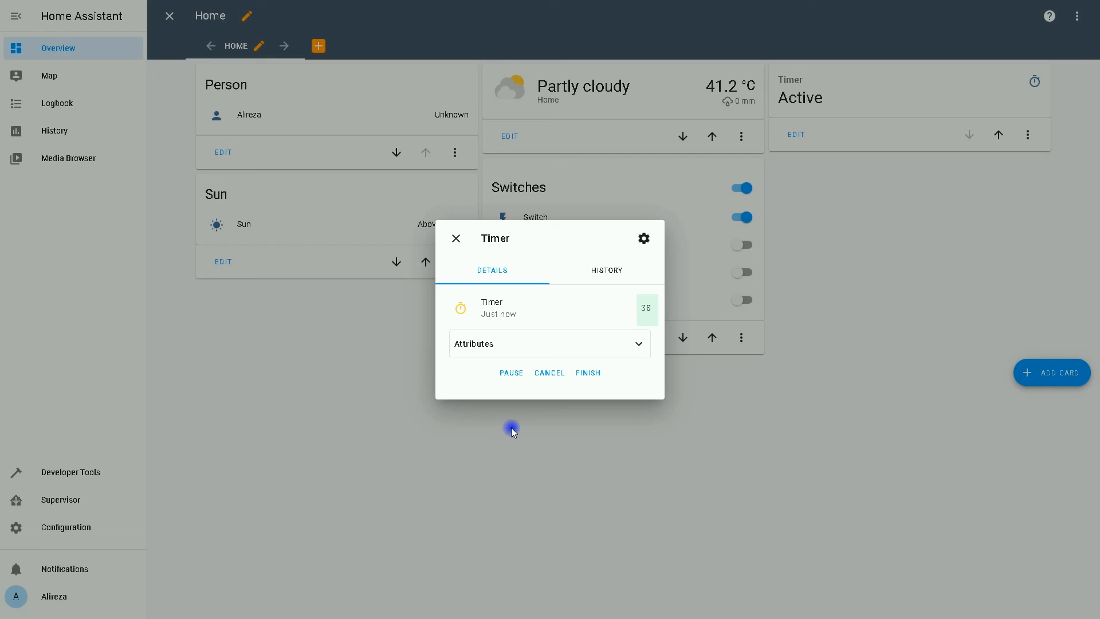